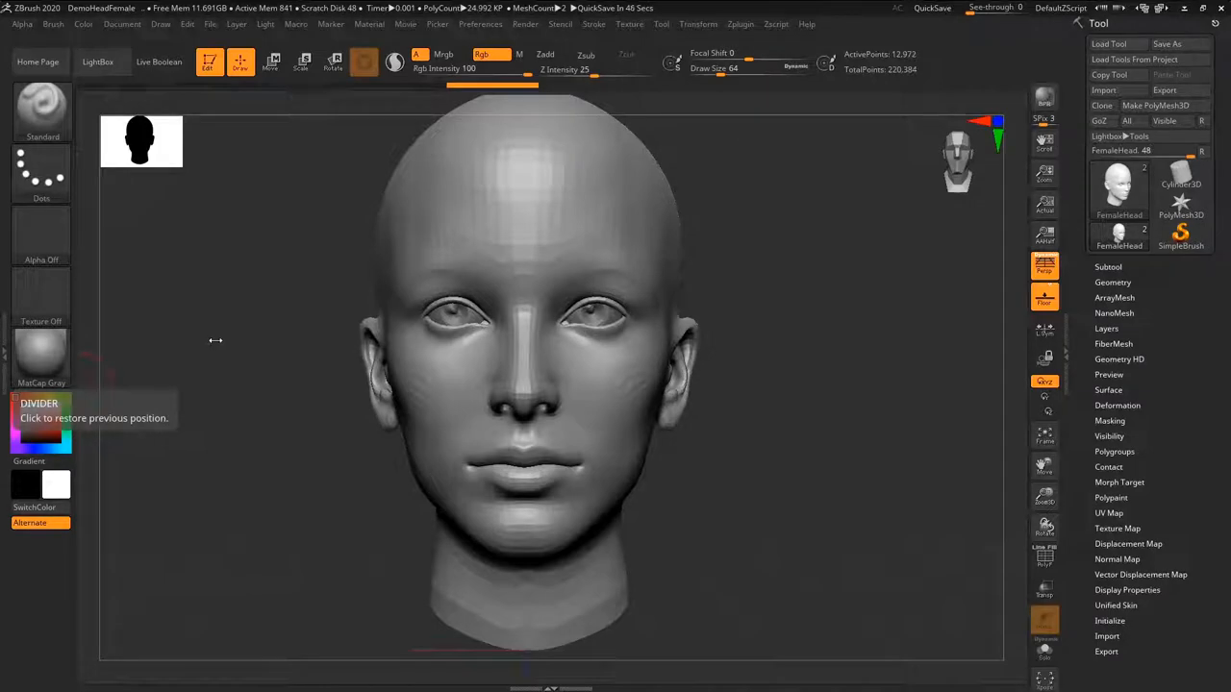
pyautogui.moveTo(236, 329)
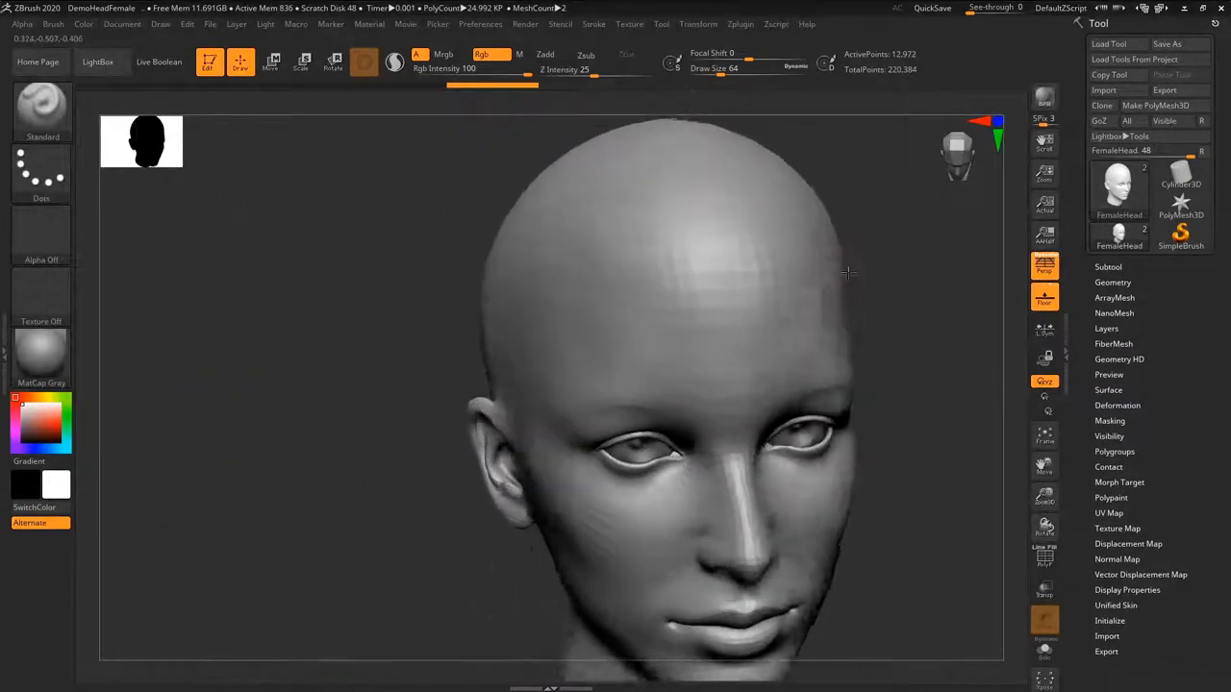
# Turn the head to three-quarter view, make dark red the main colour, and list subtools
pyautogui.moveTo(846, 272); pyautogui.dragTo(562, 337)
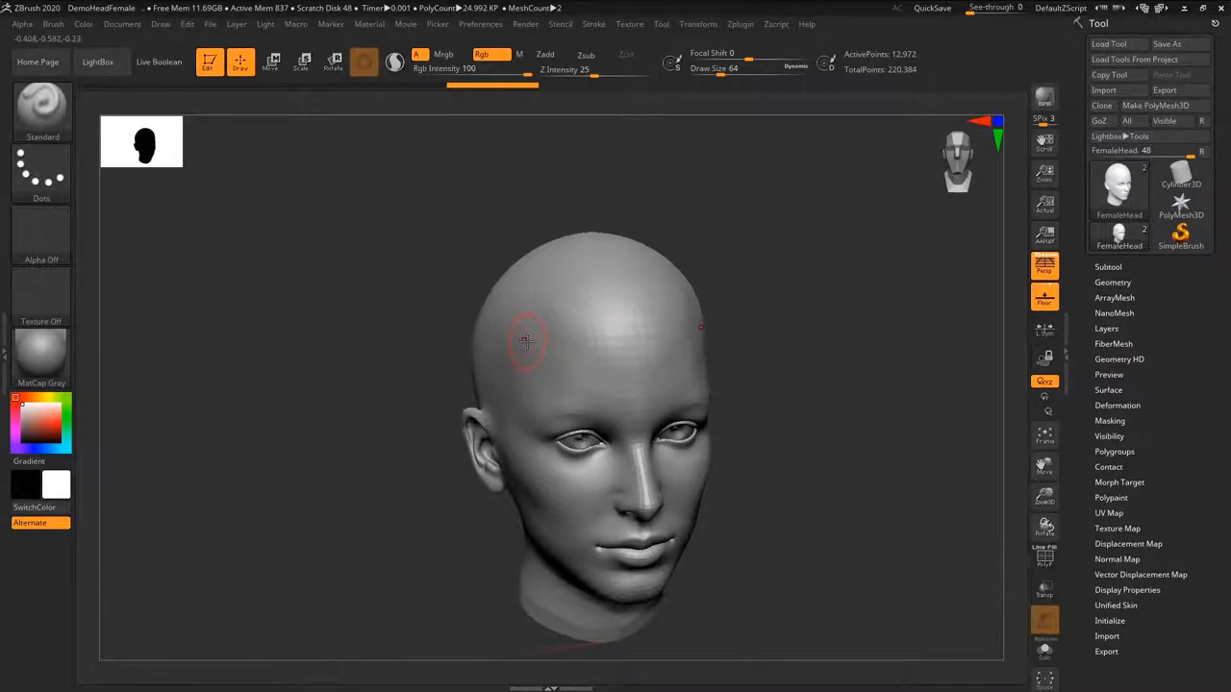
pyautogui.moveTo(529, 339)
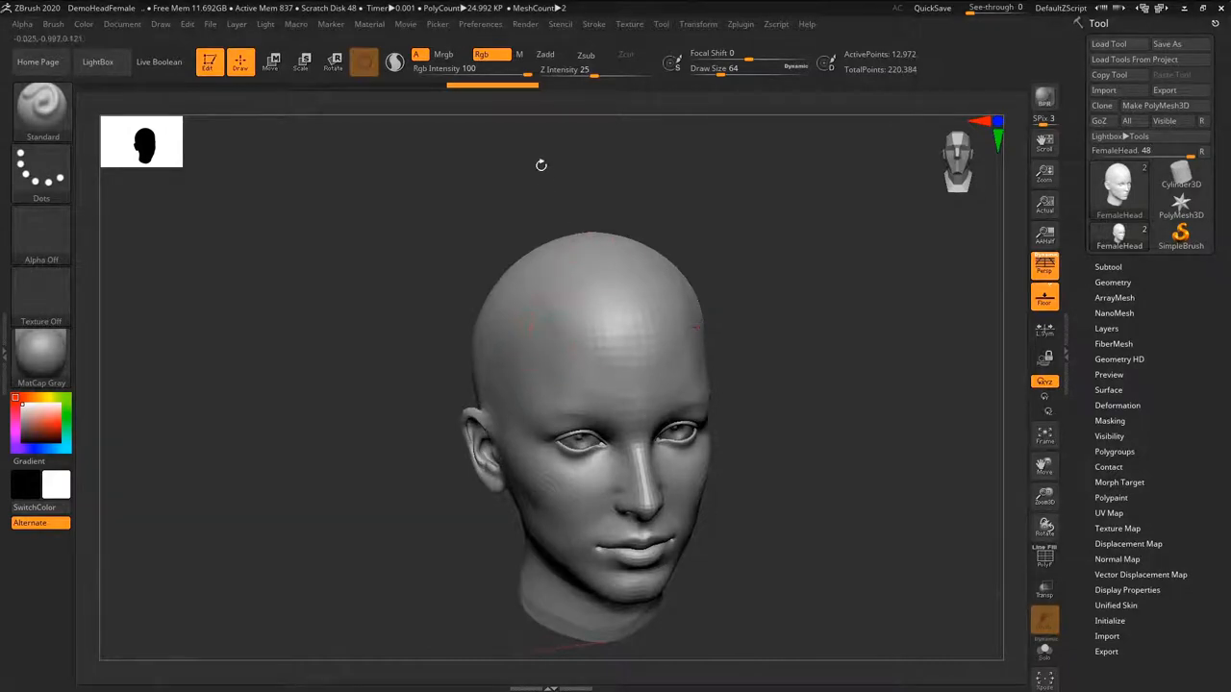
pyautogui.moveTo(541, 164); pyautogui.dragTo(769, 271)
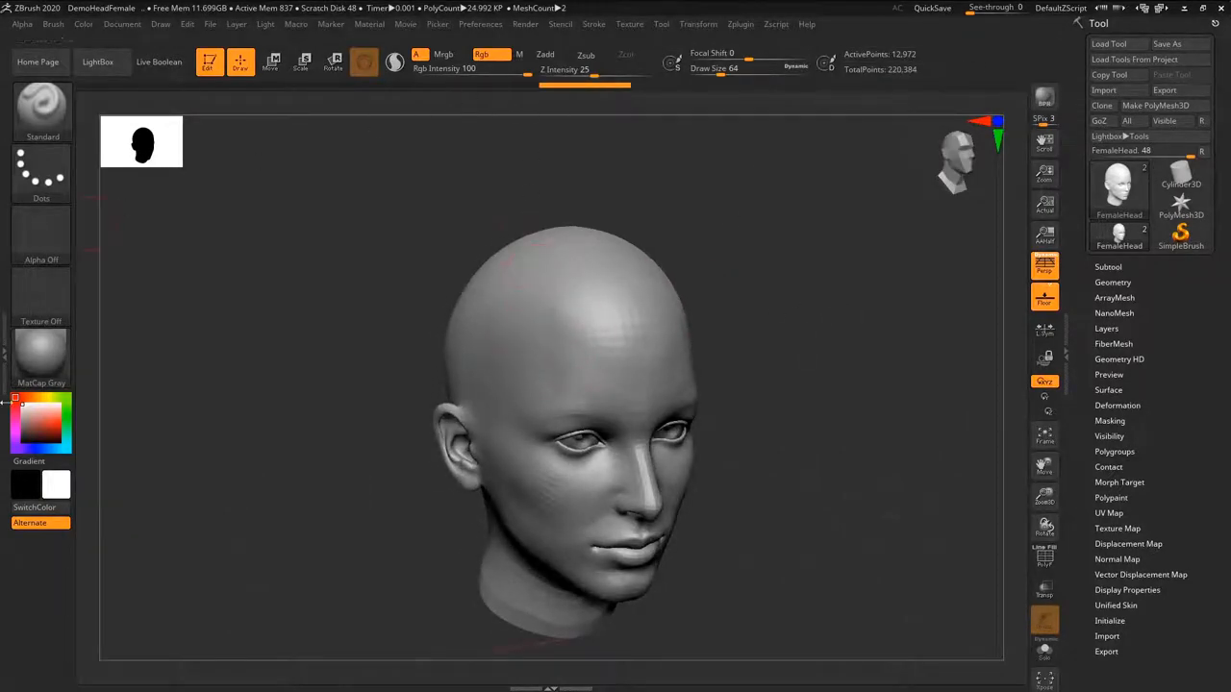
pyautogui.click(40, 423)
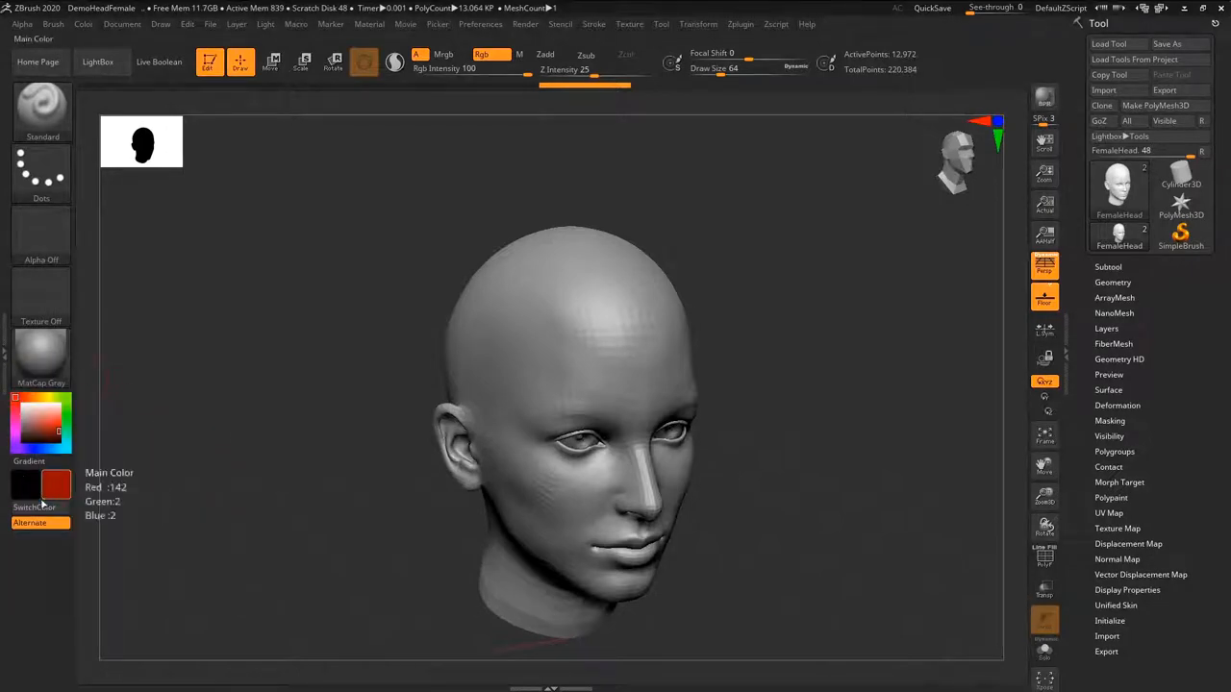
pyautogui.click(1118, 237)
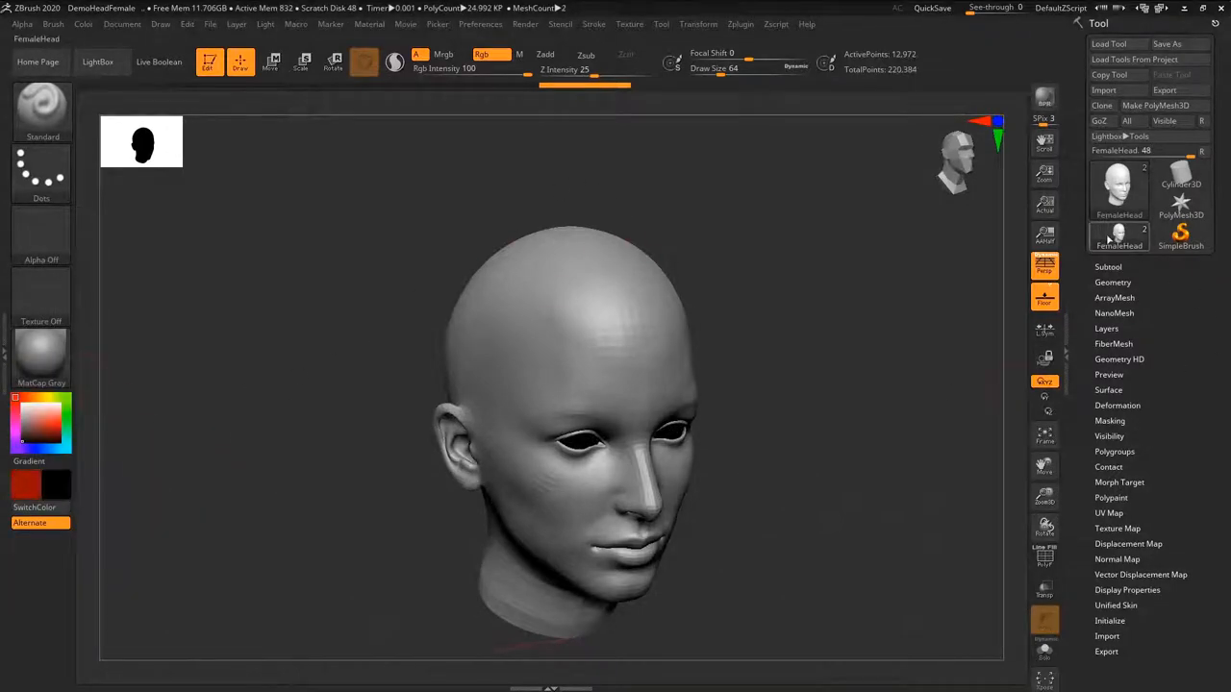
pyautogui.click(1107, 266)
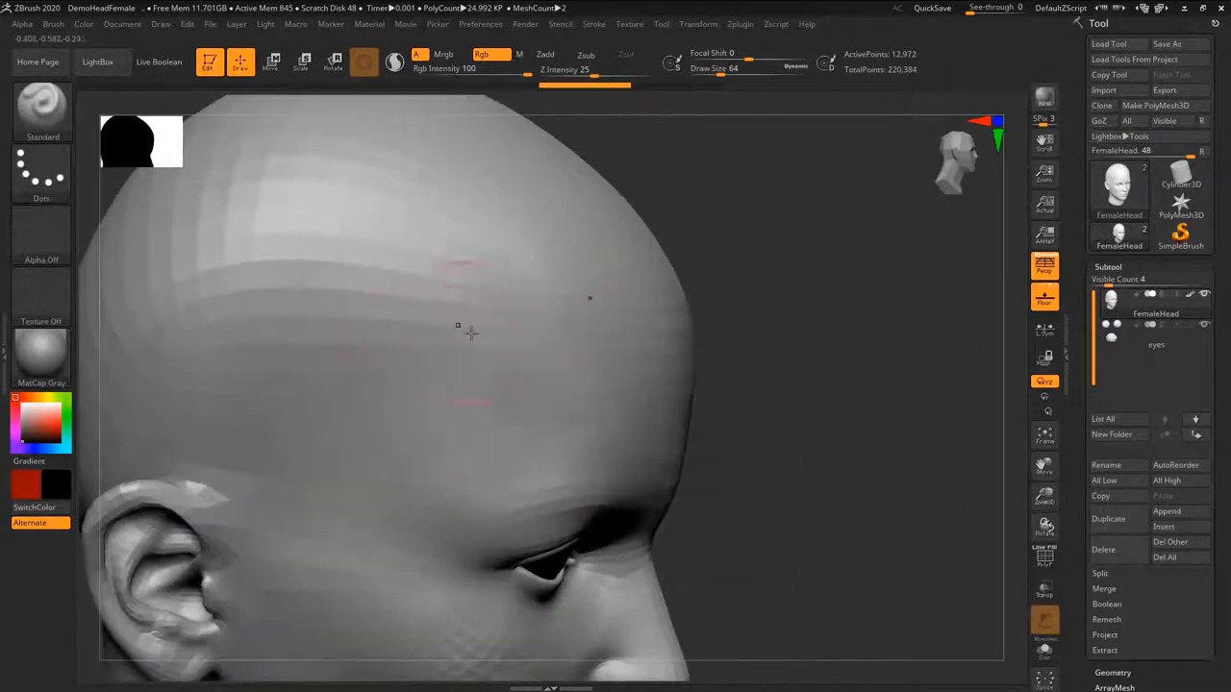
# Mask the side of the skull, show the PolyF wireframe, then clear the mask
pyautogui.moveTo(457, 324); pyautogui.dragTo(383, 235)
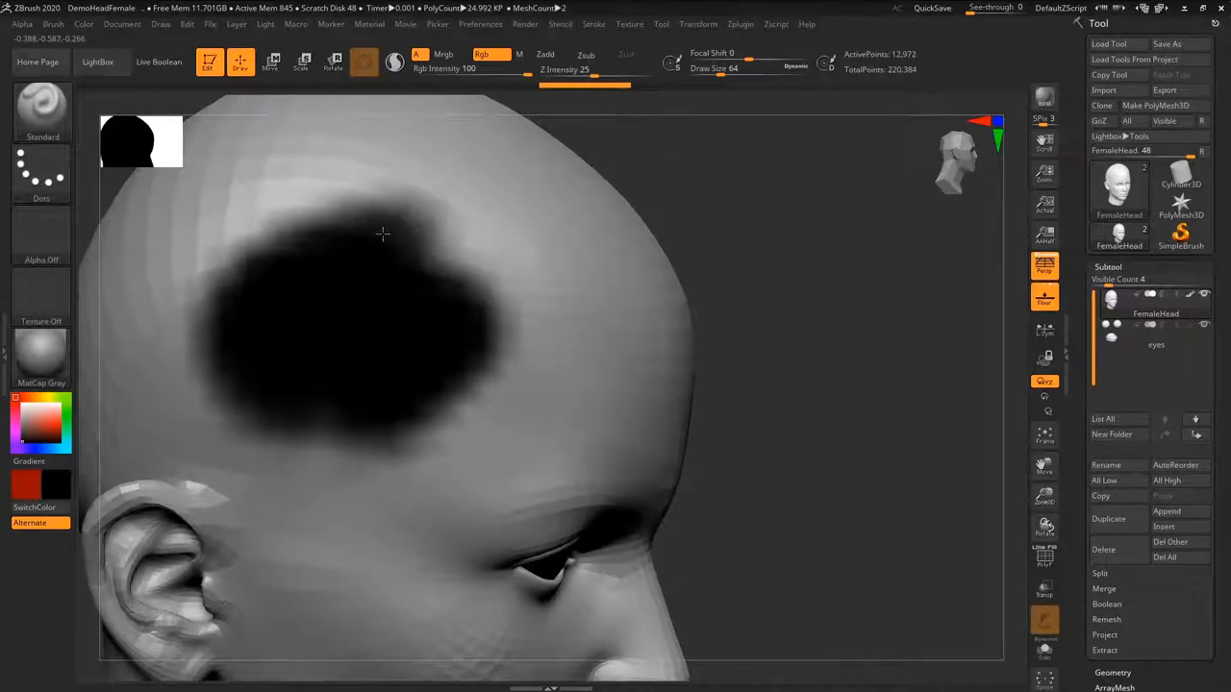
pyautogui.click(1044, 558)
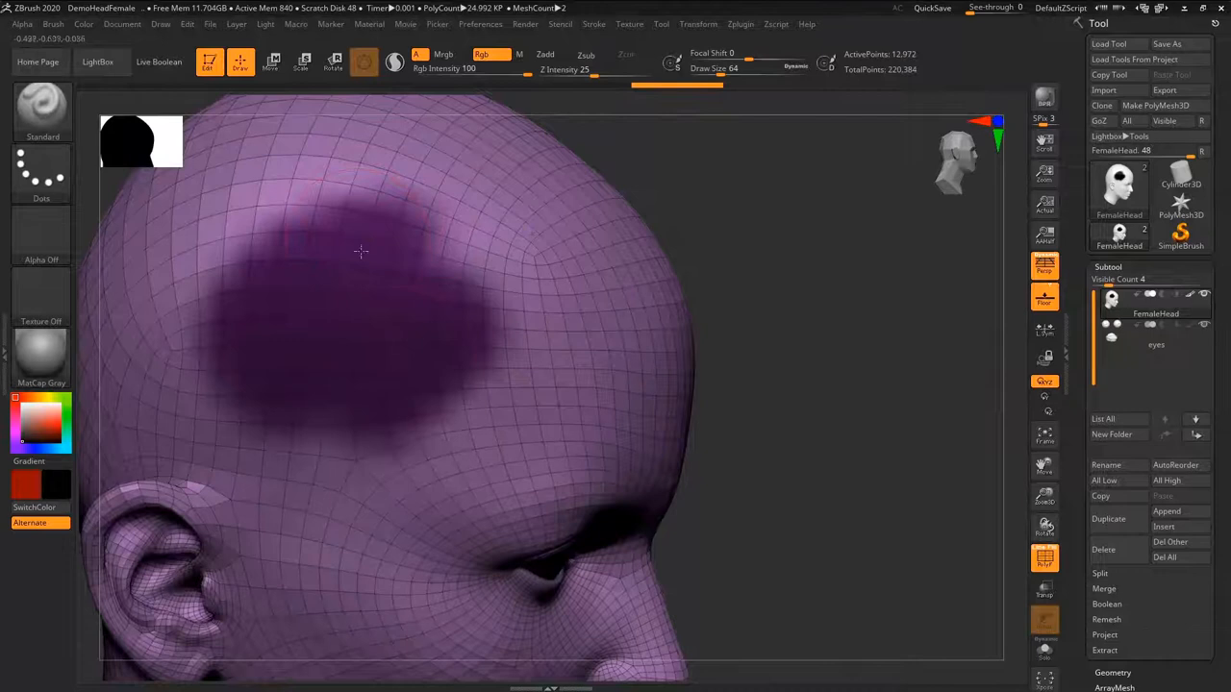
pyautogui.click(476, 317)
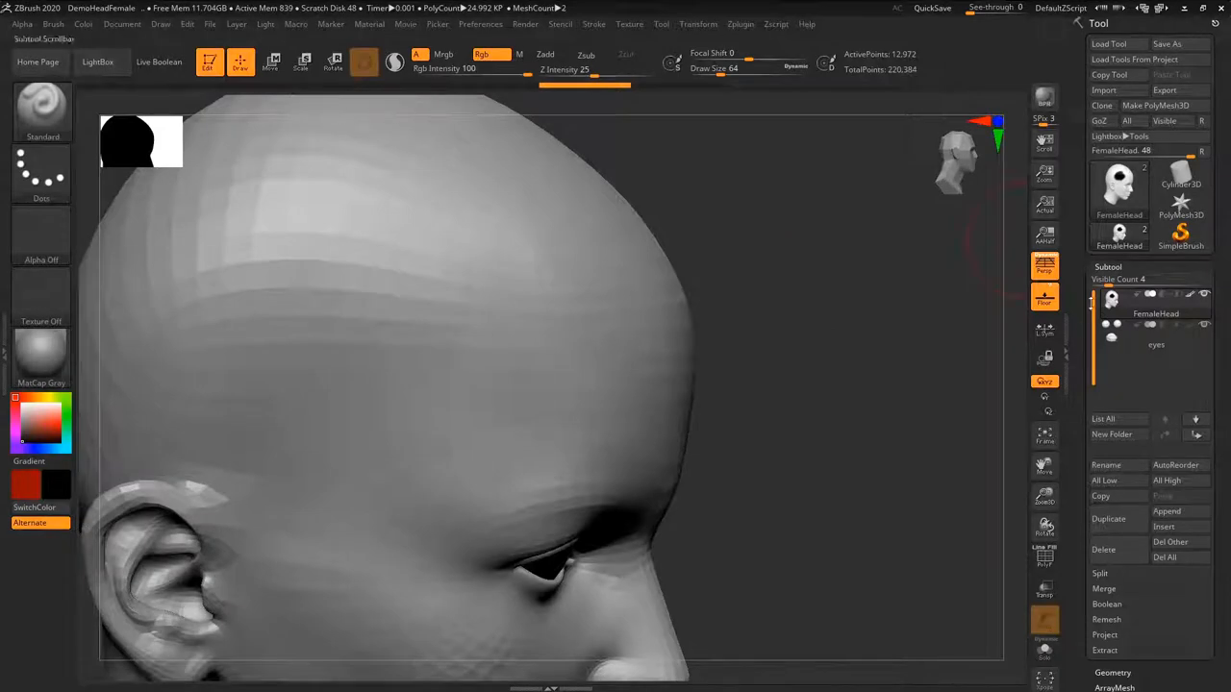
# Go to the top SDiv level and Divide the head to level 4 (~845,000 points)
pyautogui.click(1112, 281)
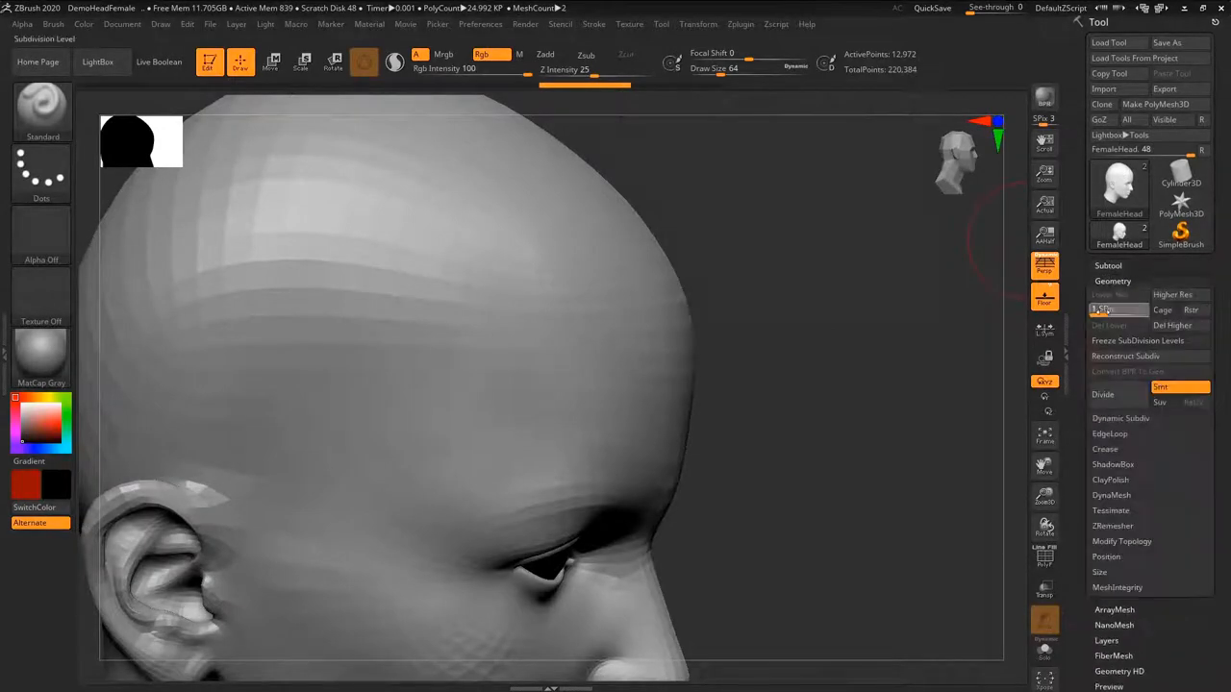
pyautogui.click(1110, 308)
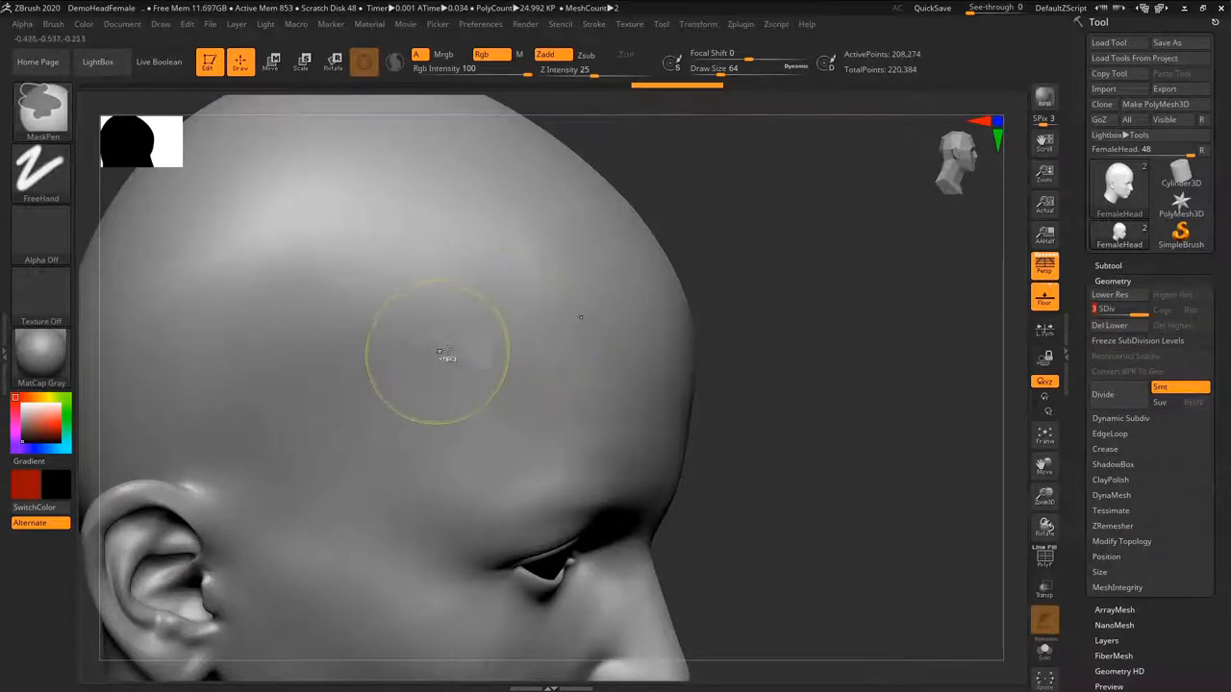
pyautogui.click(1101, 394)
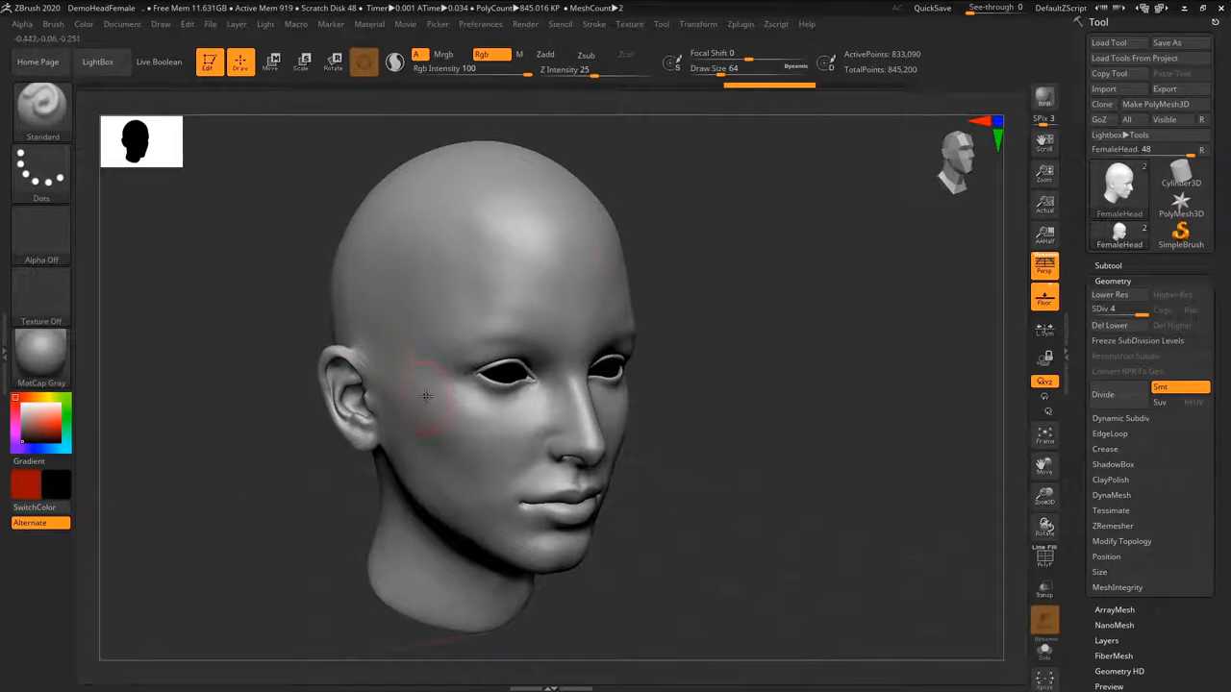
pyautogui.click(40, 298)
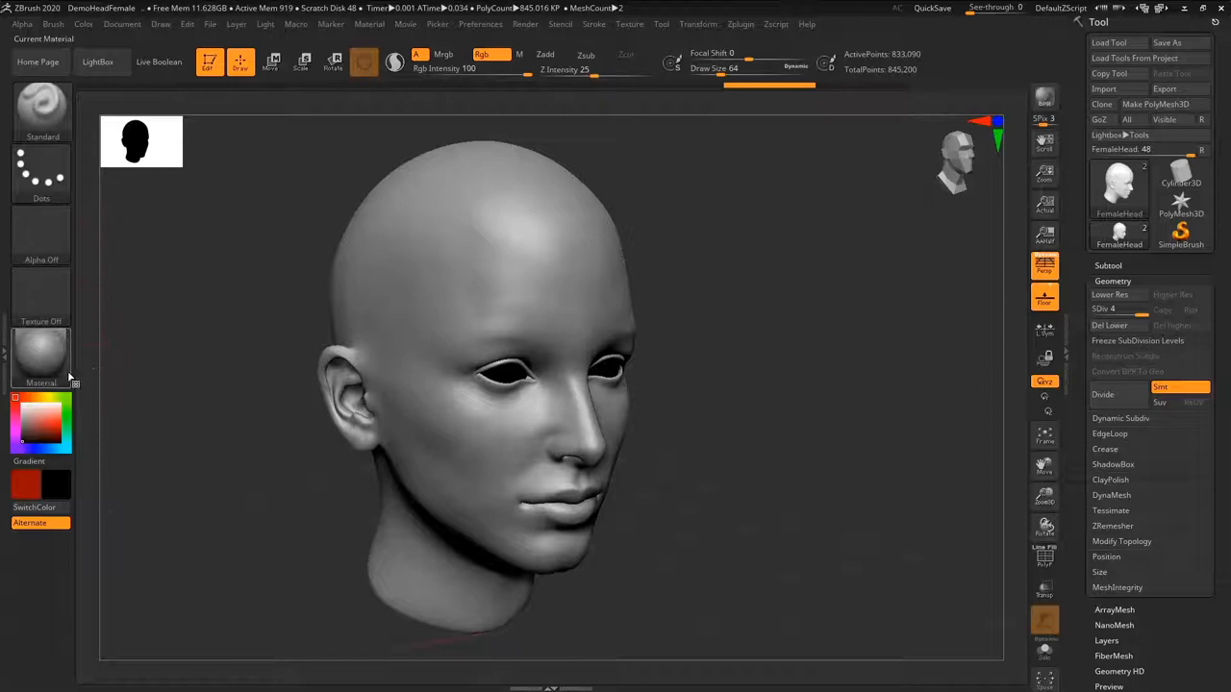
pyautogui.click(41, 358)
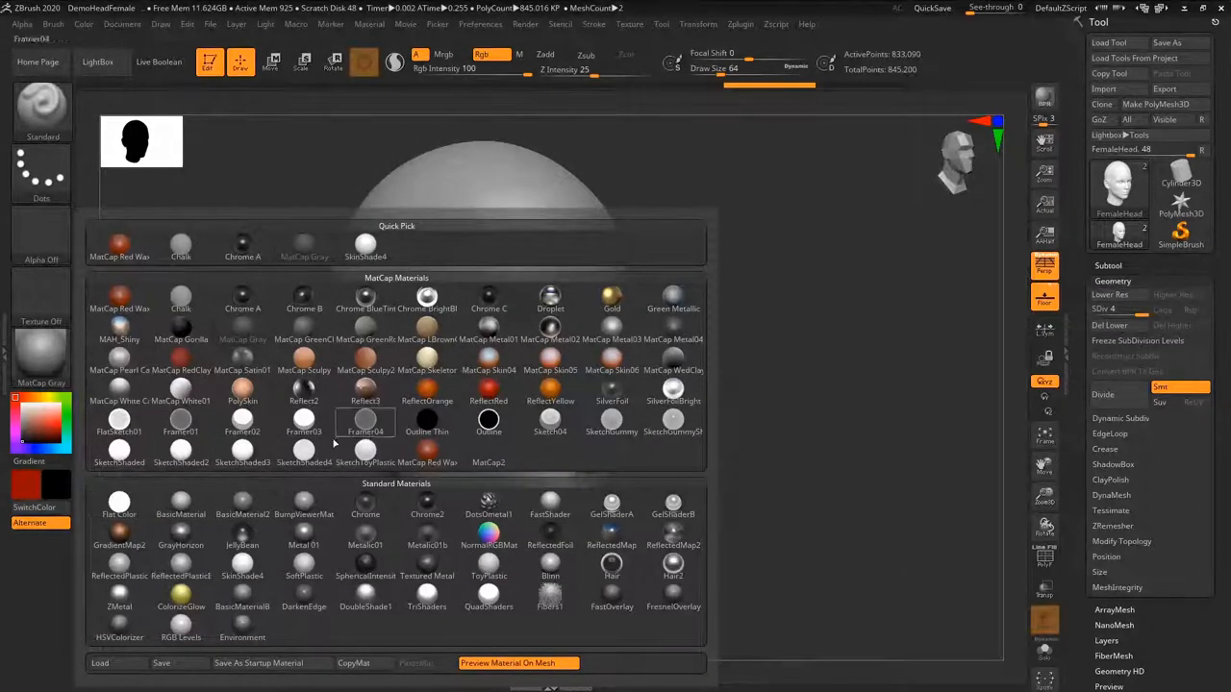
# Preview materials on the head and apply SkinShade4 in place of the grey matcap
pyautogui.click(364, 442)
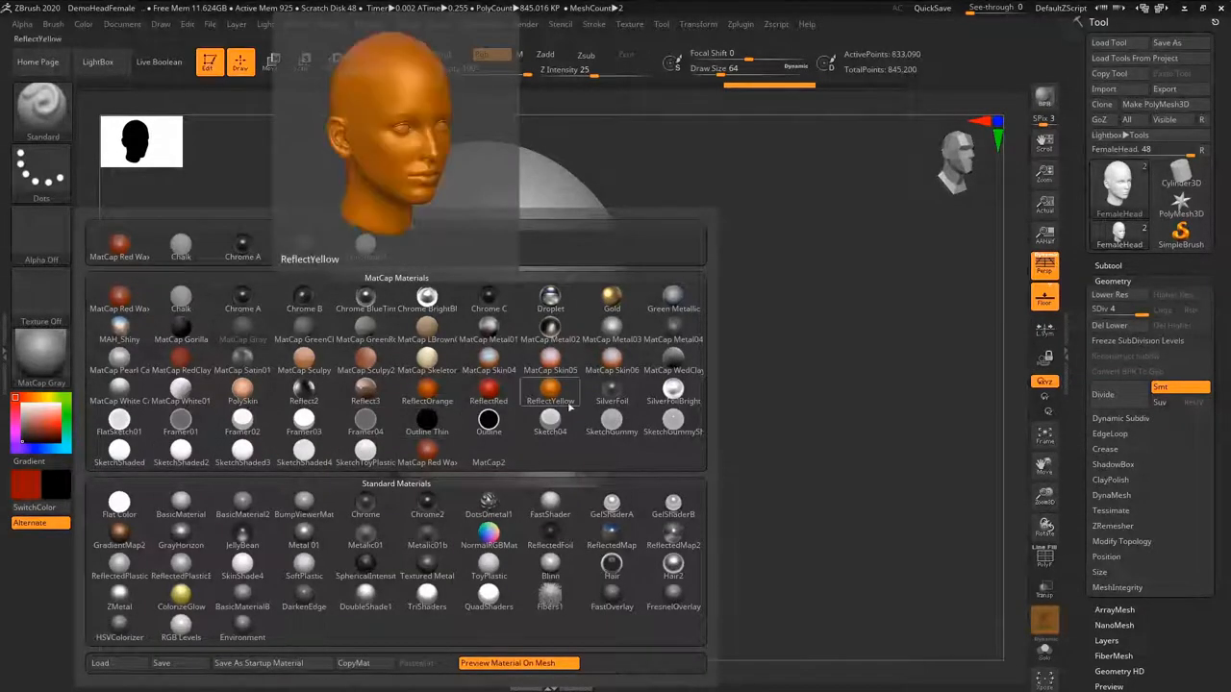
pyautogui.click(119, 389)
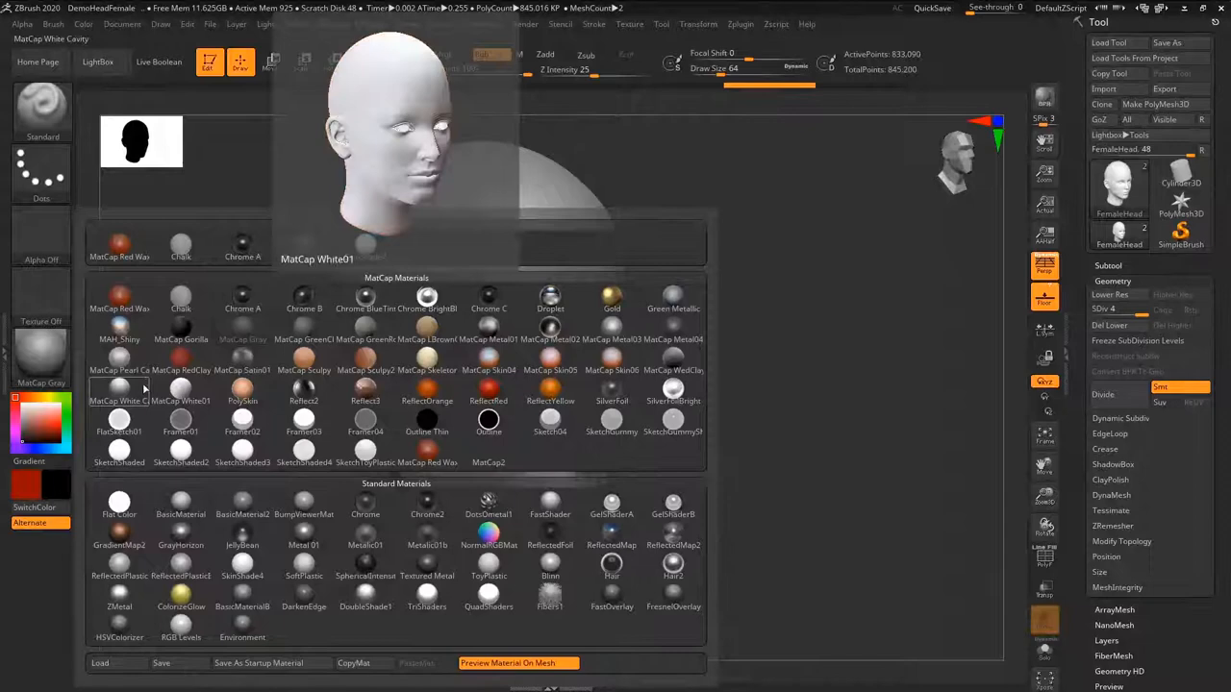
pyautogui.click(611, 504)
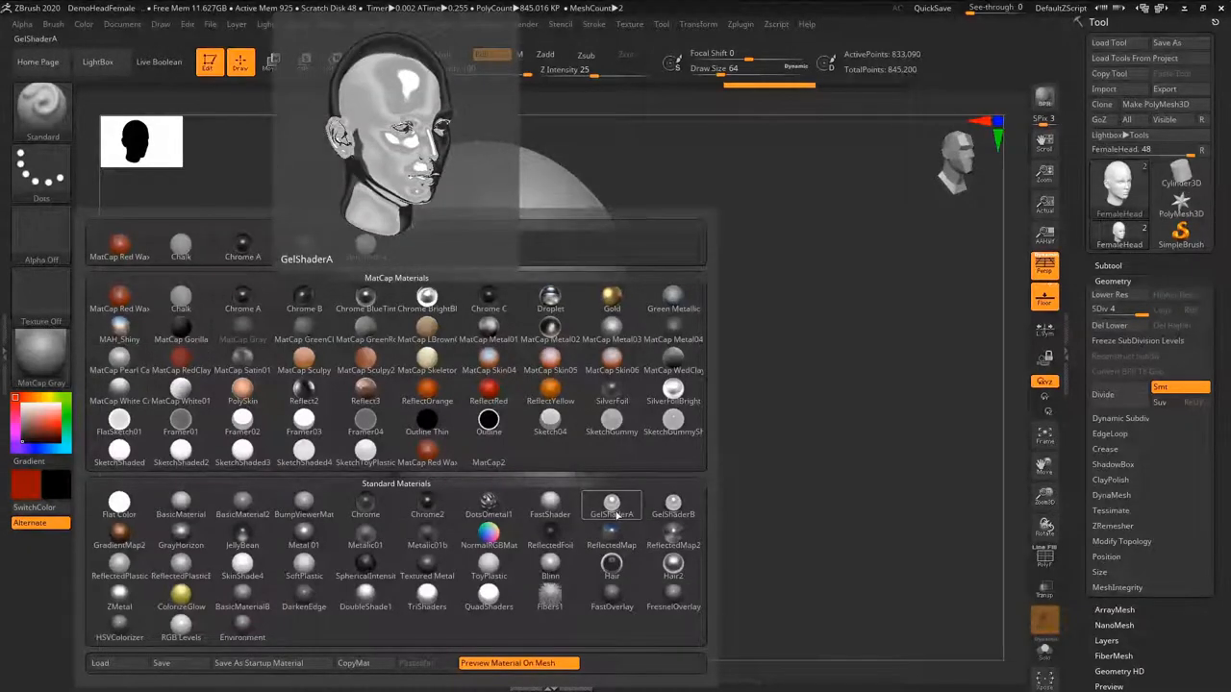
pyautogui.click(304, 567)
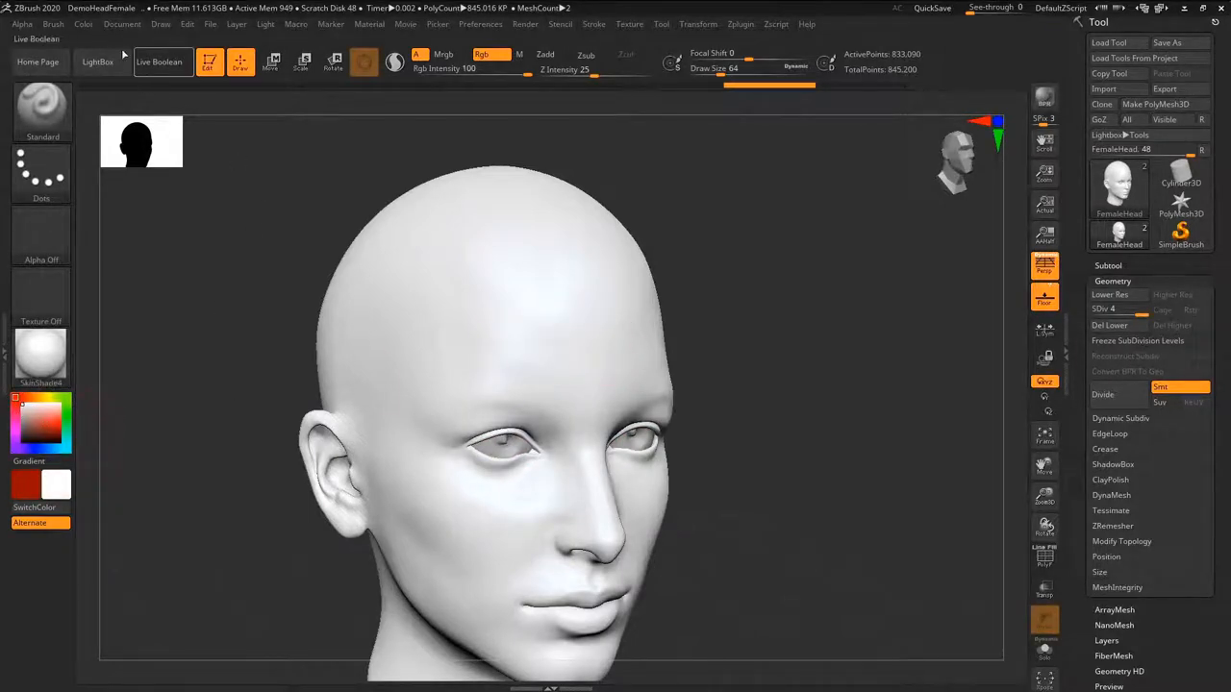
# Open an item in the top menu bar while preparing to paint the eyes red
pyautogui.click(84, 23)
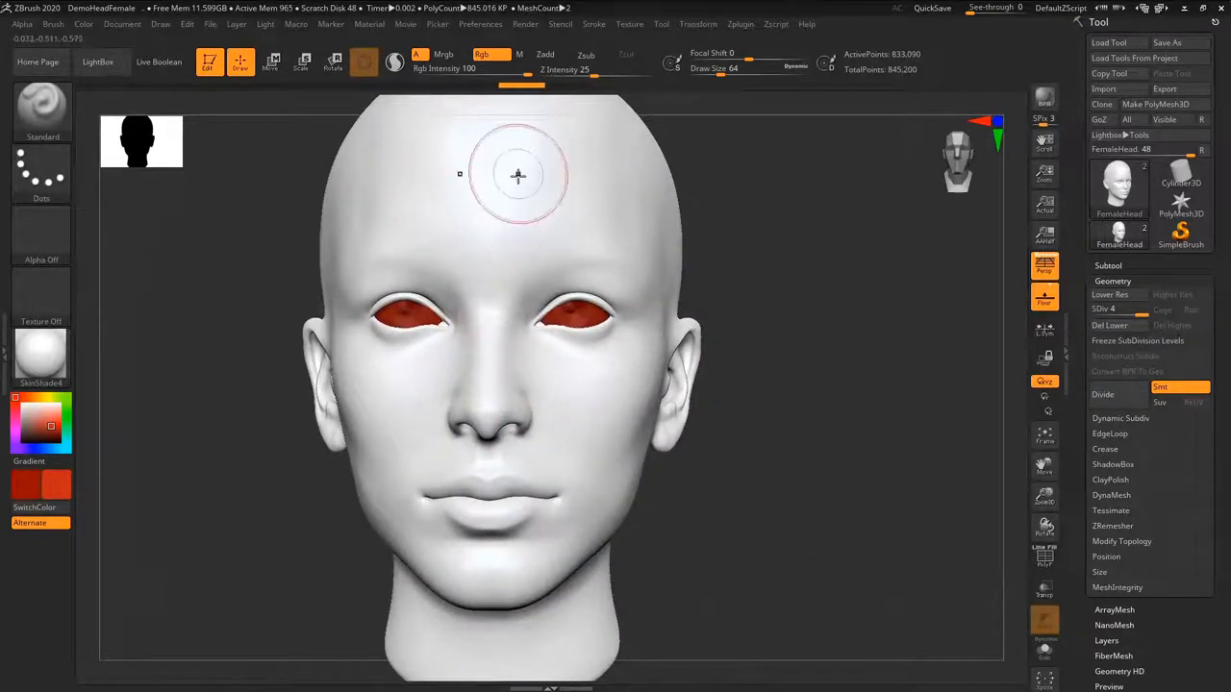
pyautogui.moveTo(434, 218)
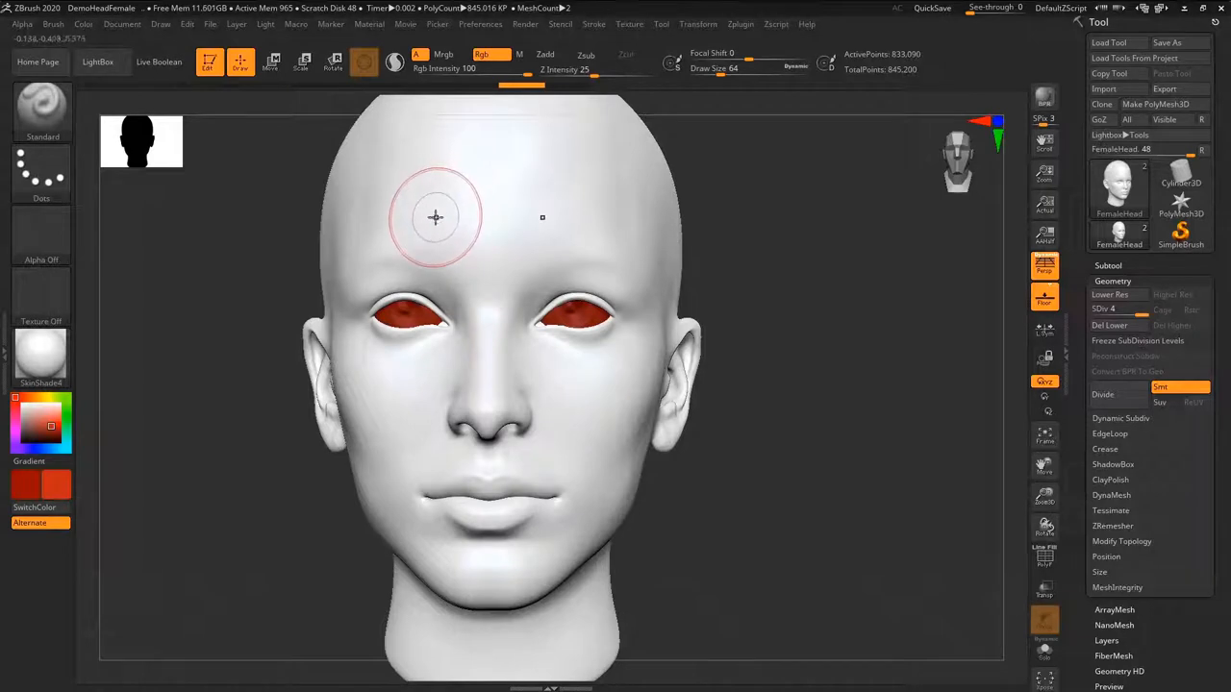
pyautogui.moveTo(421, 205)
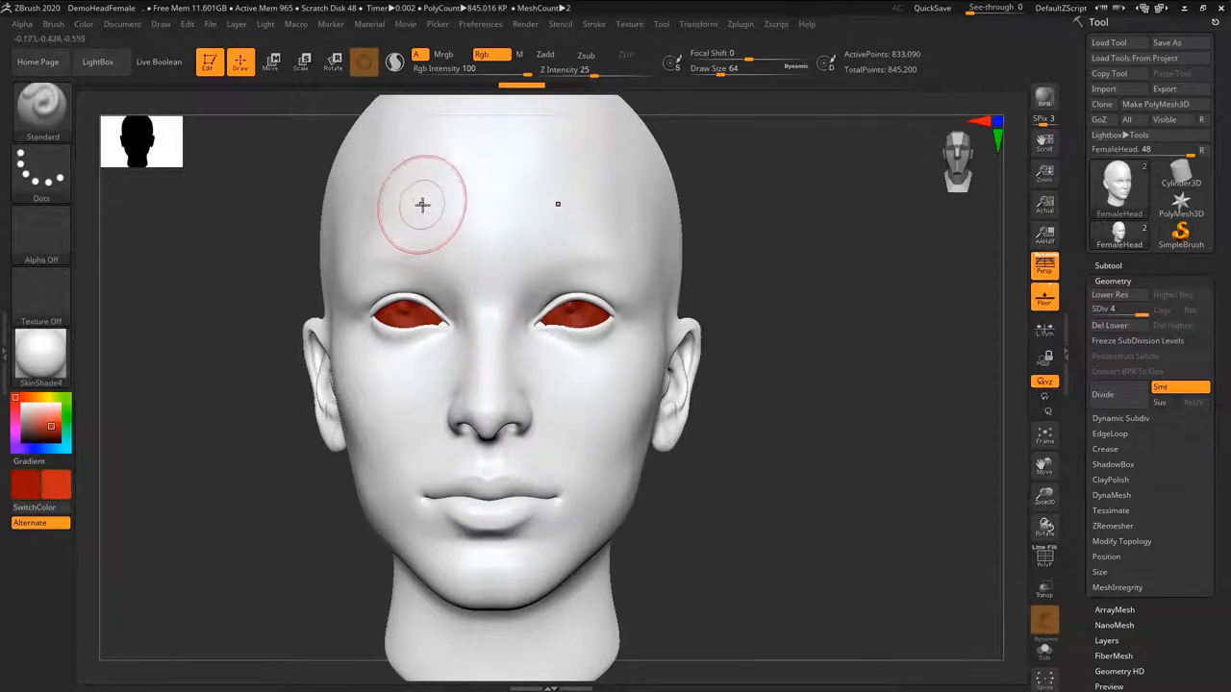
pyautogui.moveTo(409, 214)
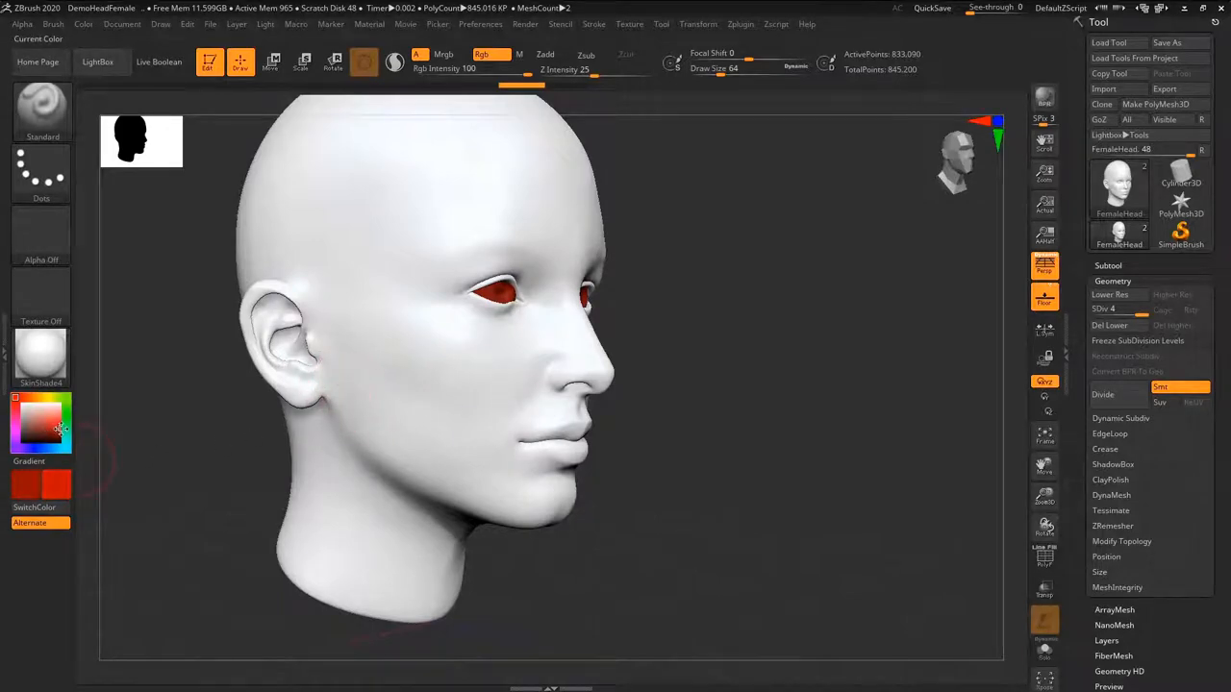
pyautogui.moveTo(534, 349)
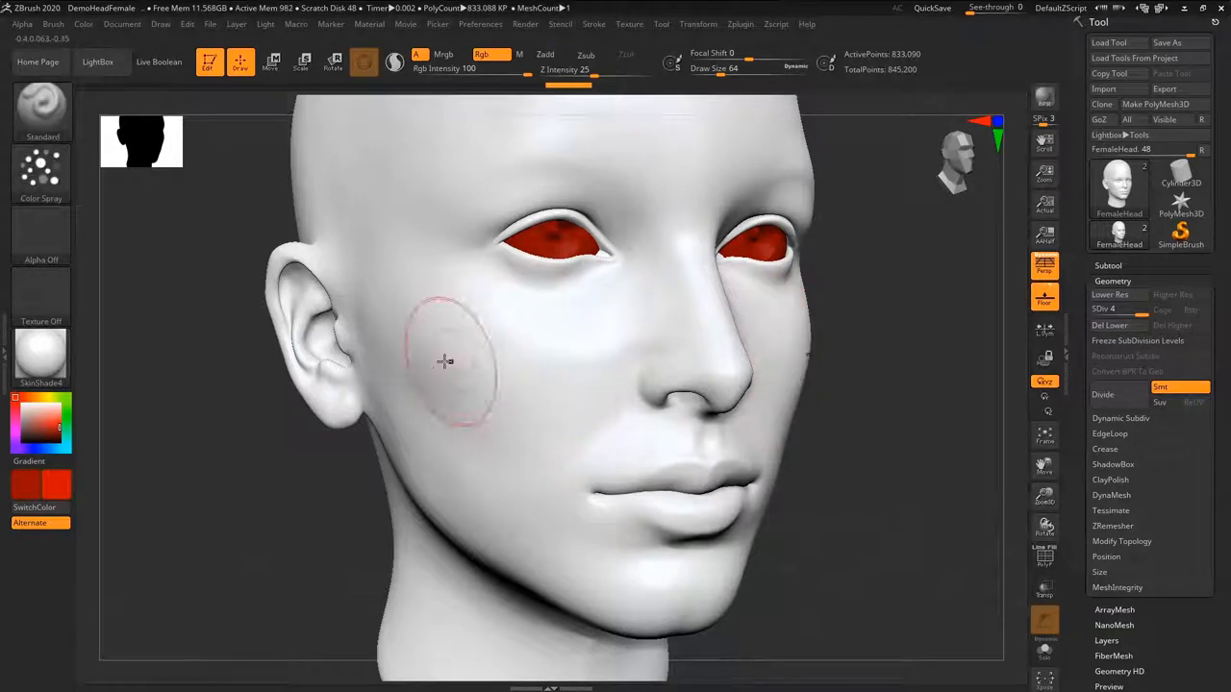
# Polypaint red across the left cheek, below the eyes and above the upper lip
pyautogui.moveTo(452, 375); pyautogui.dragTo(558, 379)
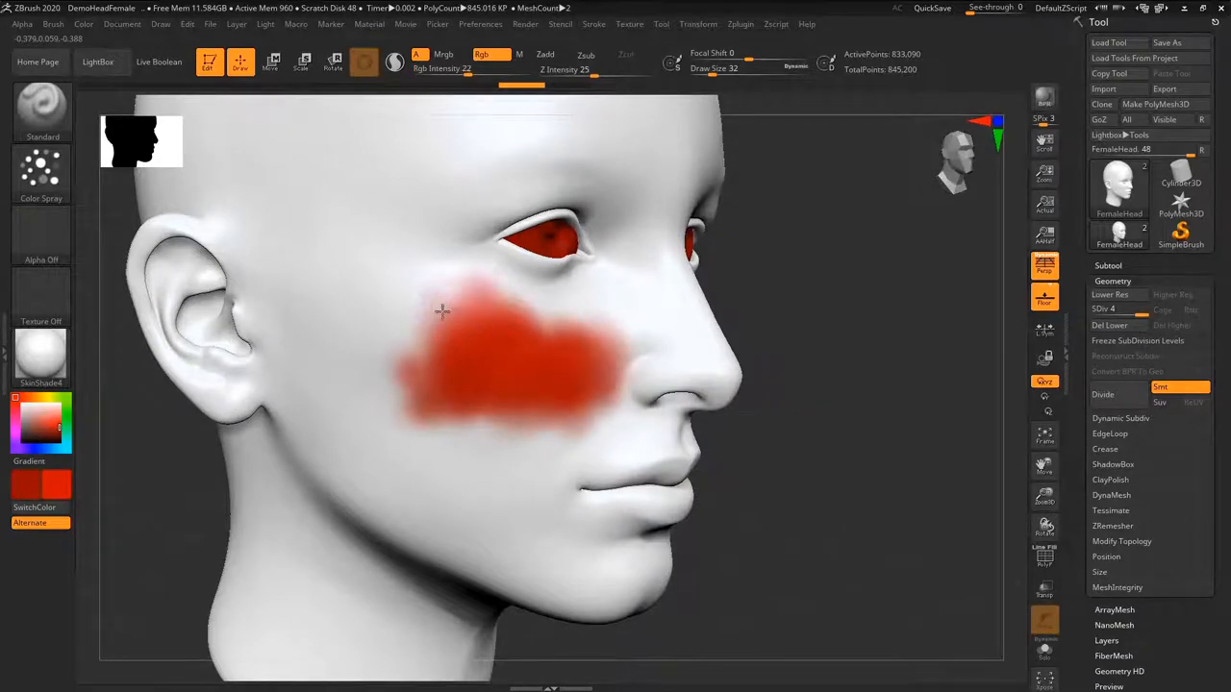
pyautogui.moveTo(442, 310); pyautogui.dragTo(610, 387)
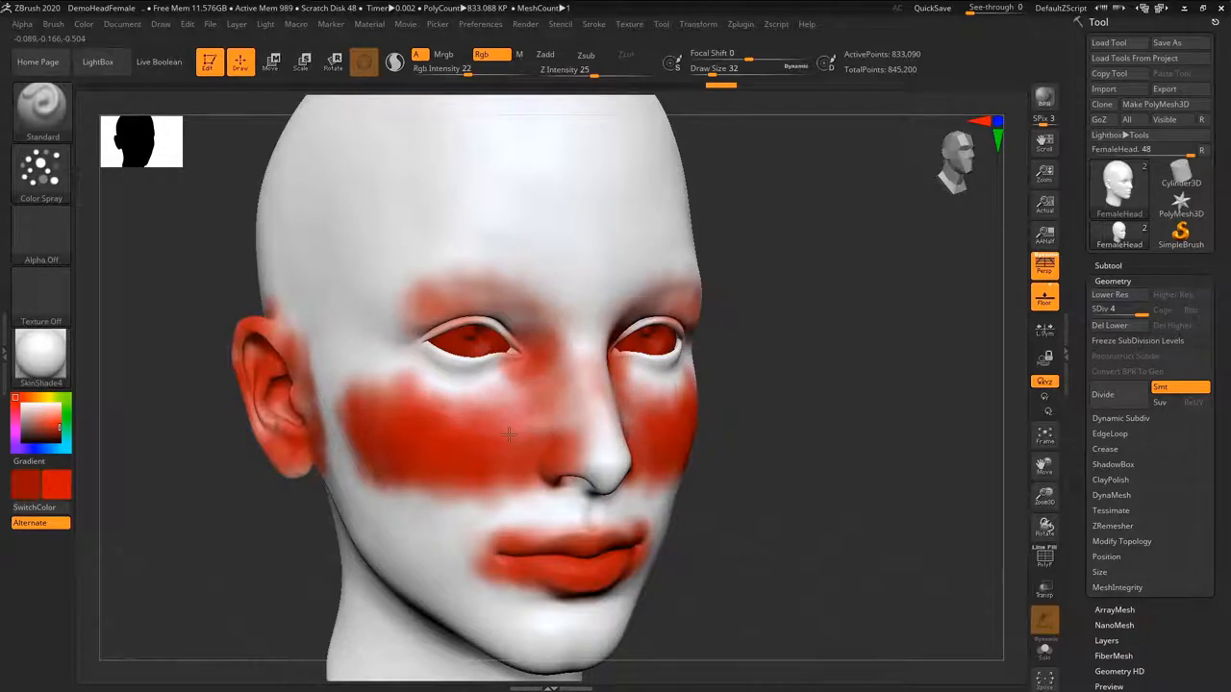
pyautogui.moveTo(510, 433); pyautogui.dragTo(577, 361)
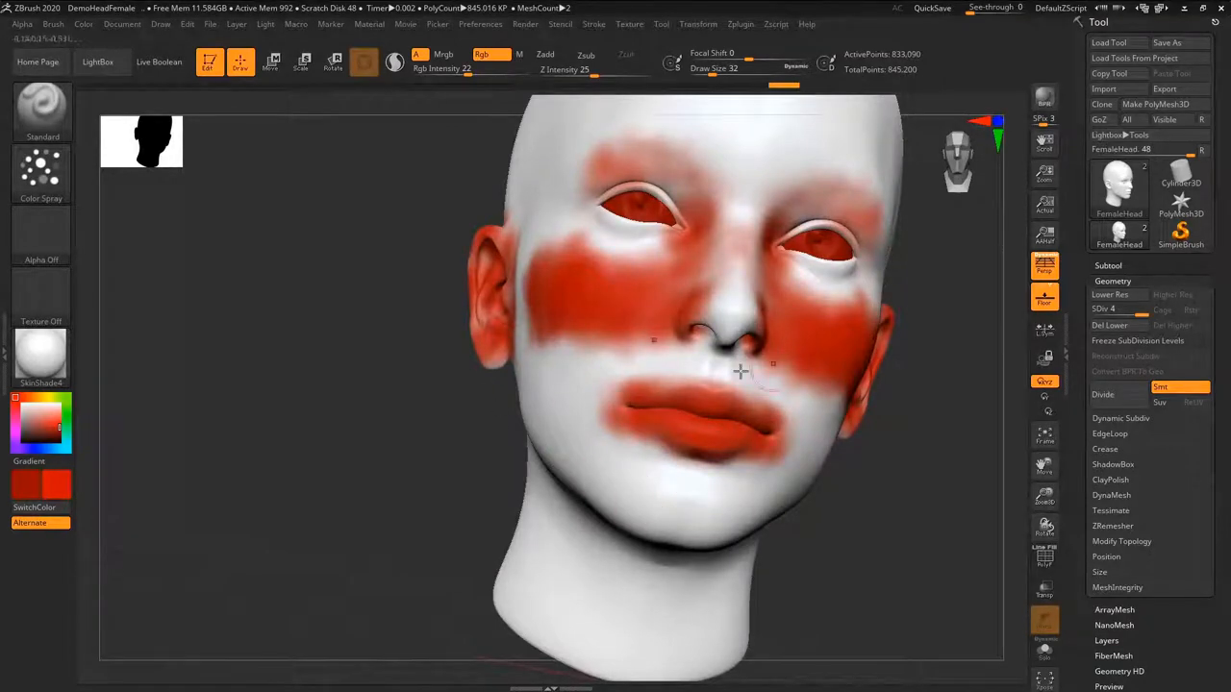
pyautogui.moveTo(769, 384); pyautogui.dragTo(553, 372)
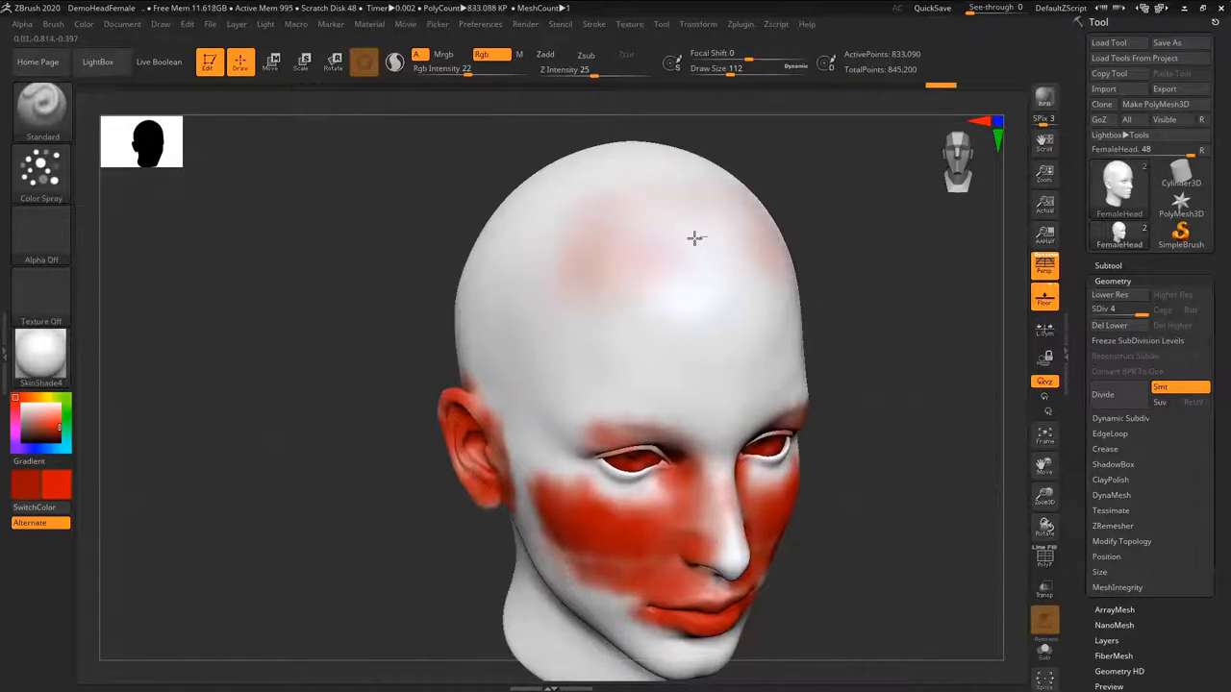
# Tint the forehead faint red and paint red streaks down the neck
pyautogui.moveTo(697, 237); pyautogui.dragTo(620, 188)
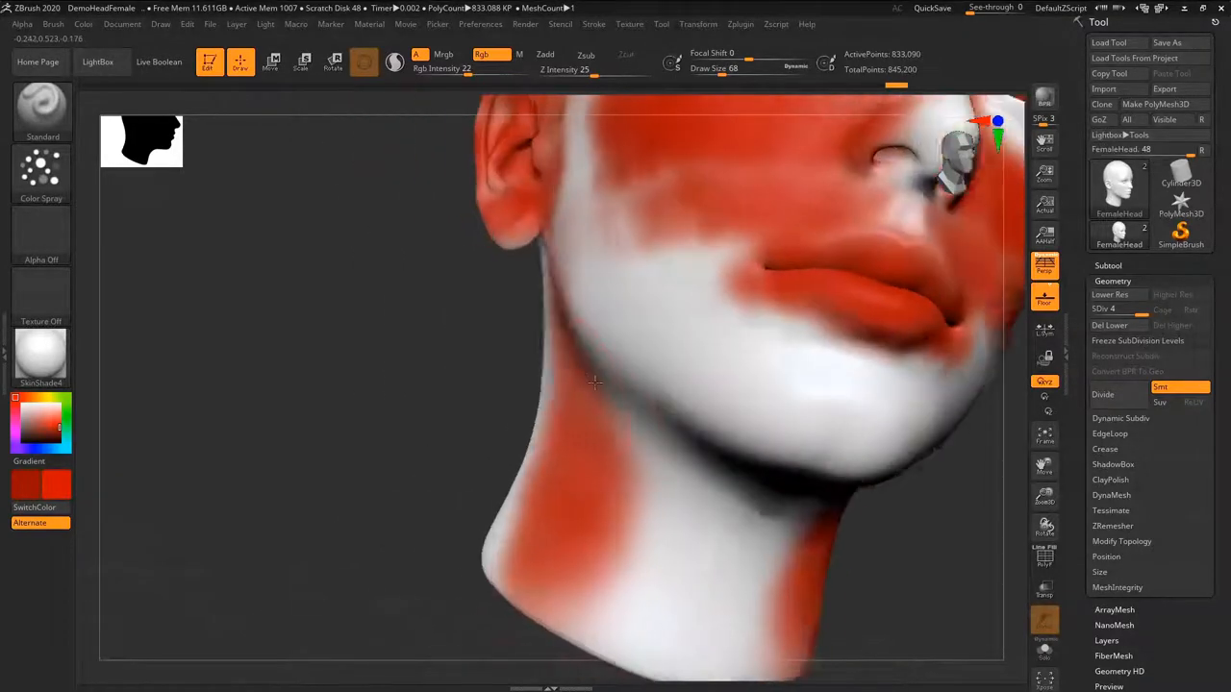
pyautogui.moveTo(594, 382); pyautogui.dragTo(629, 511)
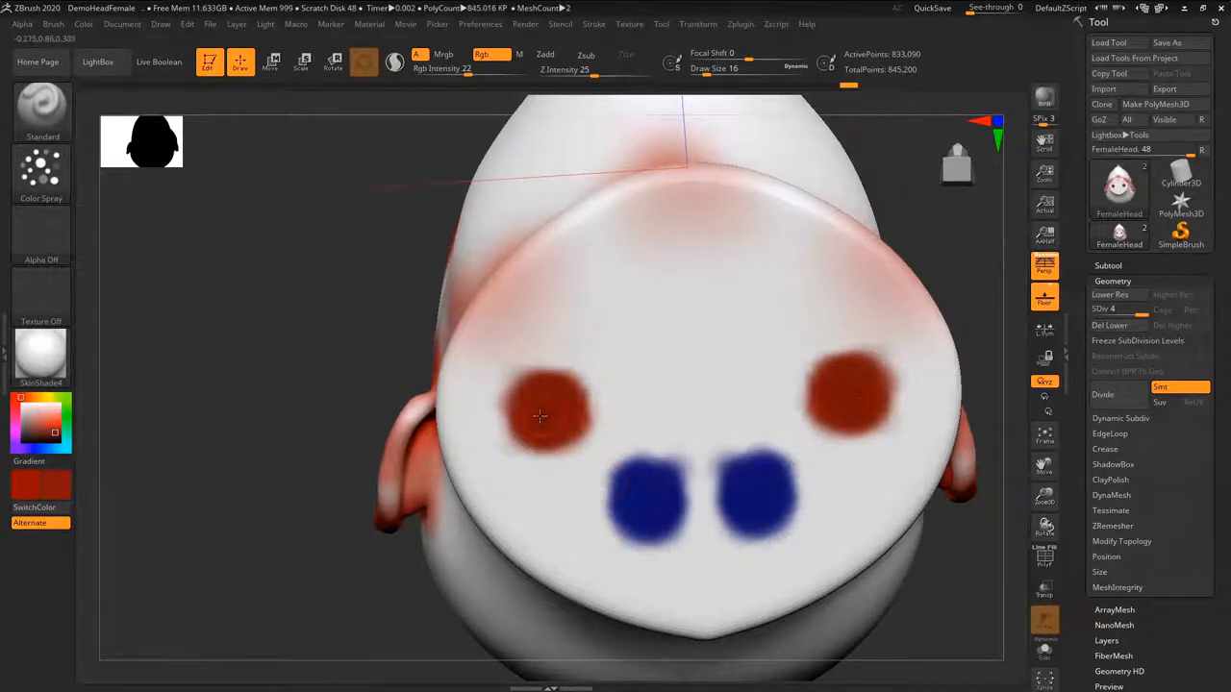
# Dab a red spot on the flat neck base and paint along its edge
pyautogui.moveTo(538, 417); pyautogui.dragTo(741, 282)
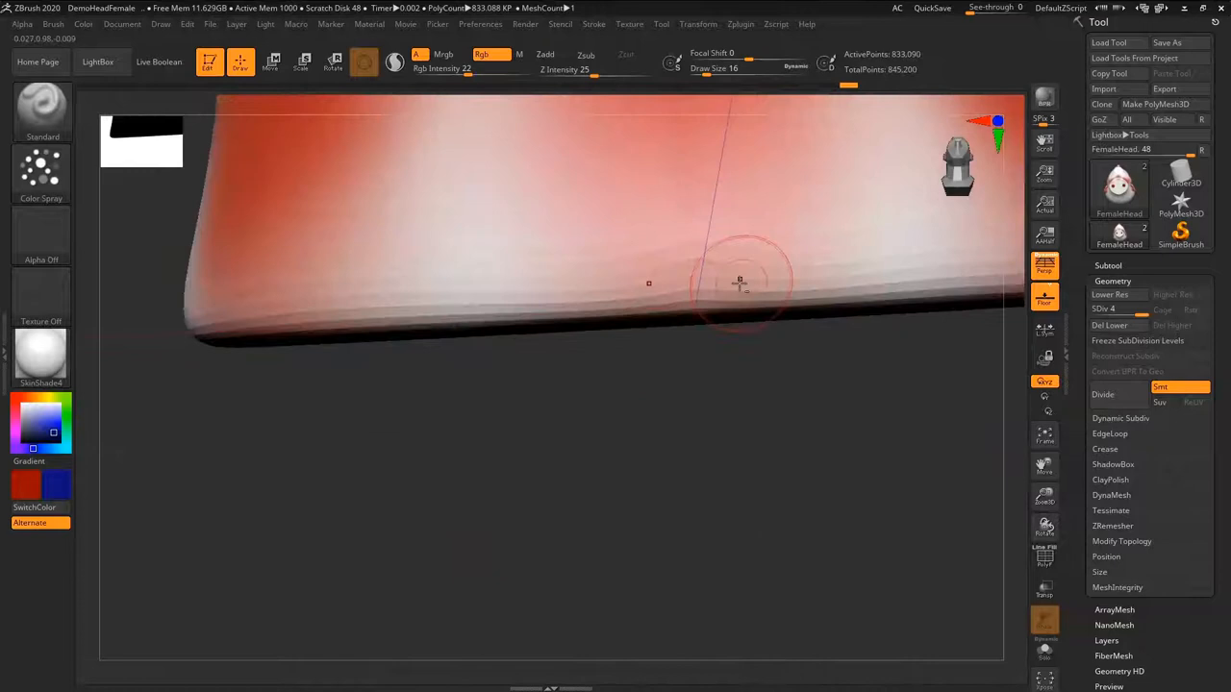
pyautogui.moveTo(740, 279); pyautogui.dragTo(673, 443)
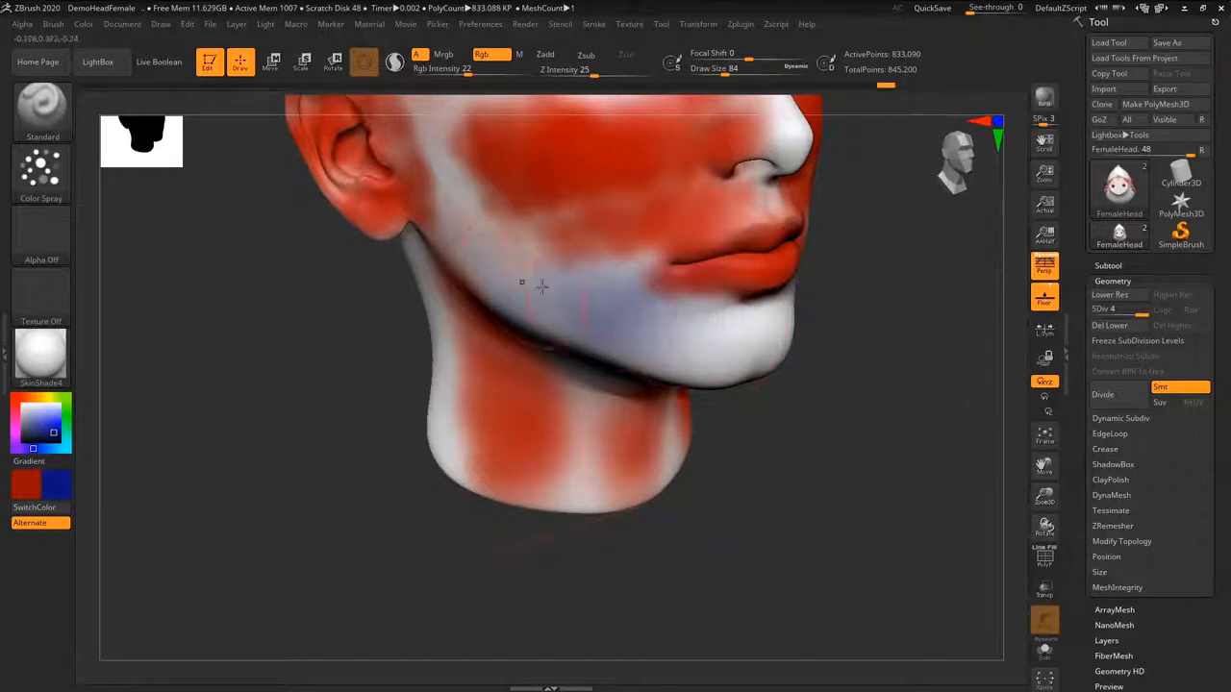
# Paint blue over the jaw, lower face, forehead, temple and side of the skull
pyautogui.moveTo(522, 282); pyautogui.dragTo(628, 307)
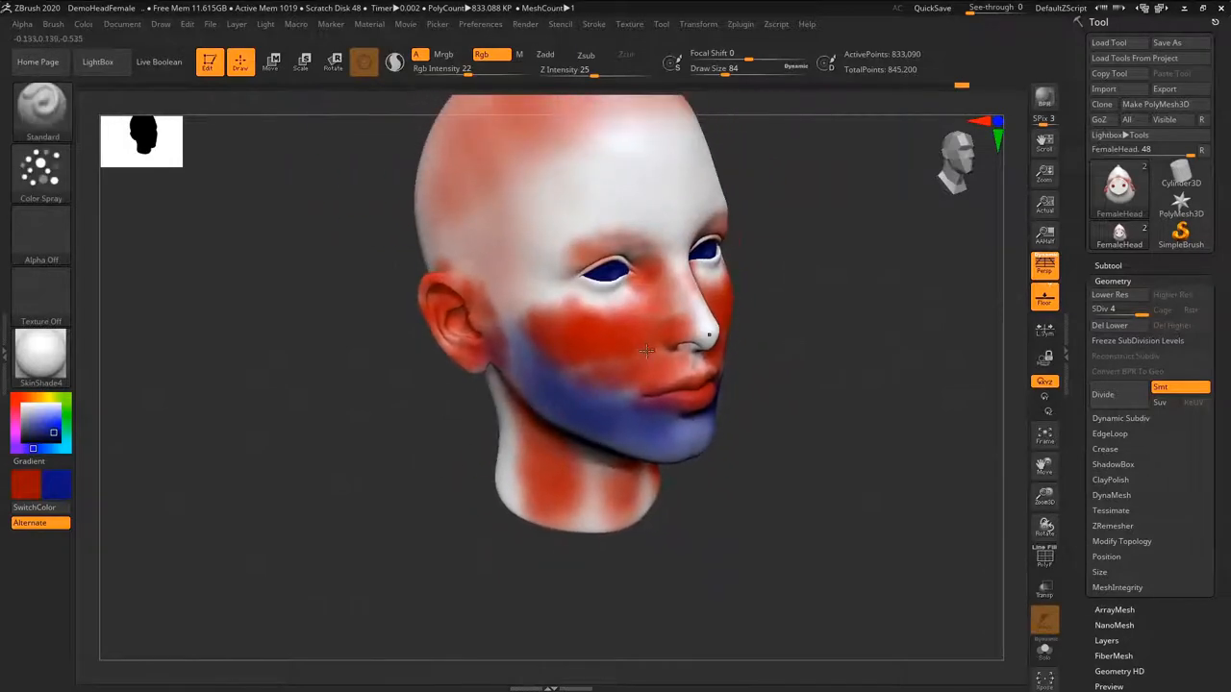
pyautogui.moveTo(645, 346); pyautogui.dragTo(683, 298)
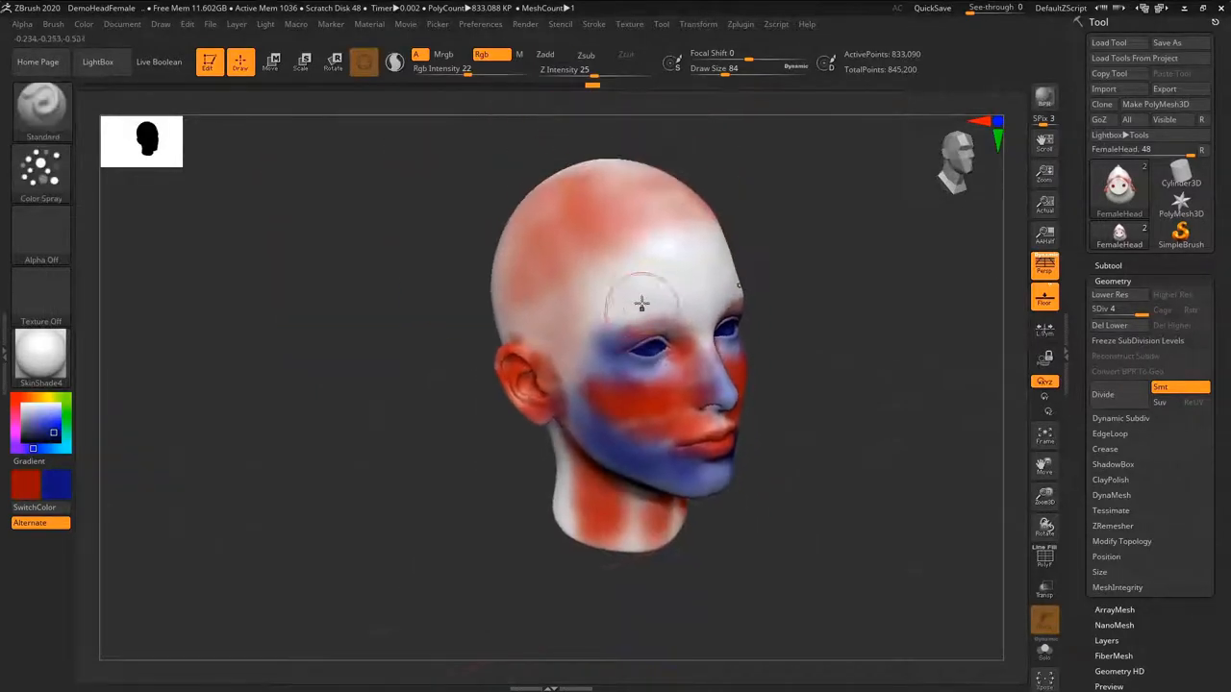
pyautogui.moveTo(642, 303); pyautogui.dragTo(754, 341)
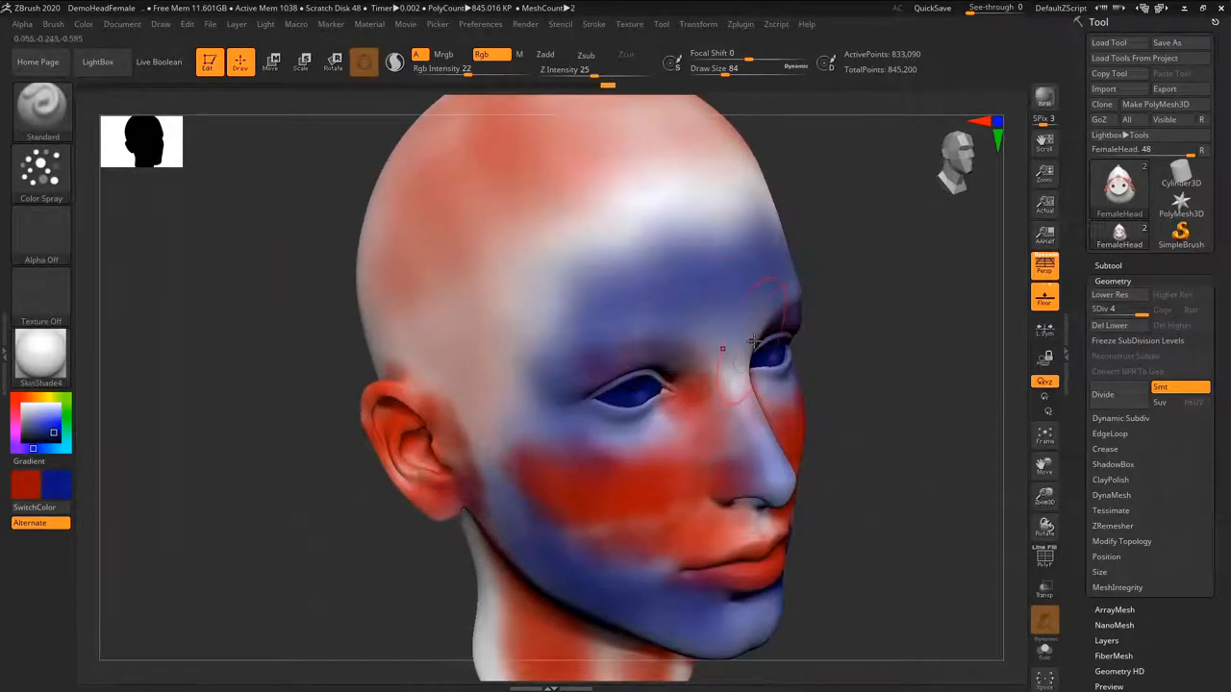
pyautogui.moveTo(769, 298); pyautogui.dragTo(500, 385)
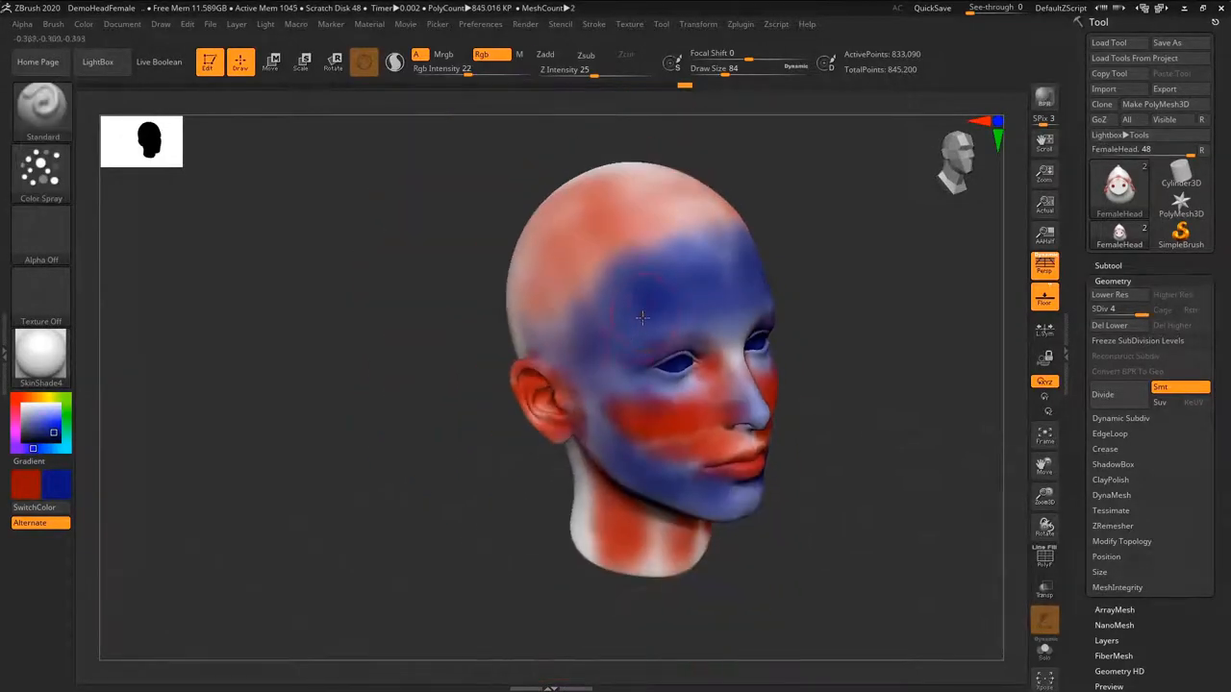
pyautogui.moveTo(642, 318); pyautogui.dragTo(538, 307)
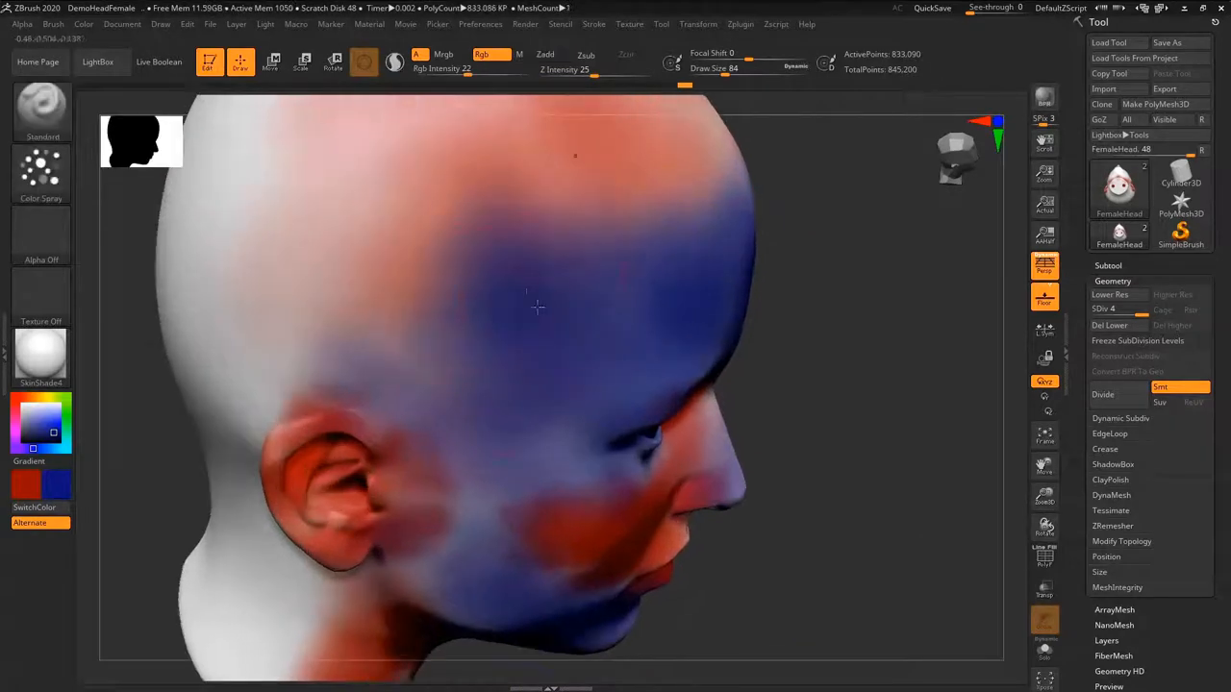
pyautogui.moveTo(537, 305); pyautogui.dragTo(552, 315)
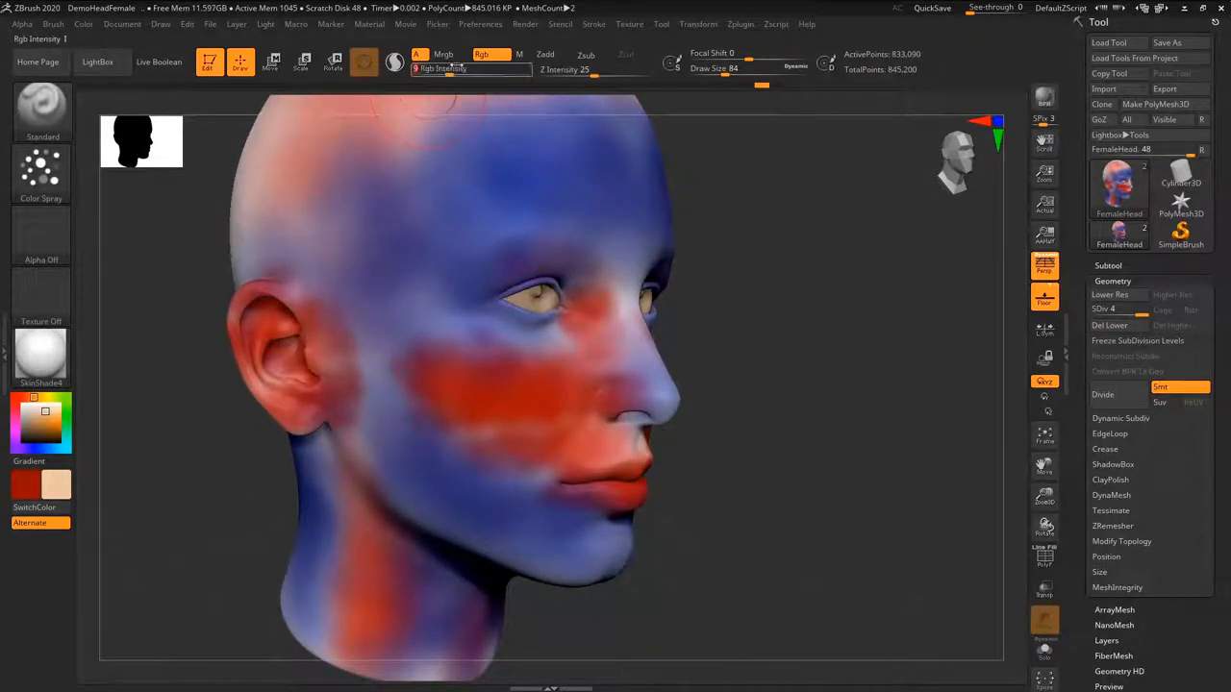
# Lower the Rgb Intensity slider to a low value for subtle skin-tone painting
pyautogui.click(471, 68)
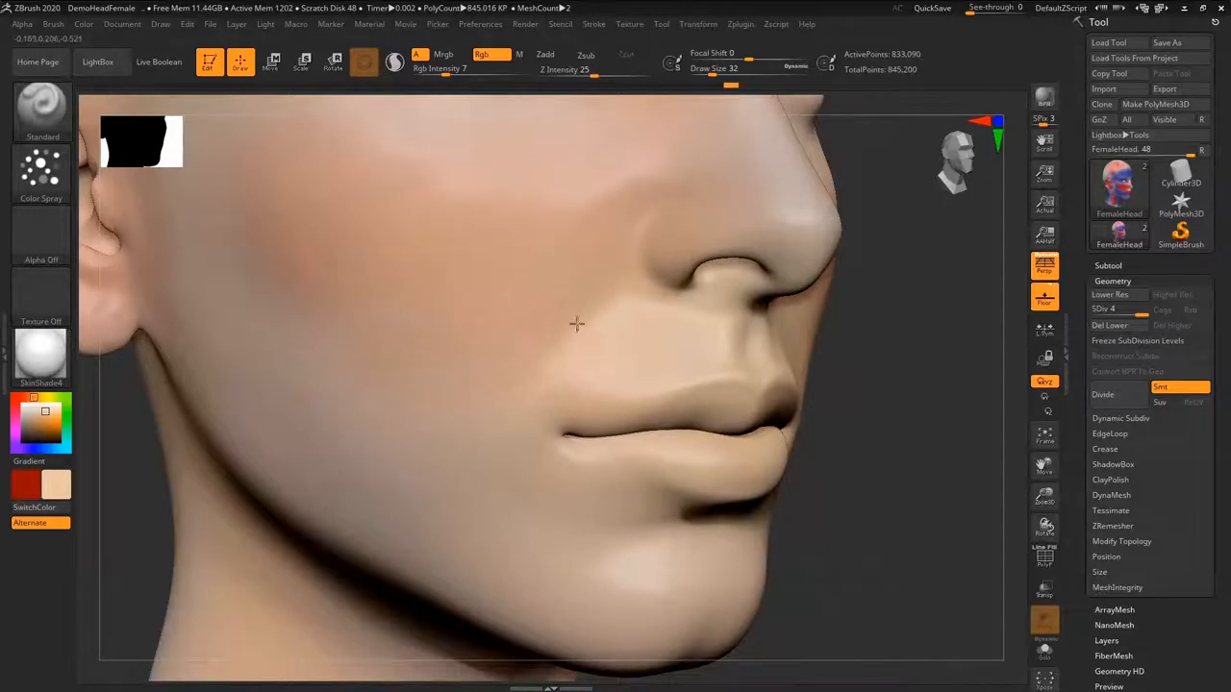
# Lightly polypaint a faint red tint over the cheek, beside the nose and toward the ear
pyautogui.moveTo(577, 327); pyautogui.dragTo(481, 428)
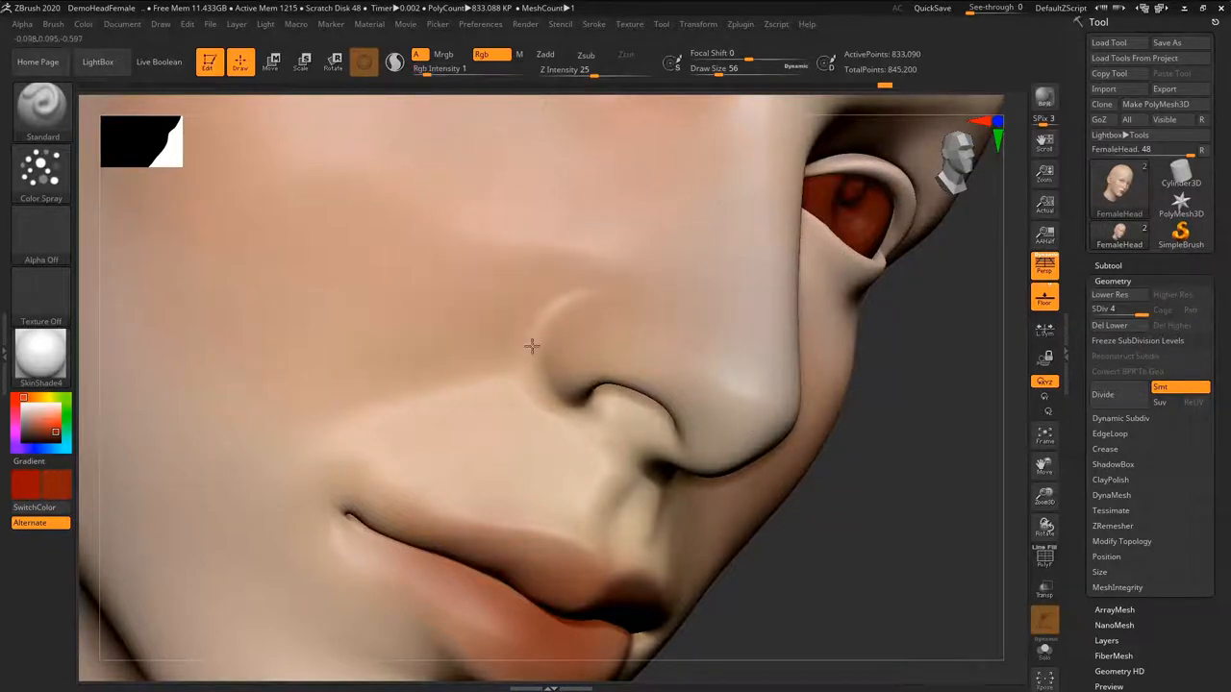
pyautogui.moveTo(531, 346); pyautogui.dragTo(575, 315)
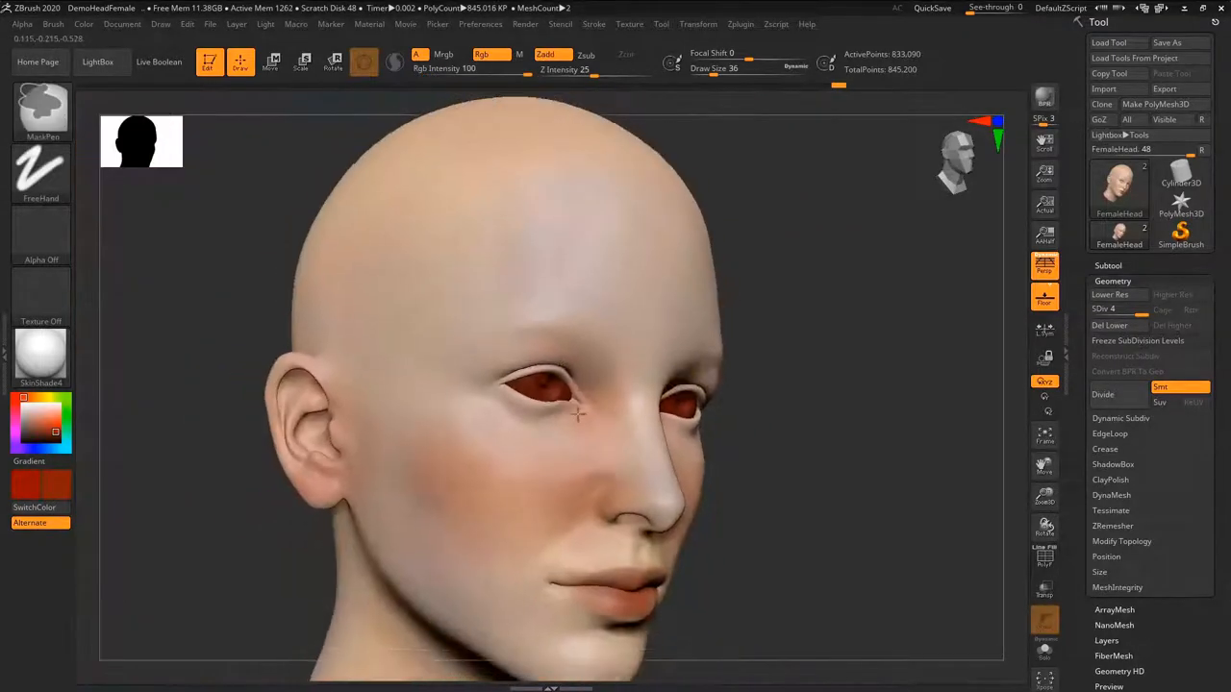
pyautogui.moveTo(577, 413); pyautogui.dragTo(649, 454)
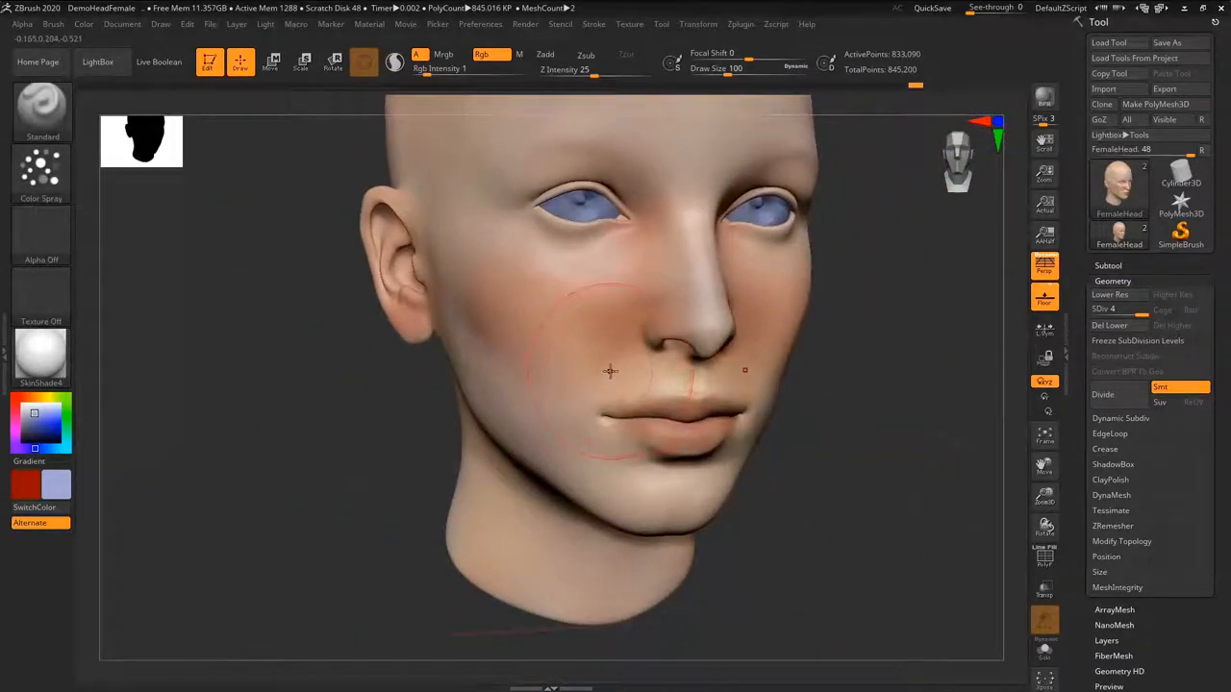
pyautogui.moveTo(610, 371)
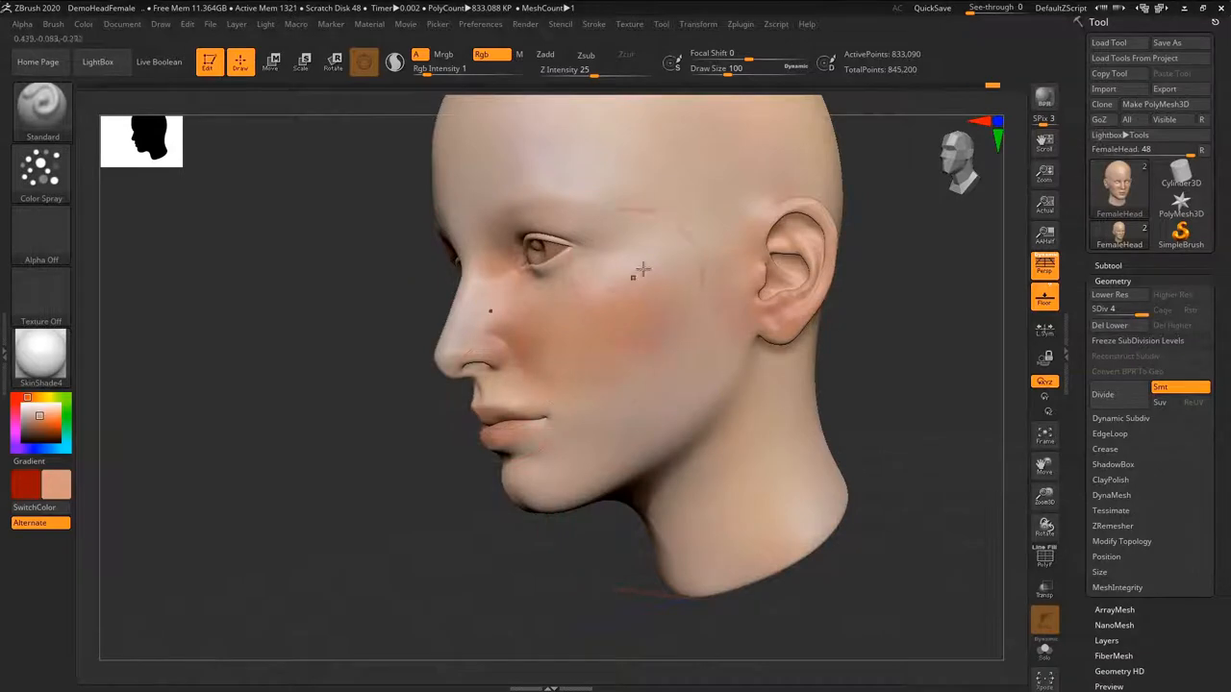
# Add warm colour near the outer corner of the eye
pyautogui.moveTo(635, 269); pyautogui.dragTo(683, 375)
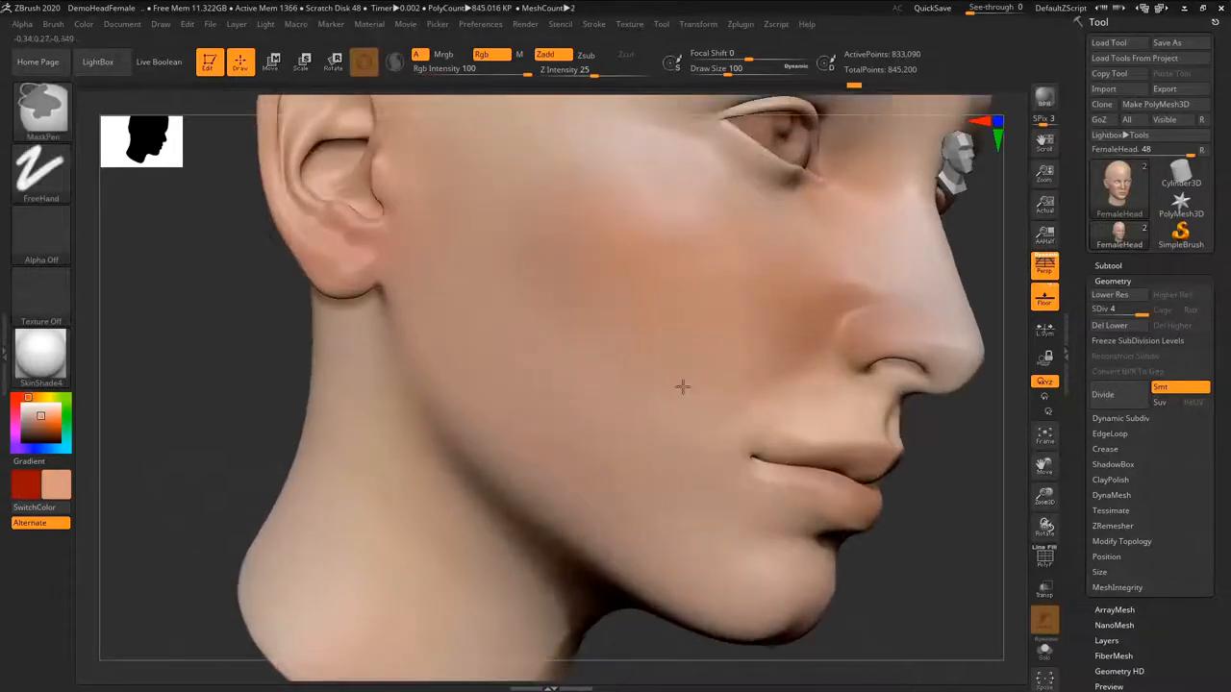
# Rotate the head through close side profile, three-quarter and full side profile views
pyautogui.moveTo(683, 386); pyautogui.dragTo(577, 361)
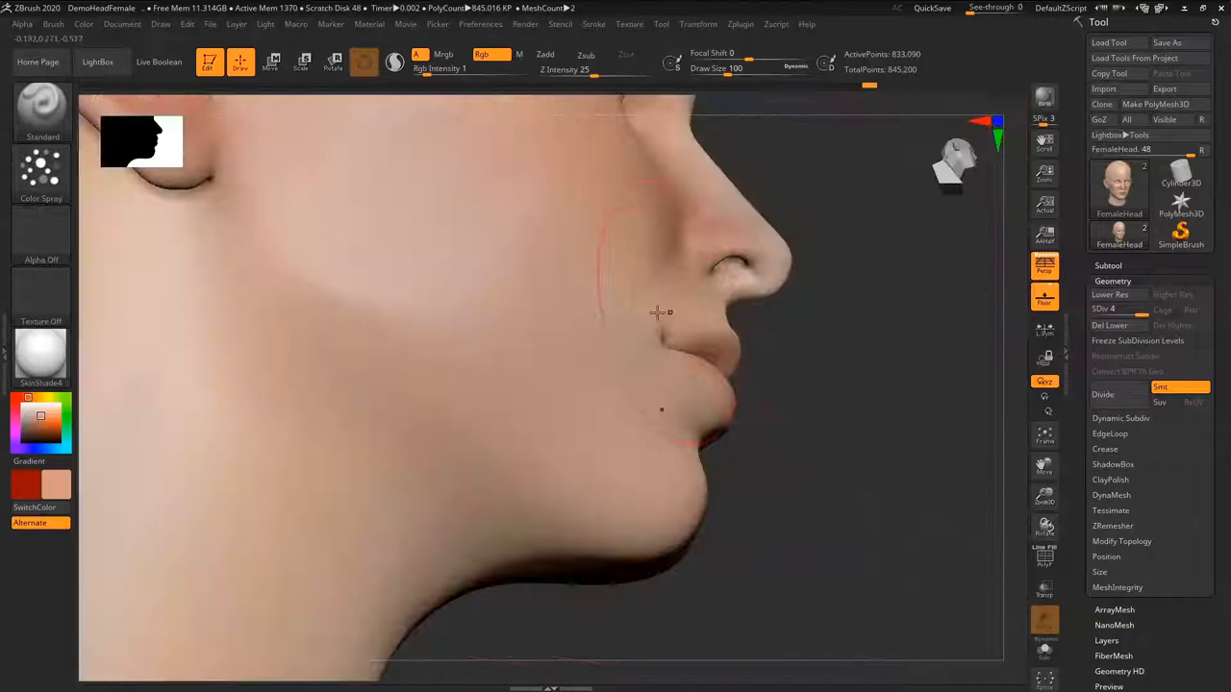
pyautogui.moveTo(653, 312); pyautogui.dragTo(572, 312)
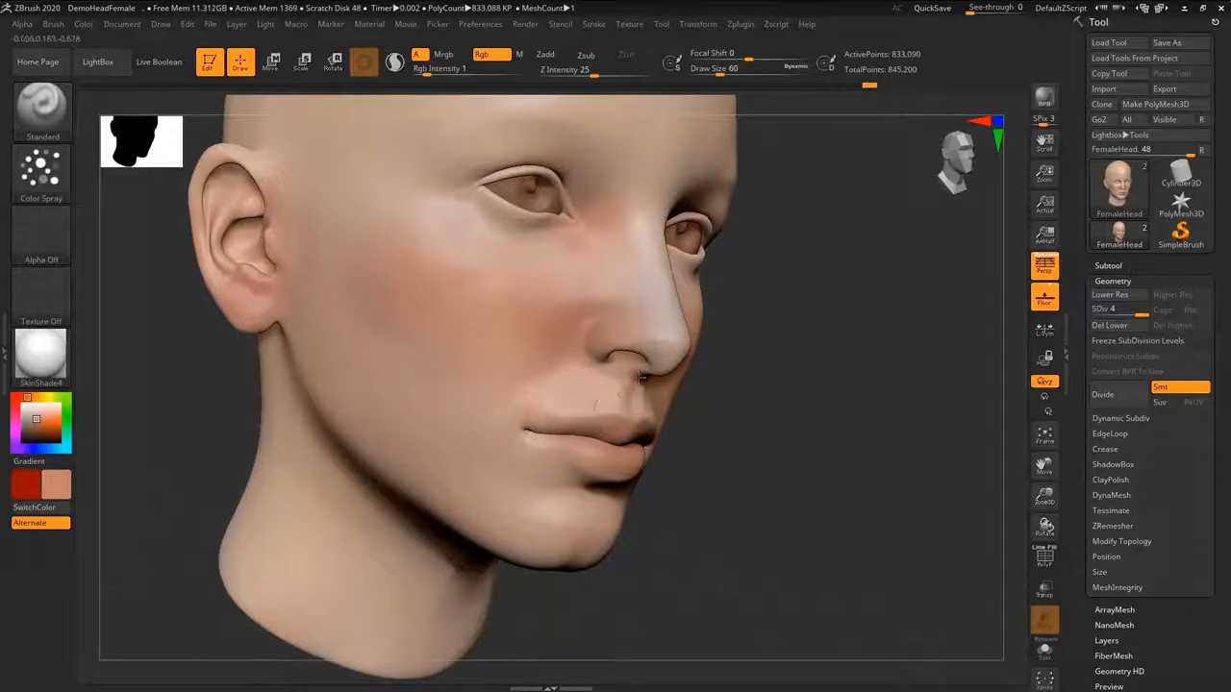
pyautogui.moveTo(639, 375); pyautogui.dragTo(624, 454)
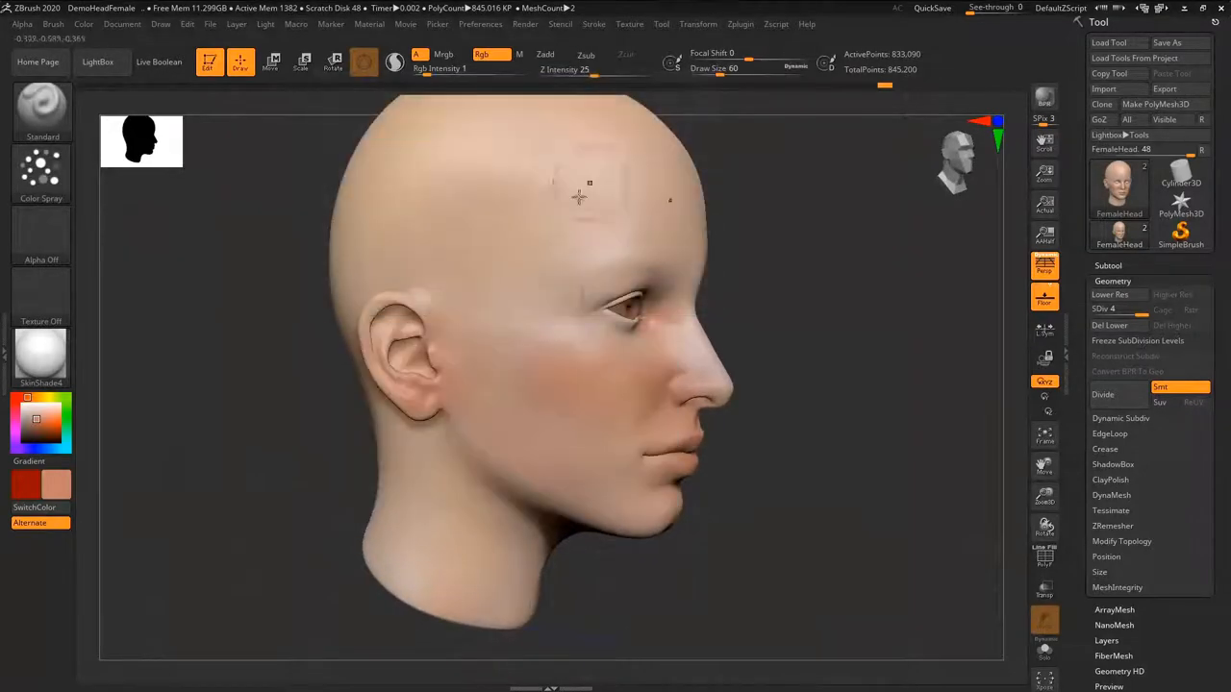
# Try carving the surface with Zsub, then switch back to Zadd
pyautogui.click(481, 54)
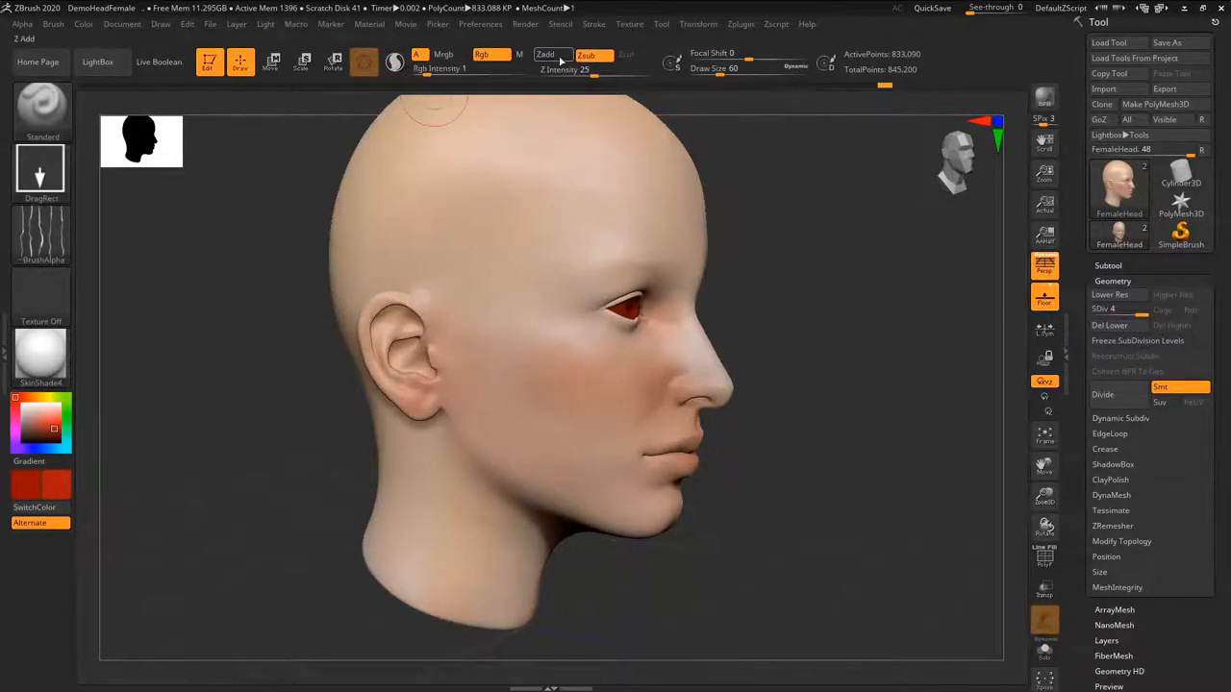
pyautogui.click(41, 234)
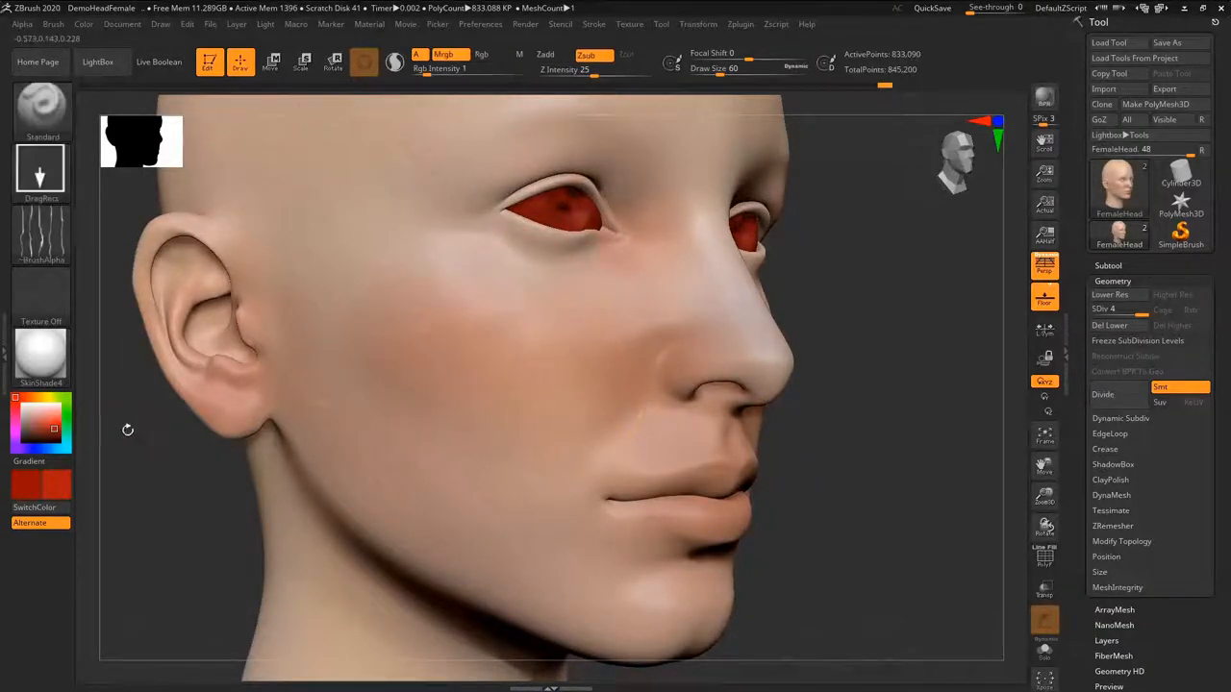
pyautogui.click(490, 54)
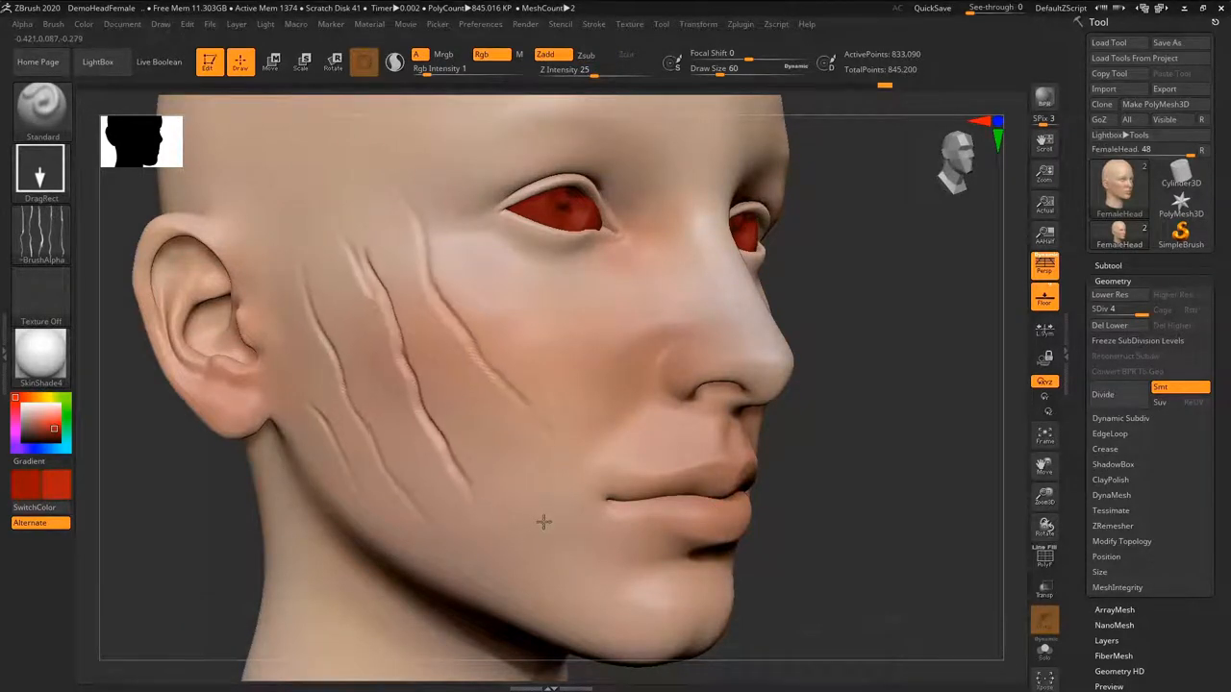
pyautogui.moveTo(577, 384); pyautogui.dragTo(384, 403)
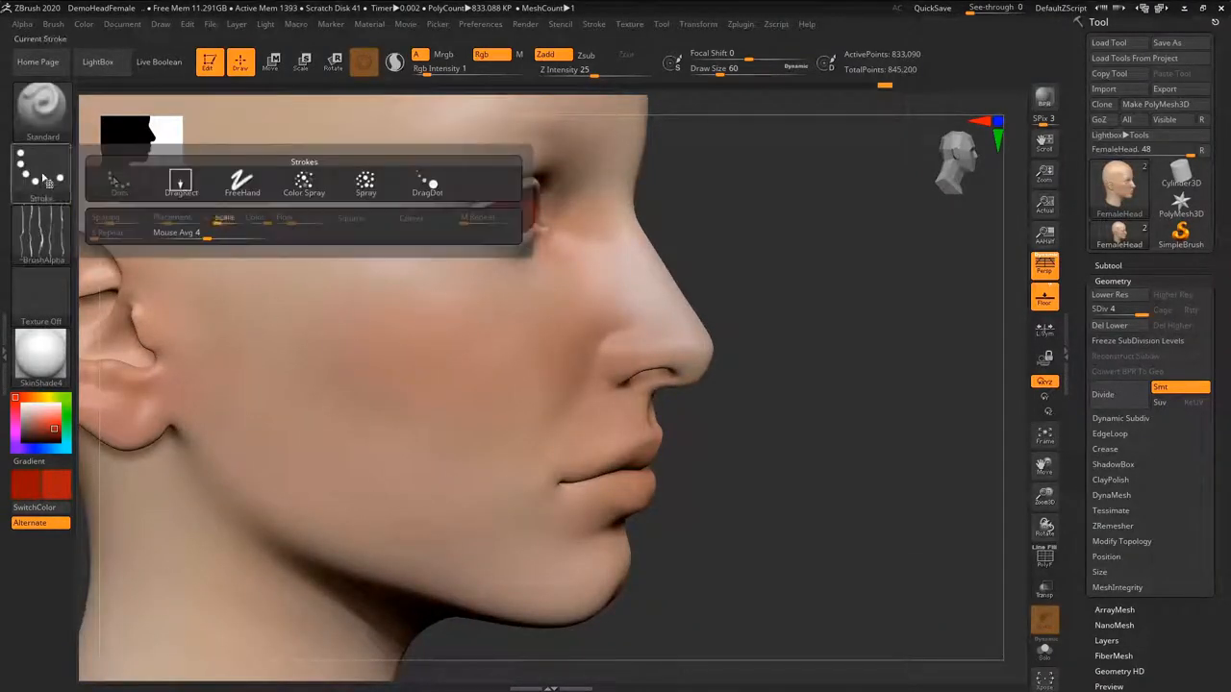
# Set the stroke to DragRect and choose the crack alpha as the stamp
pyautogui.click(179, 181)
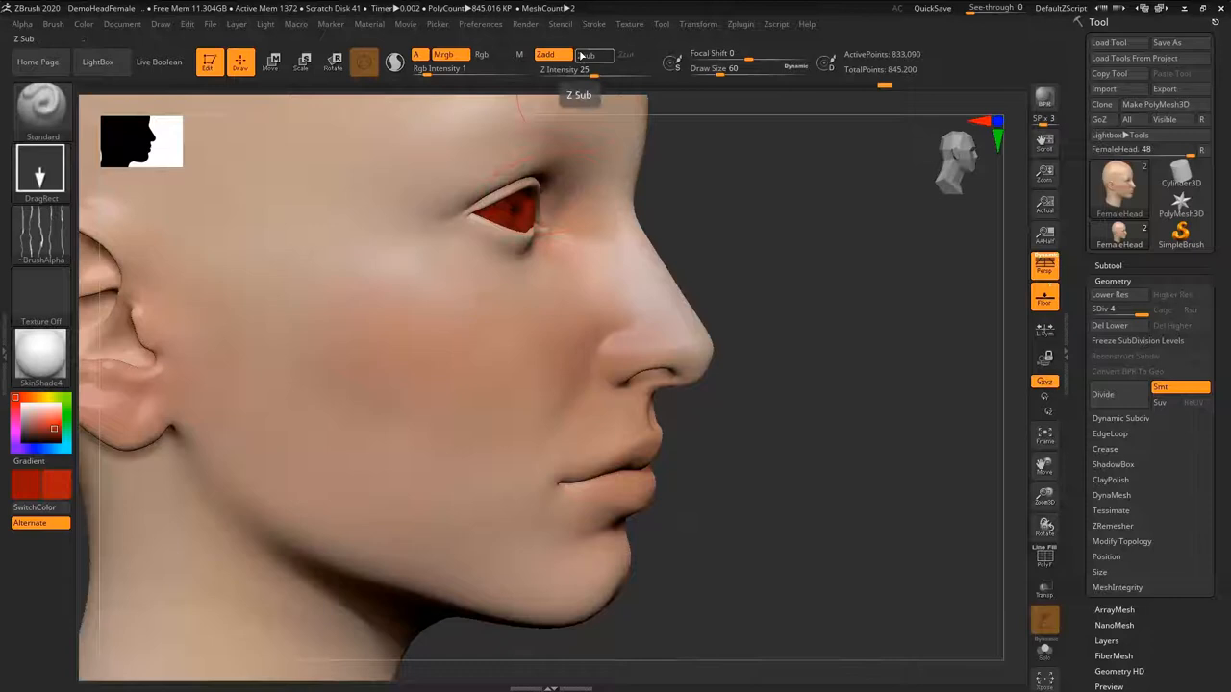
pyautogui.click(441, 69)
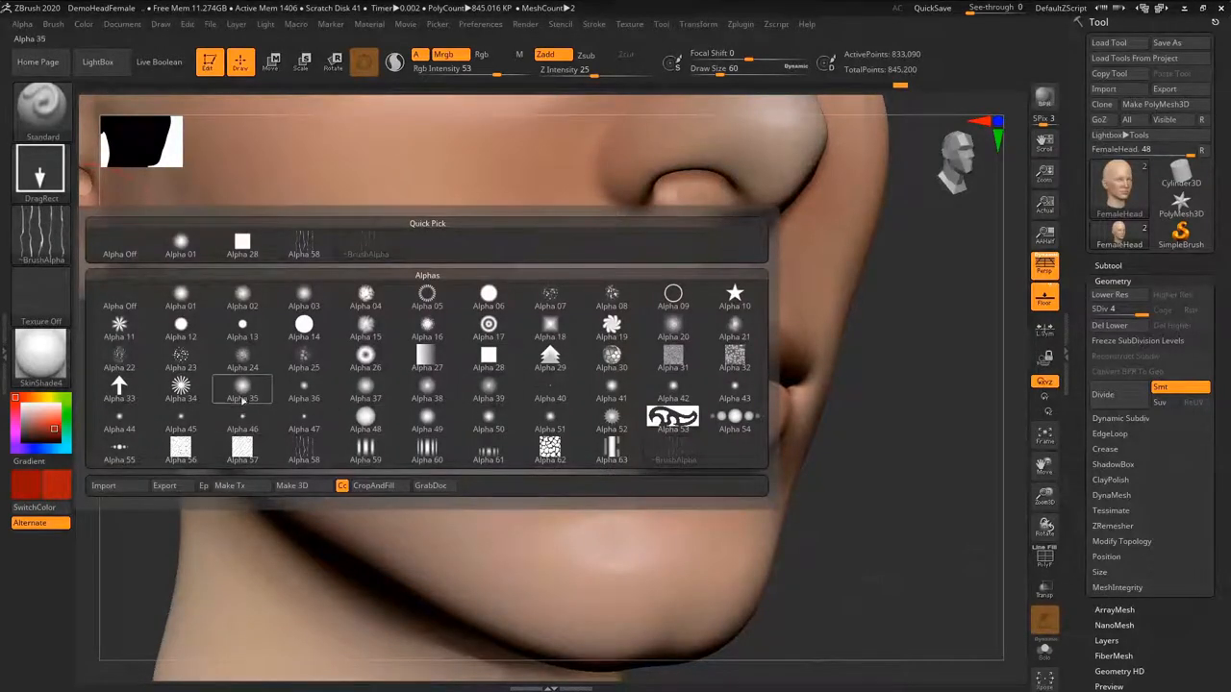
pyautogui.click(120, 355)
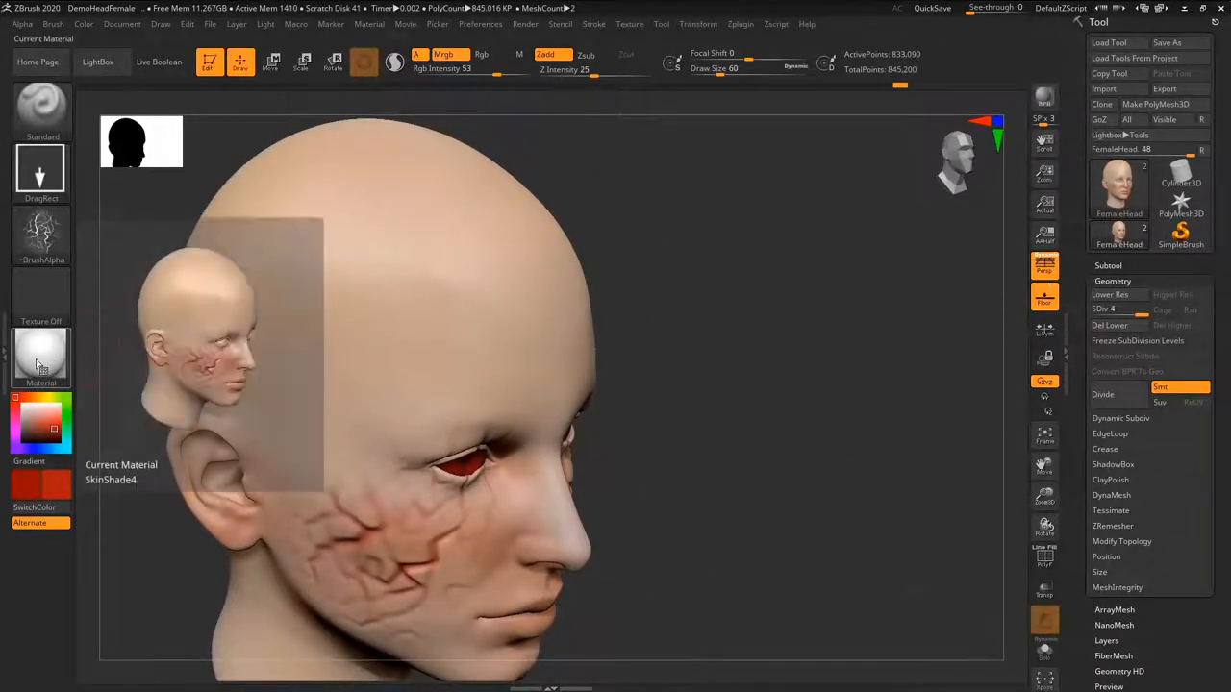
pyautogui.click(41, 356)
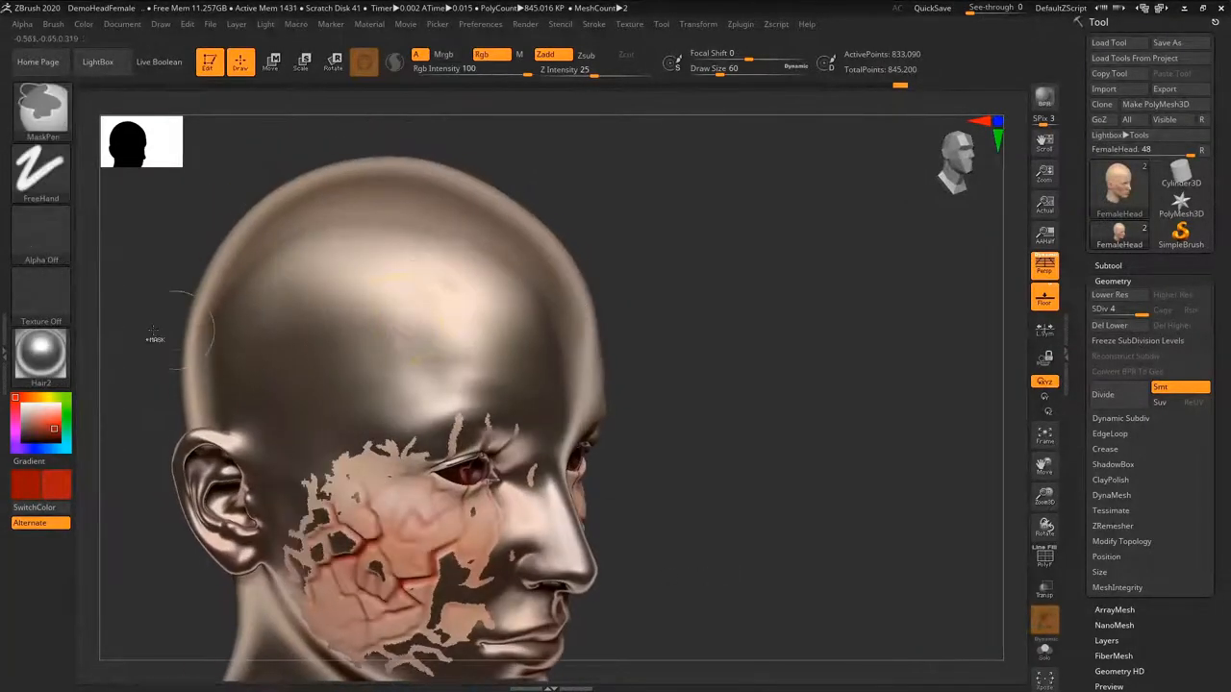
pyautogui.click(40, 355)
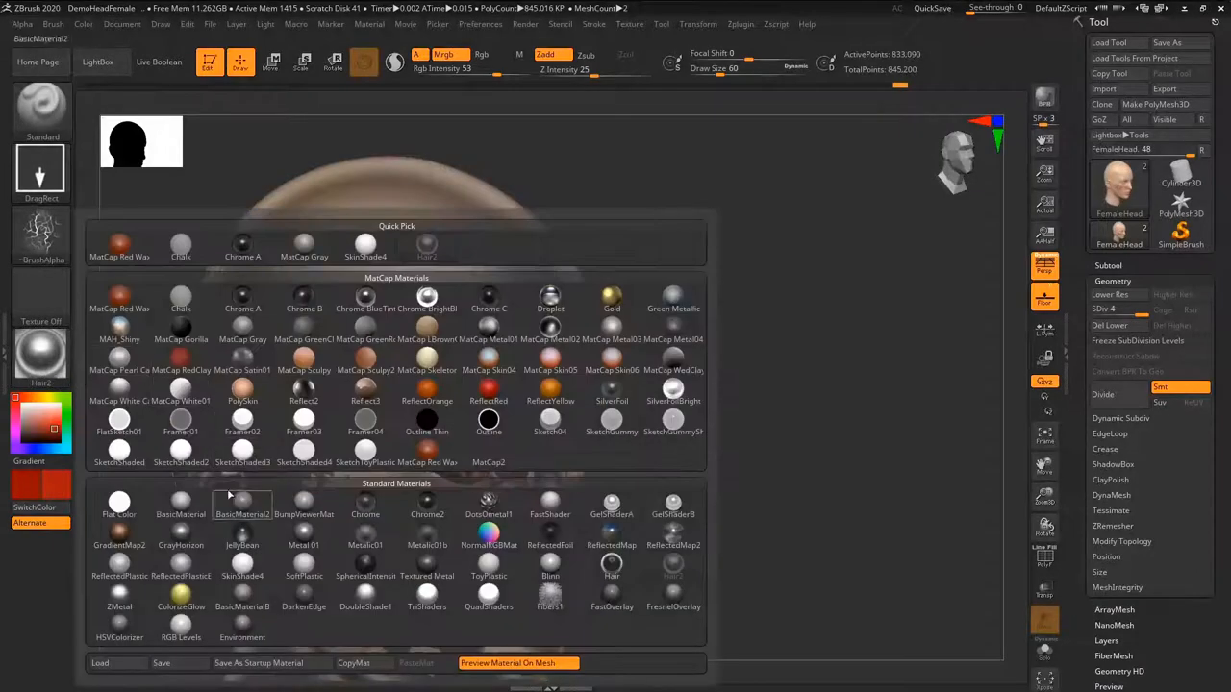
pyautogui.click(242, 546)
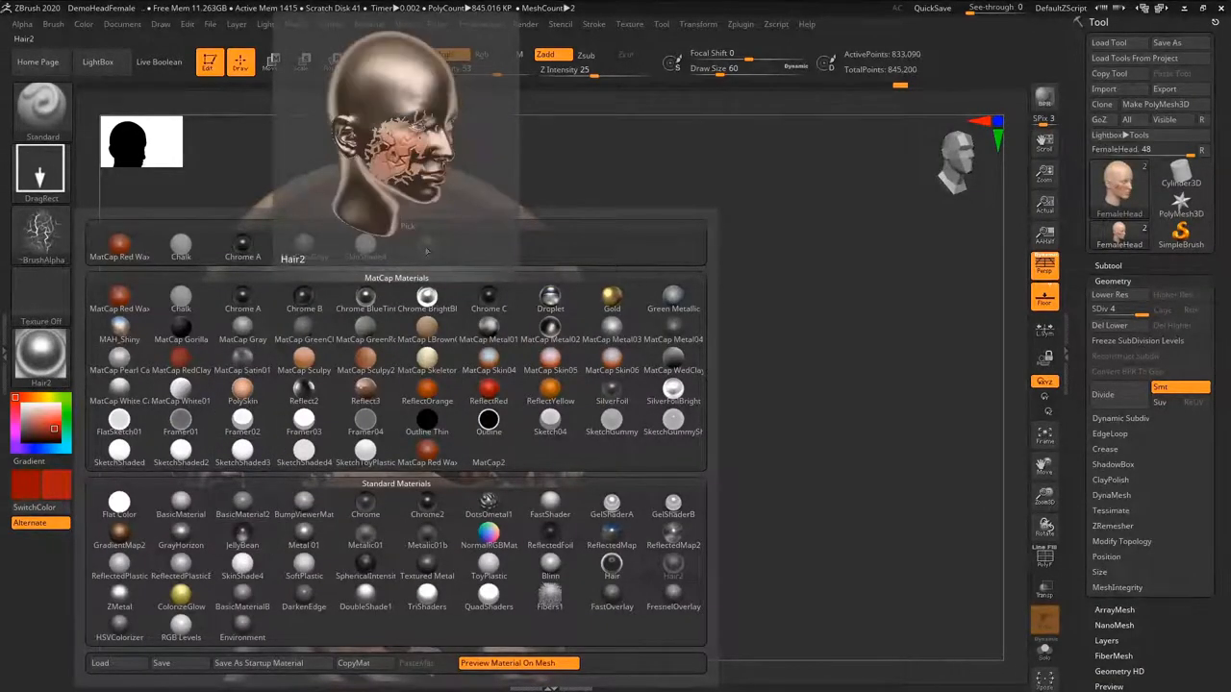
pyautogui.click(241, 575)
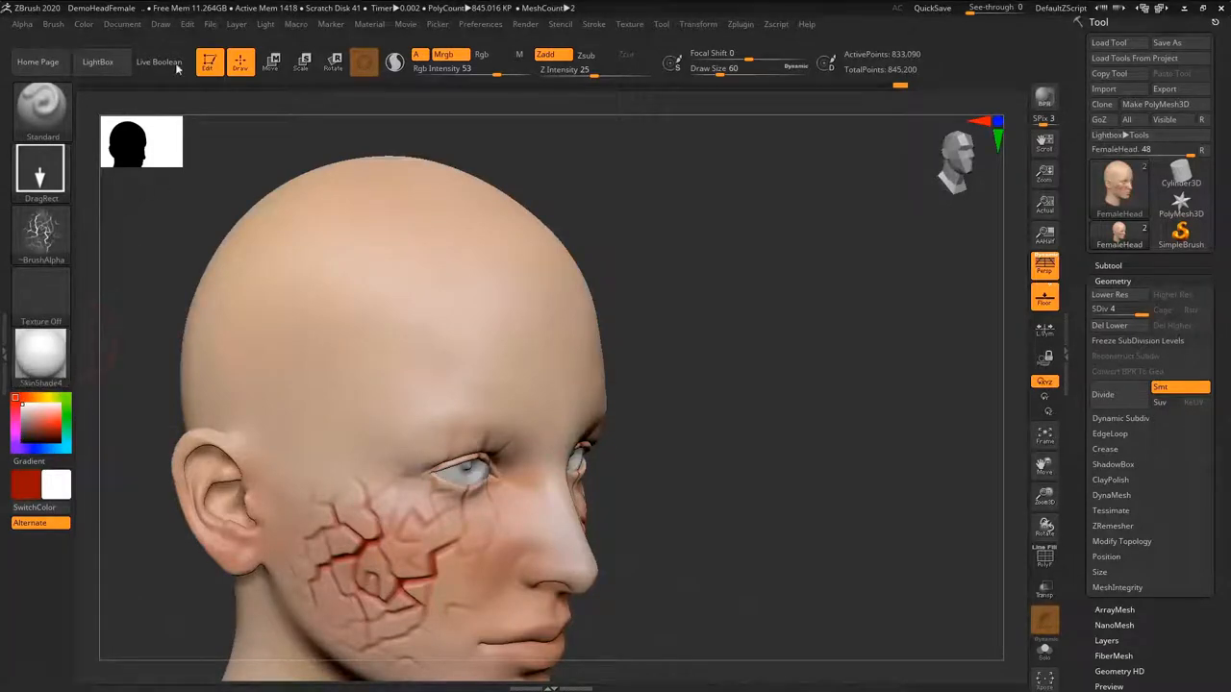
# Select the ReflectedMap2 chrome material and paint it over the forehead and skull top
pyautogui.click(83, 24)
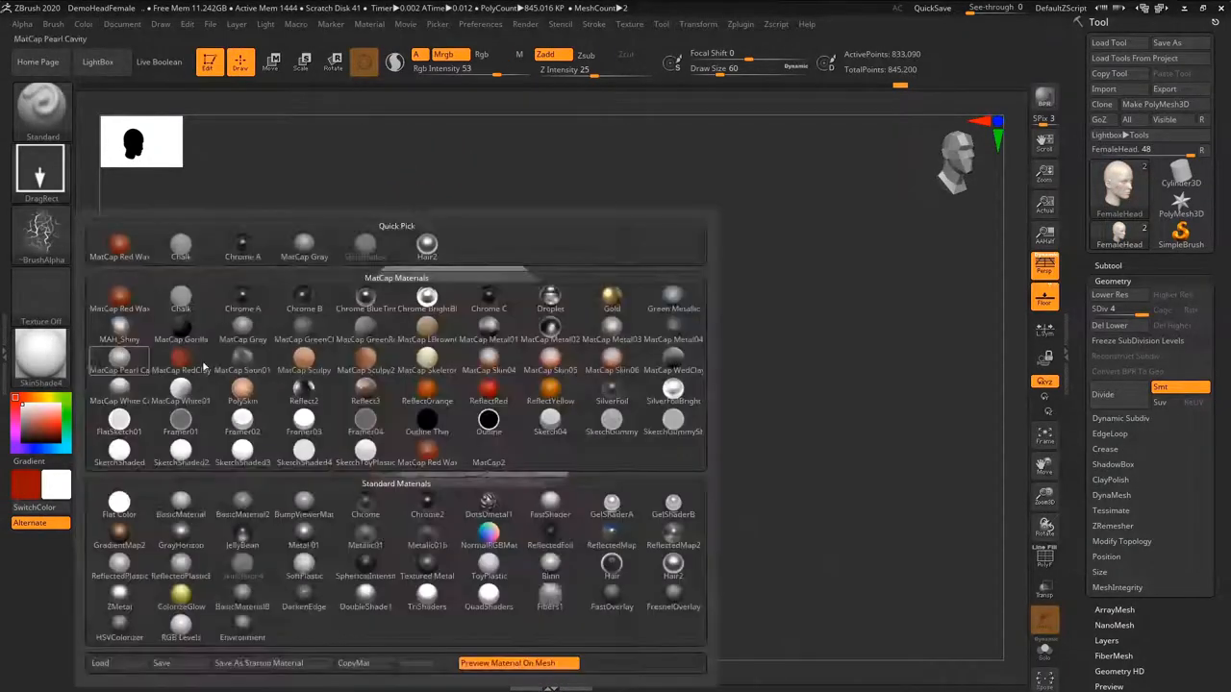
pyautogui.click(673, 563)
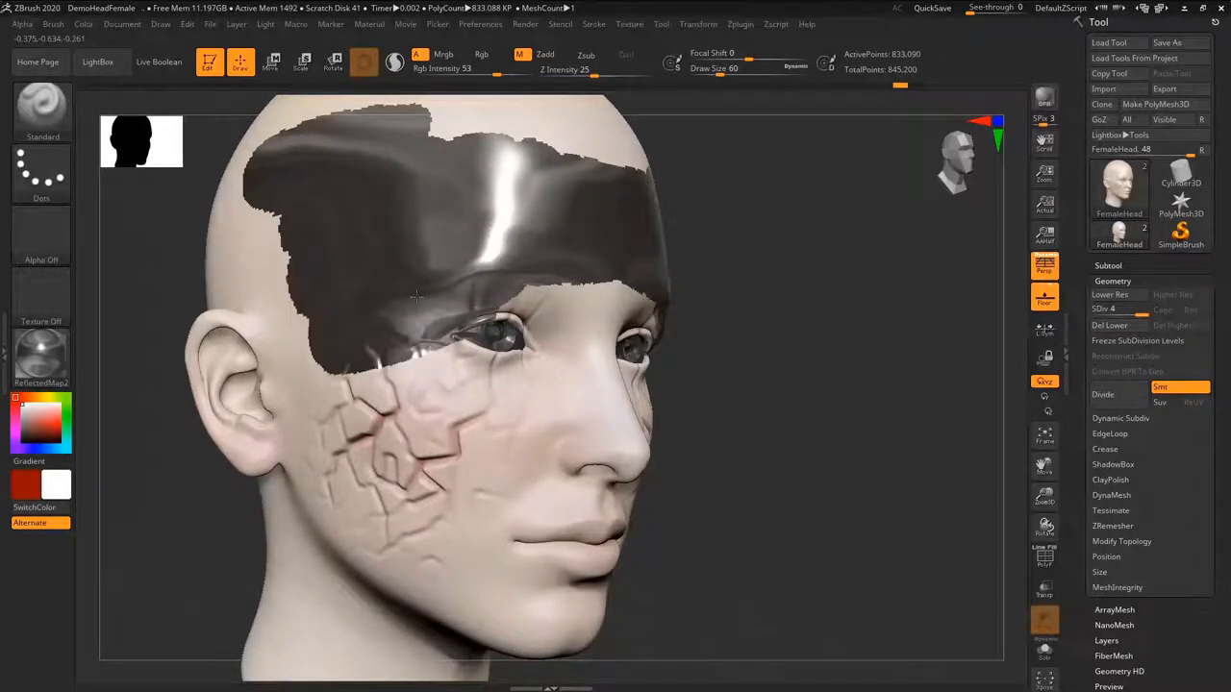
pyautogui.moveTo(413, 298); pyautogui.dragTo(577, 394)
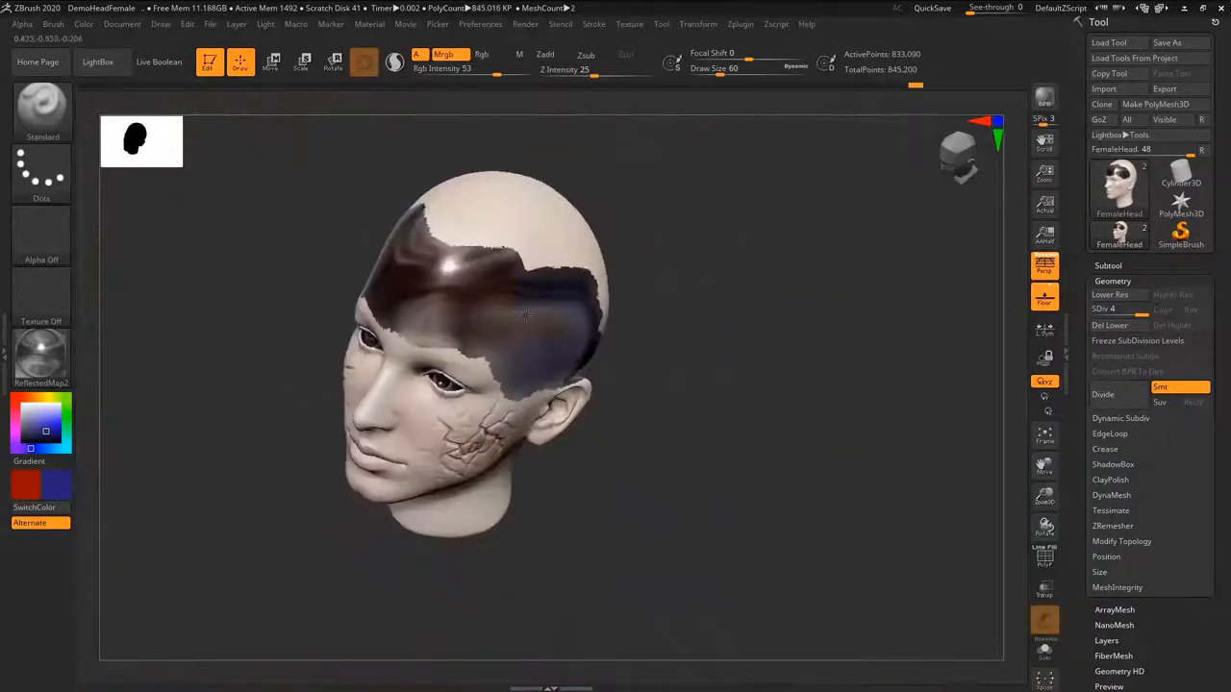
pyautogui.moveTo(526, 317); pyautogui.dragTo(375, 228)
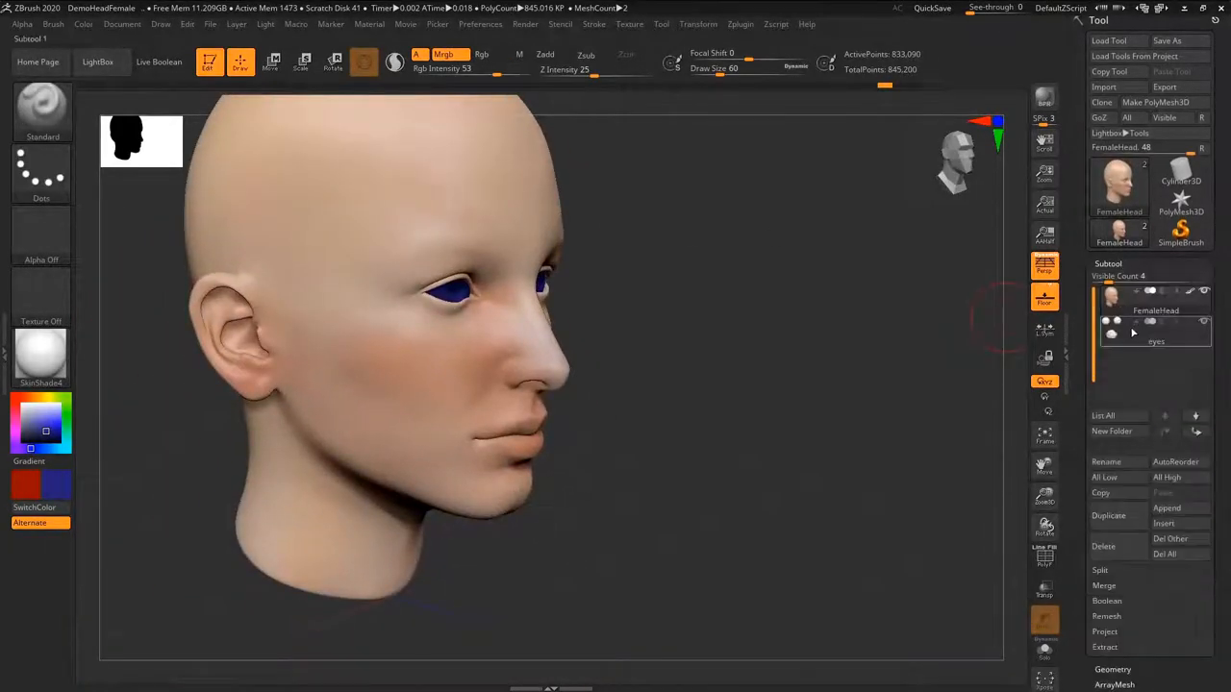
# Select the eyes subtool and fill it with the ReflectedMap2 chrome material
pyautogui.click(1155, 332)
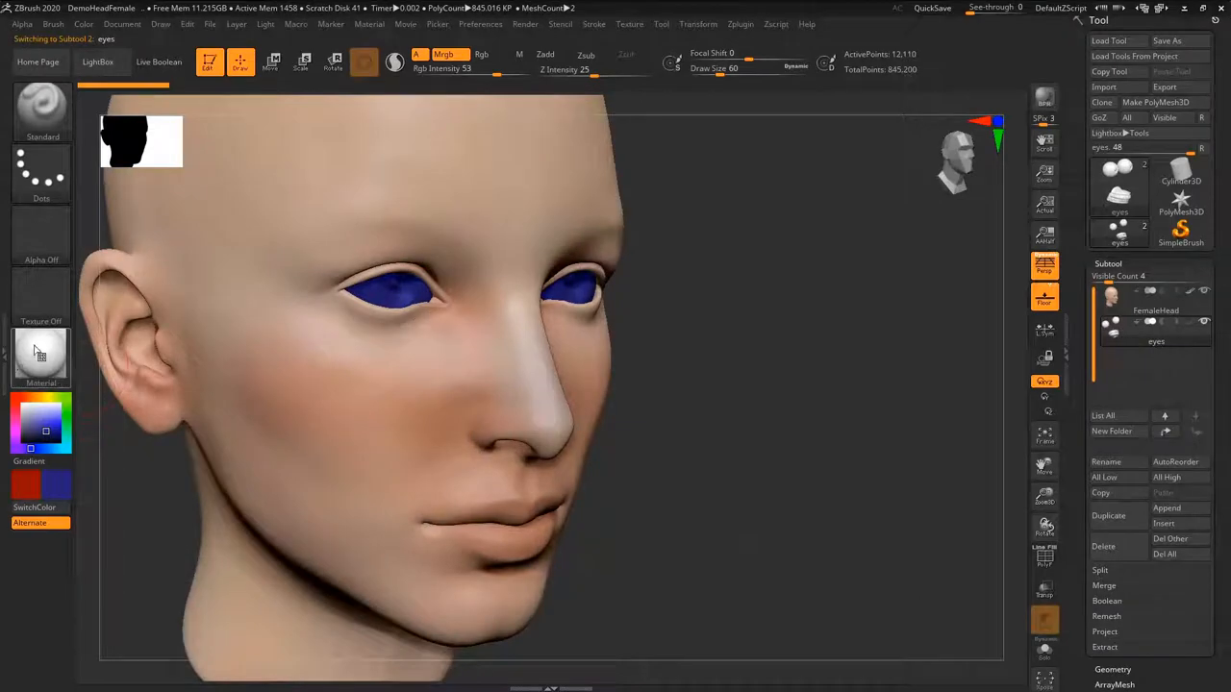
pyautogui.click(41, 356)
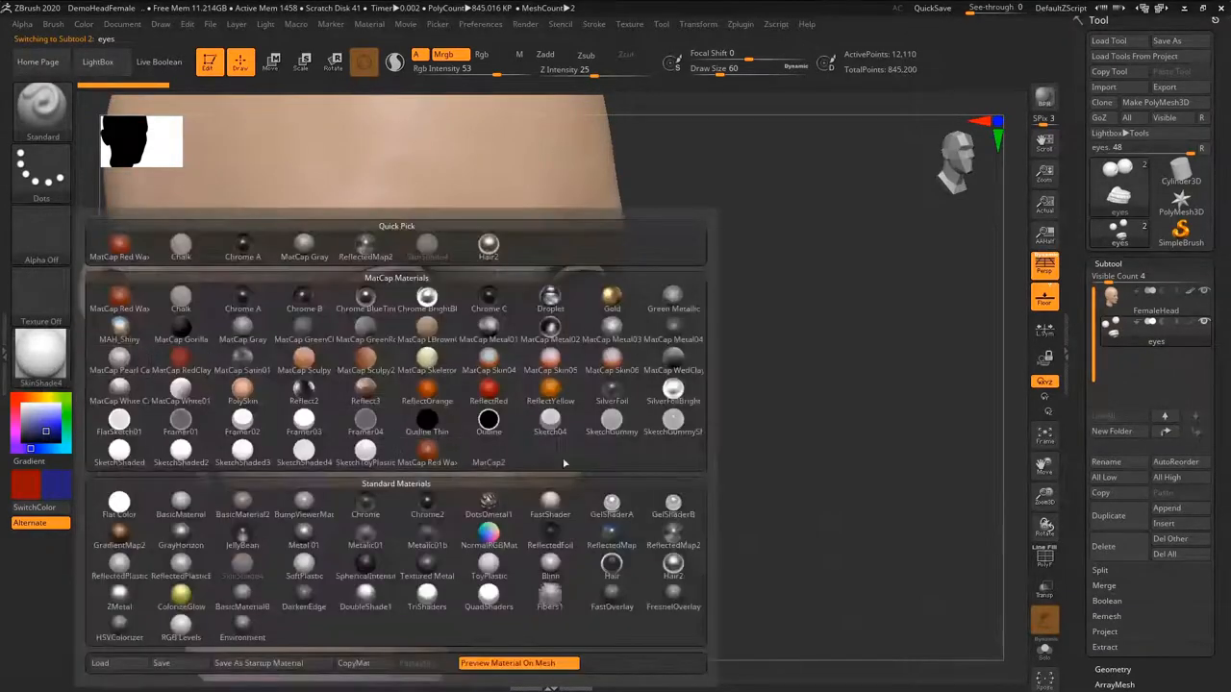
pyautogui.click(673, 530)
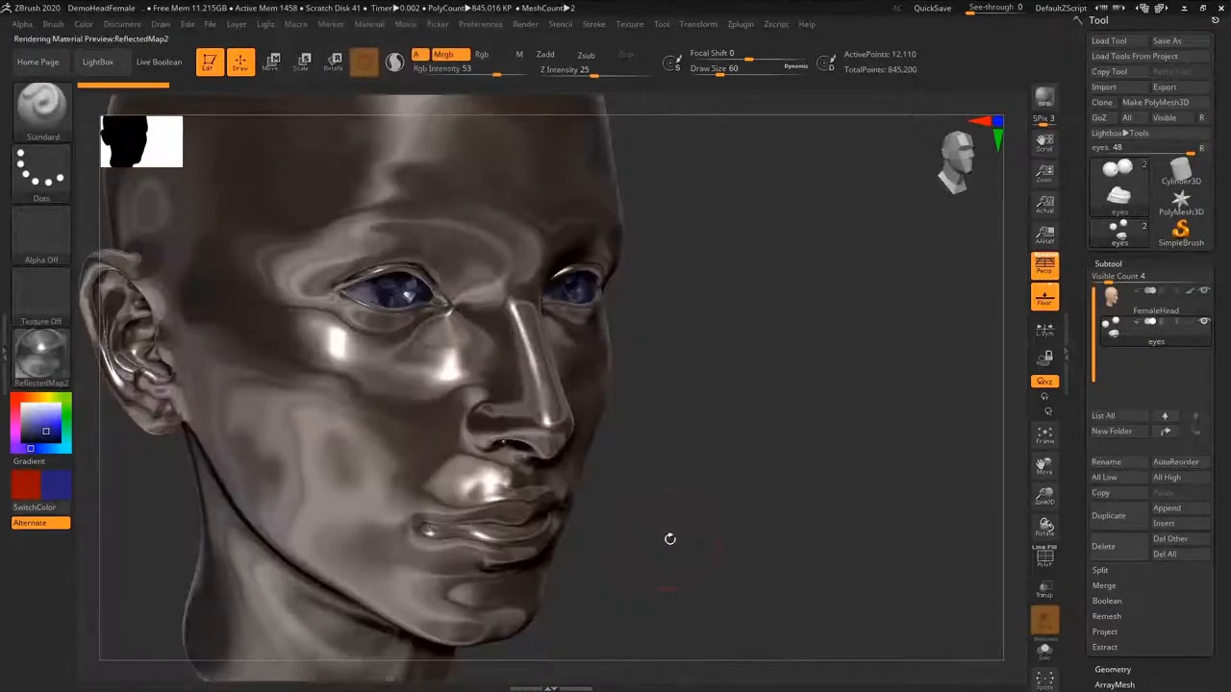
pyautogui.moveTo(1154, 341)
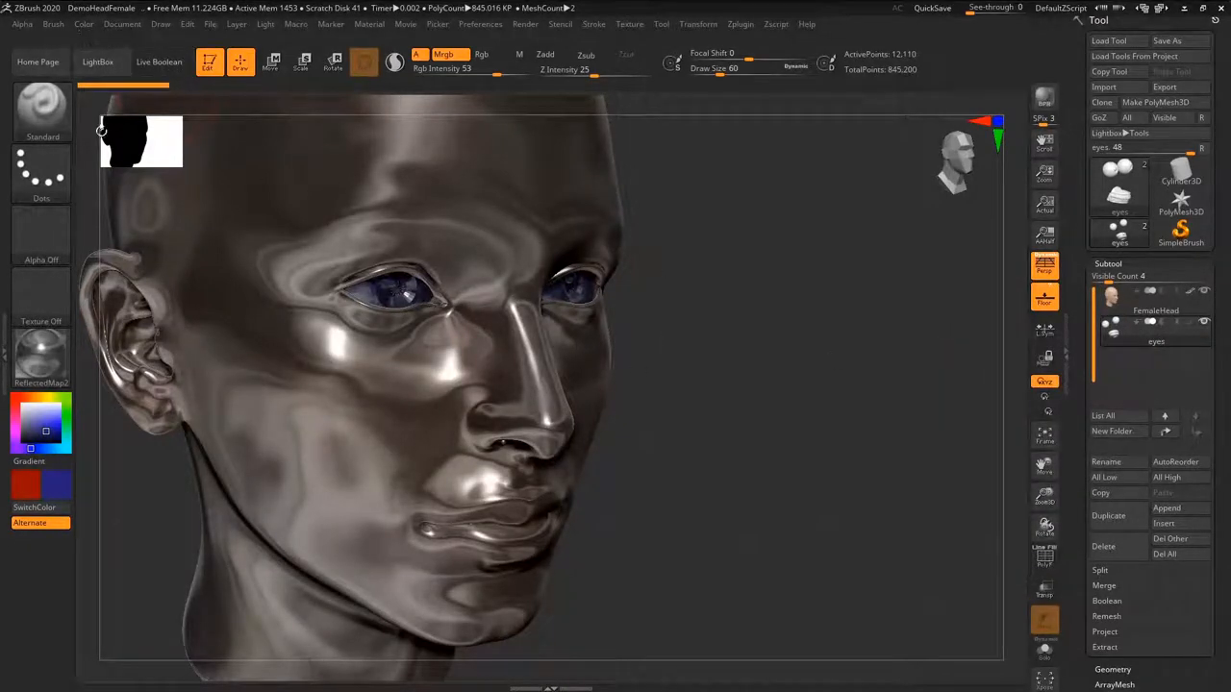
pyautogui.click(161, 62)
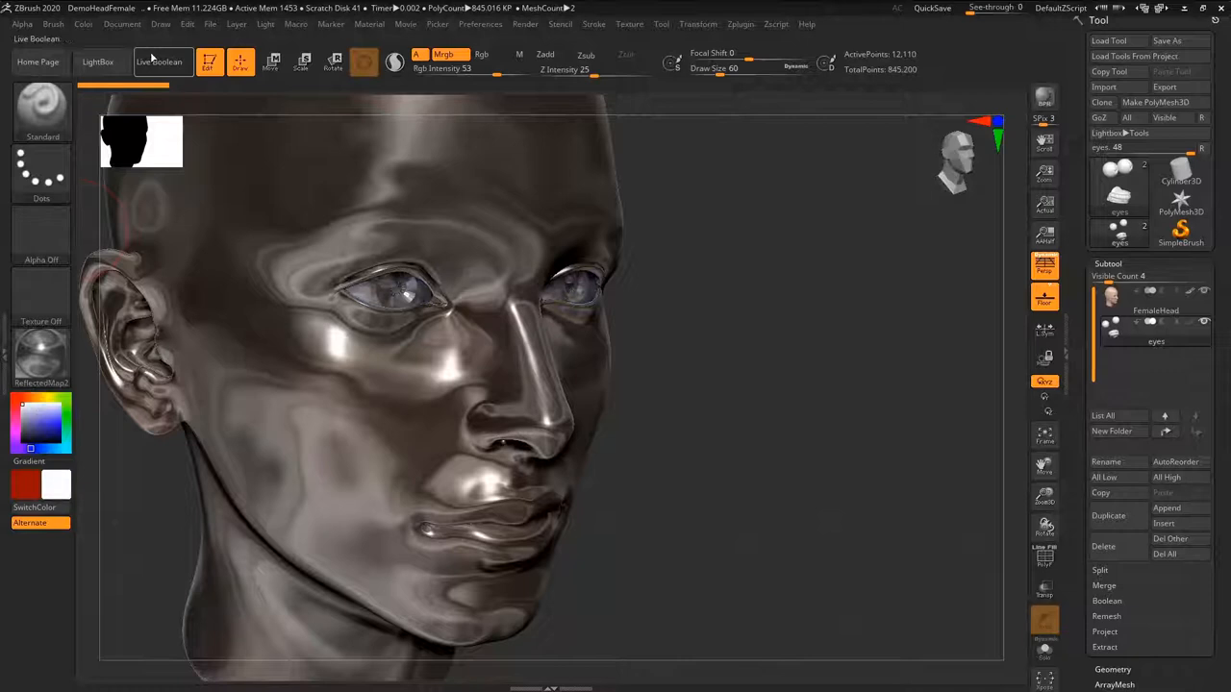
pyautogui.click(41, 461)
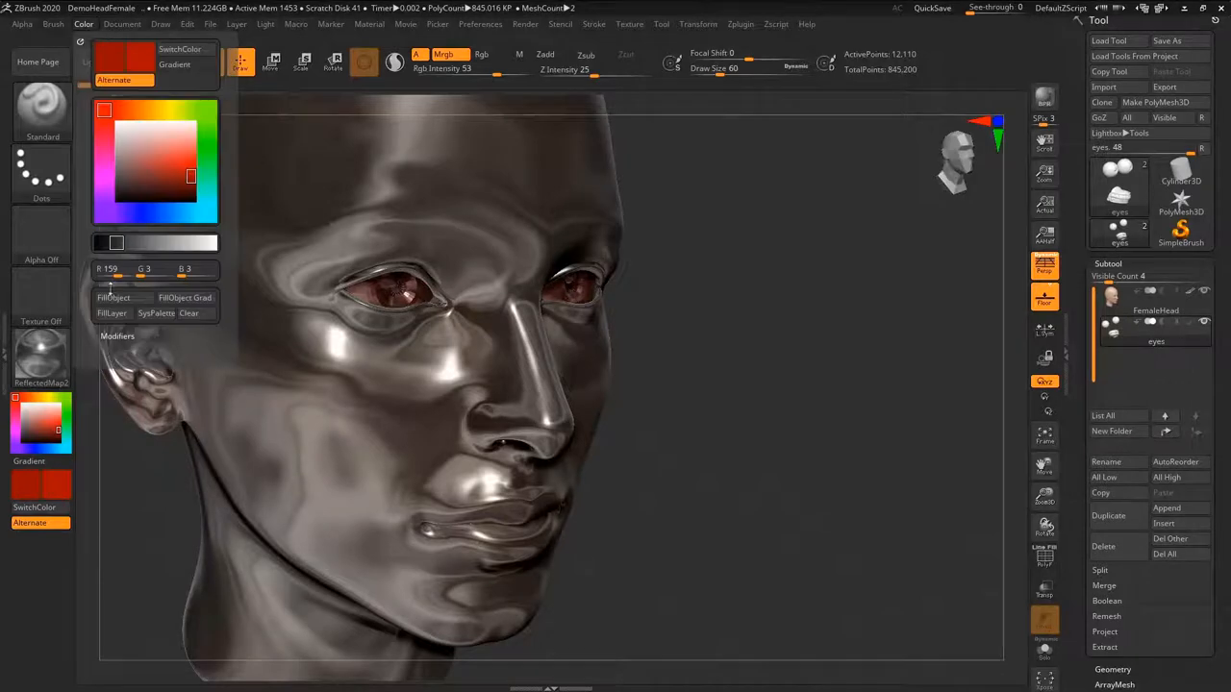
pyautogui.click(1154, 298)
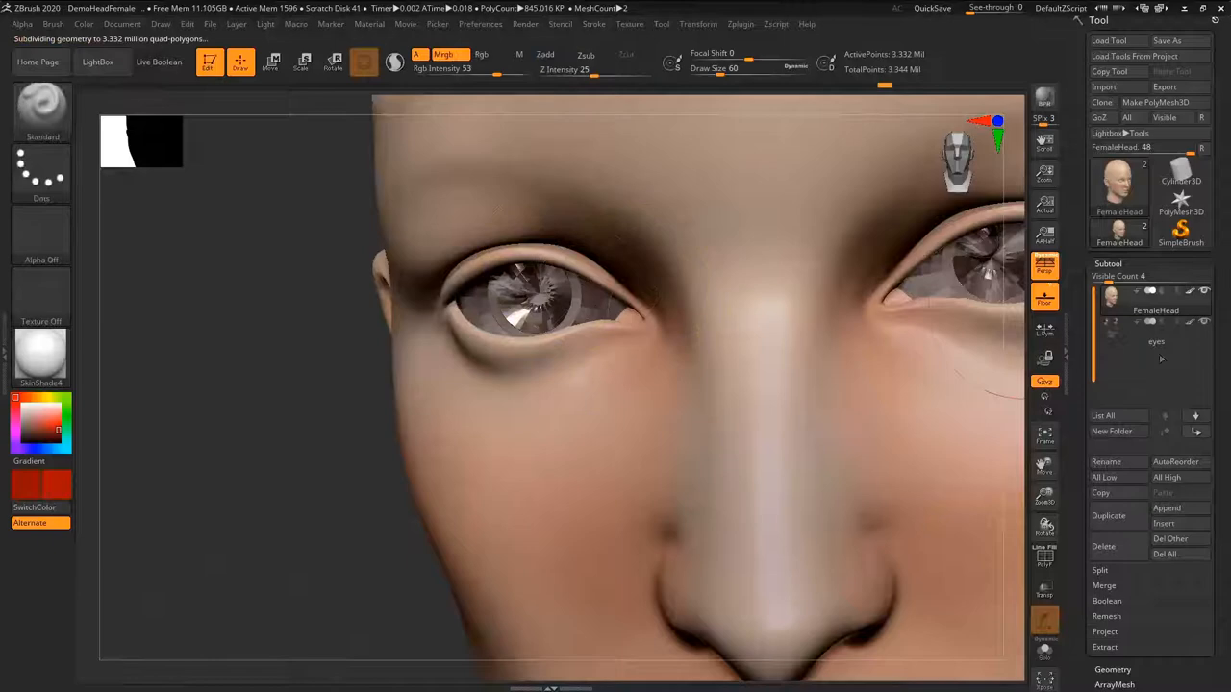
# Select the eyes subtool, return to the Standard brush, and scroll the Tool palette
pyautogui.click(1155, 342)
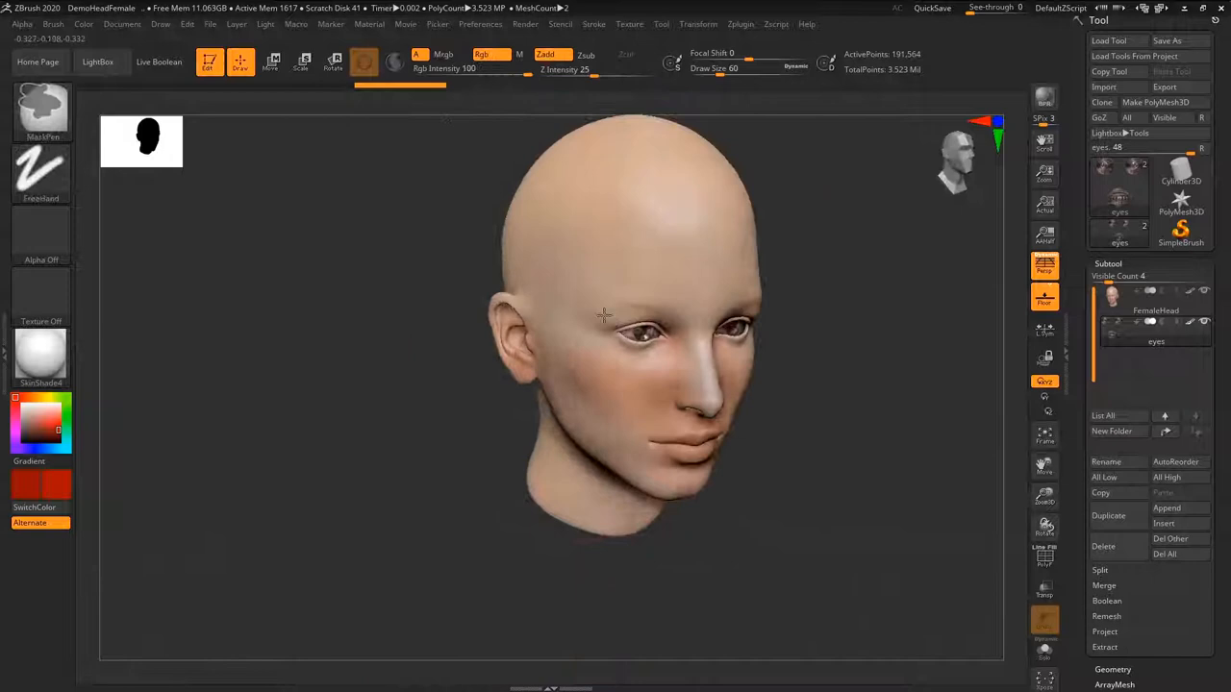
pyautogui.click(739, 24)
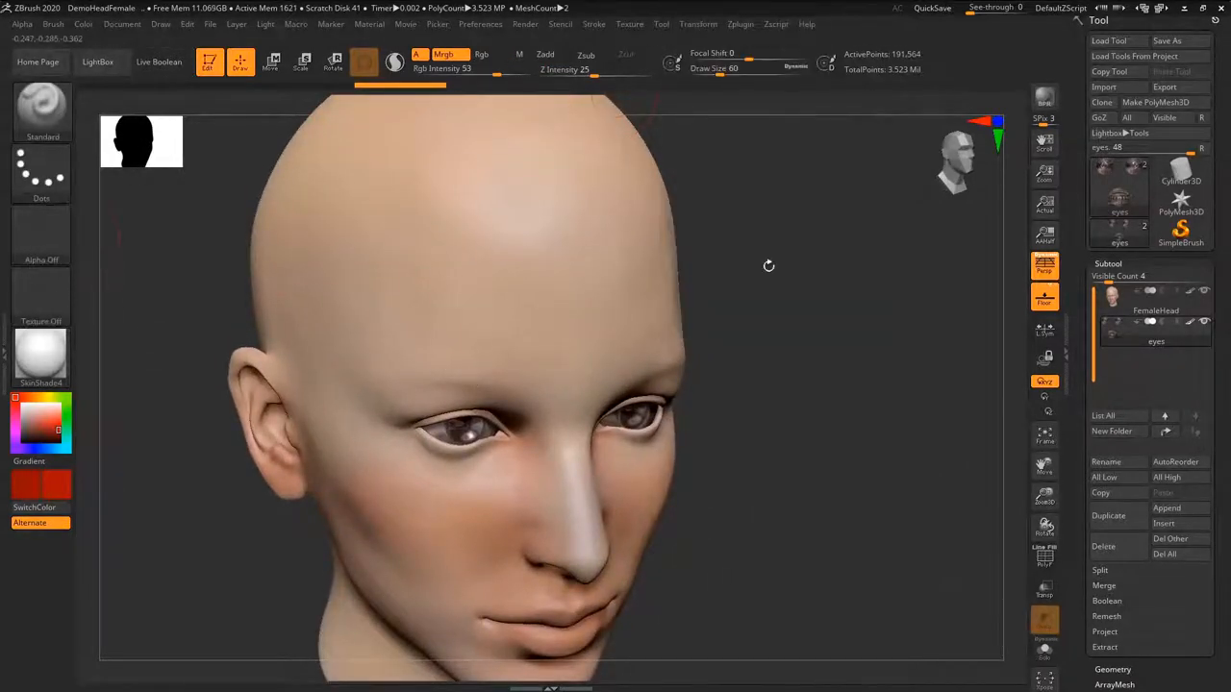
pyautogui.scroll(-3)
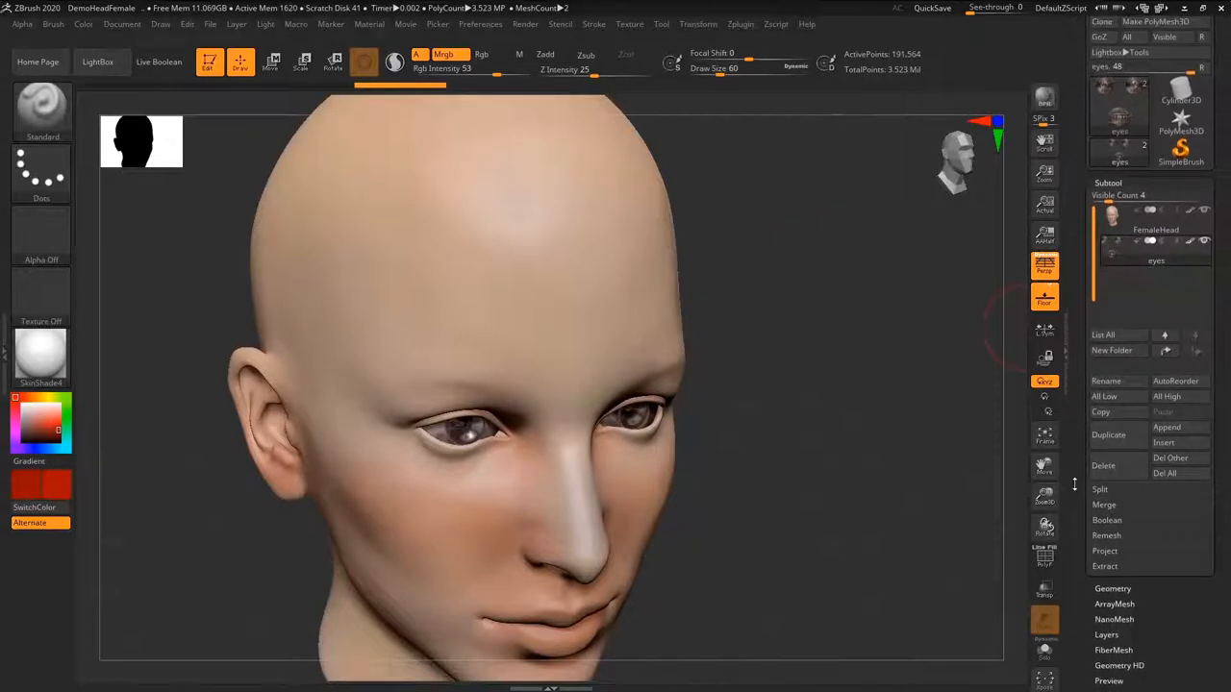
pyautogui.moveTo(1164, 442)
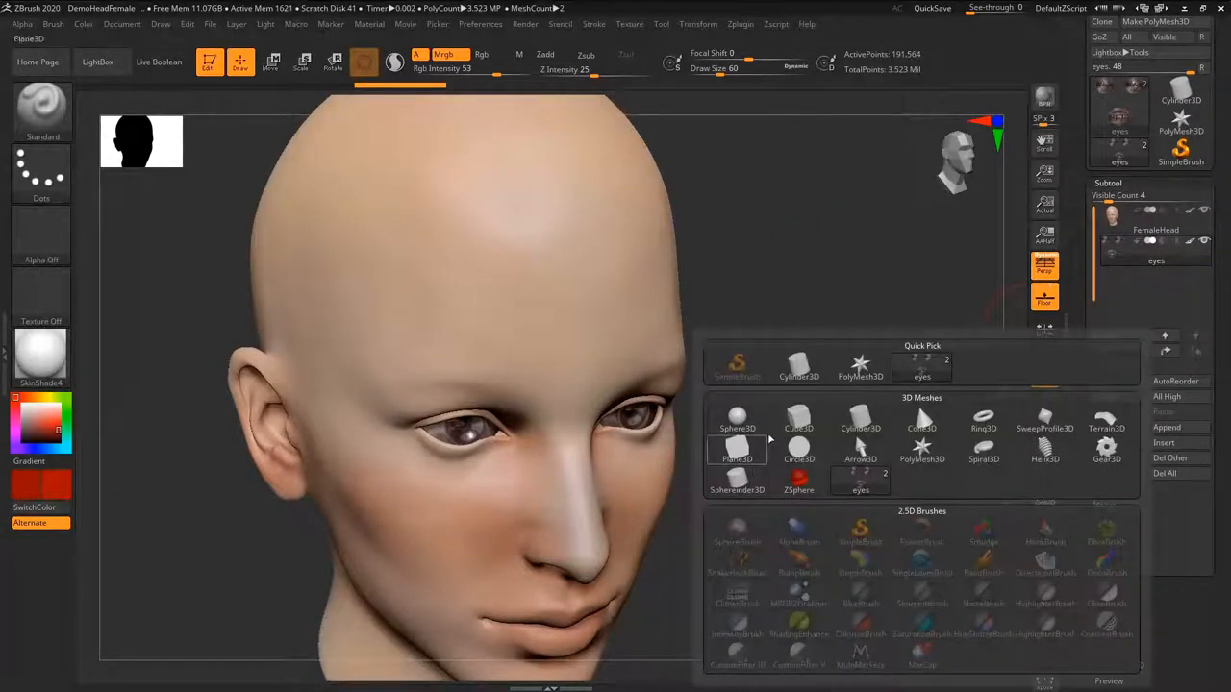
# Replace the red appended Plane3D with a white one and view it front-on
pyautogui.click(798, 484)
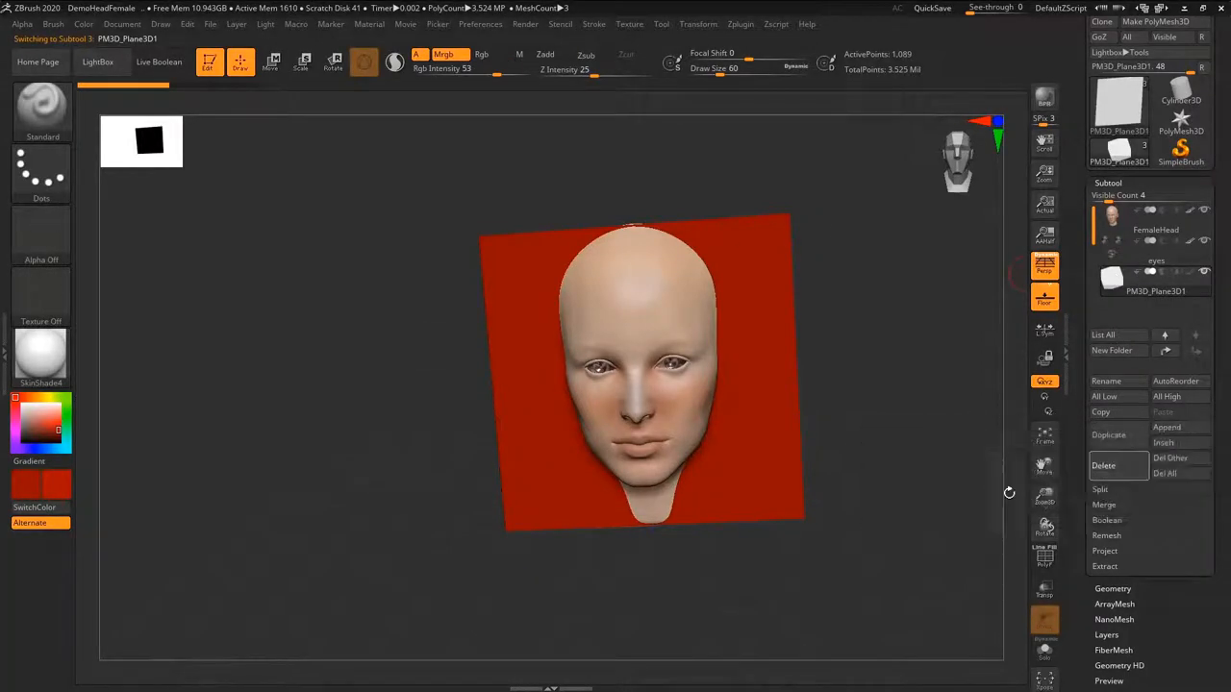
pyautogui.click(1155, 279)
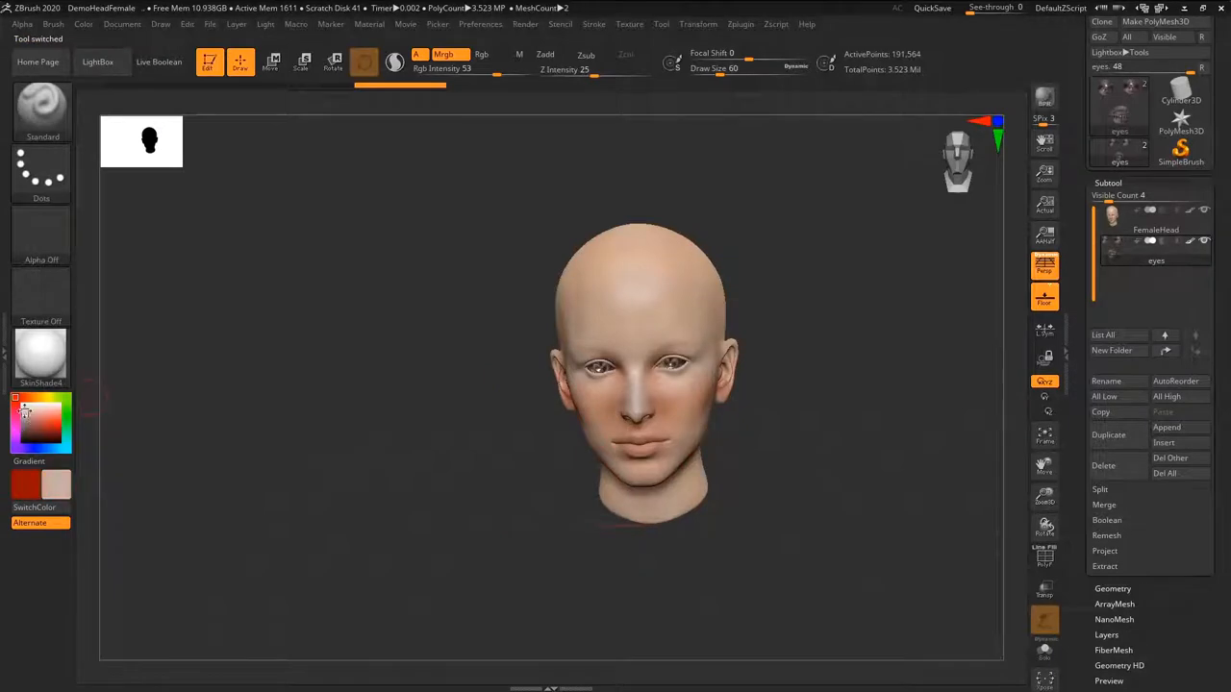
pyautogui.click(24, 412)
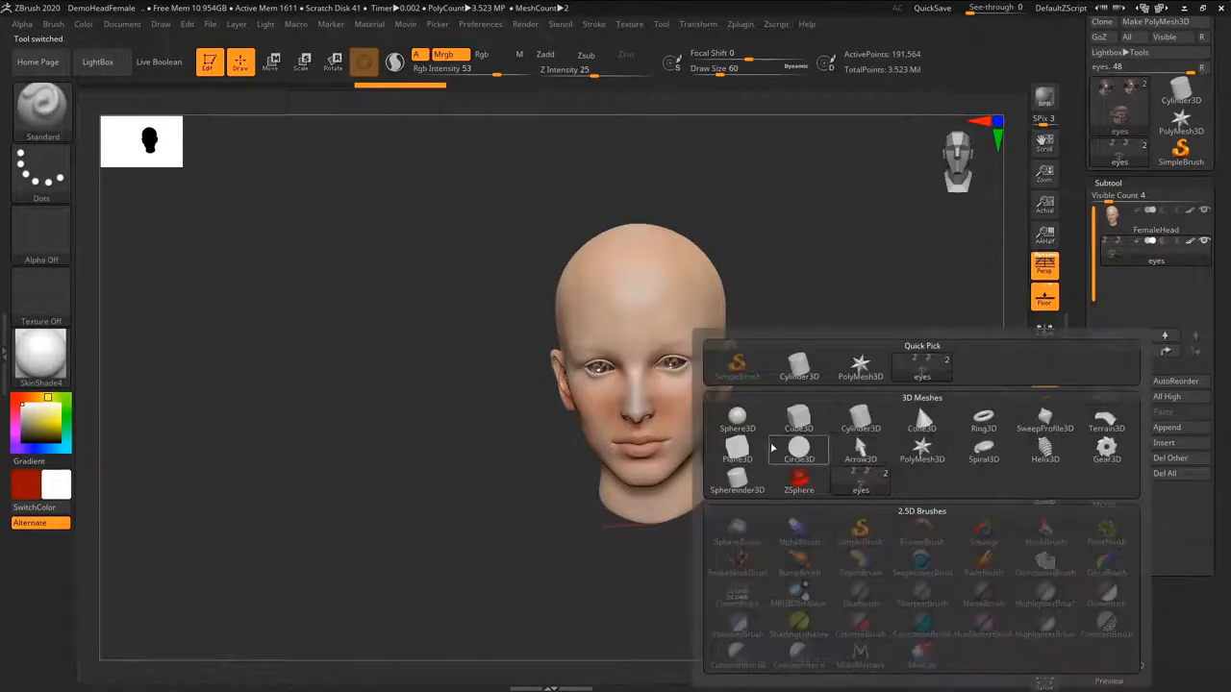
pyautogui.click(798, 448)
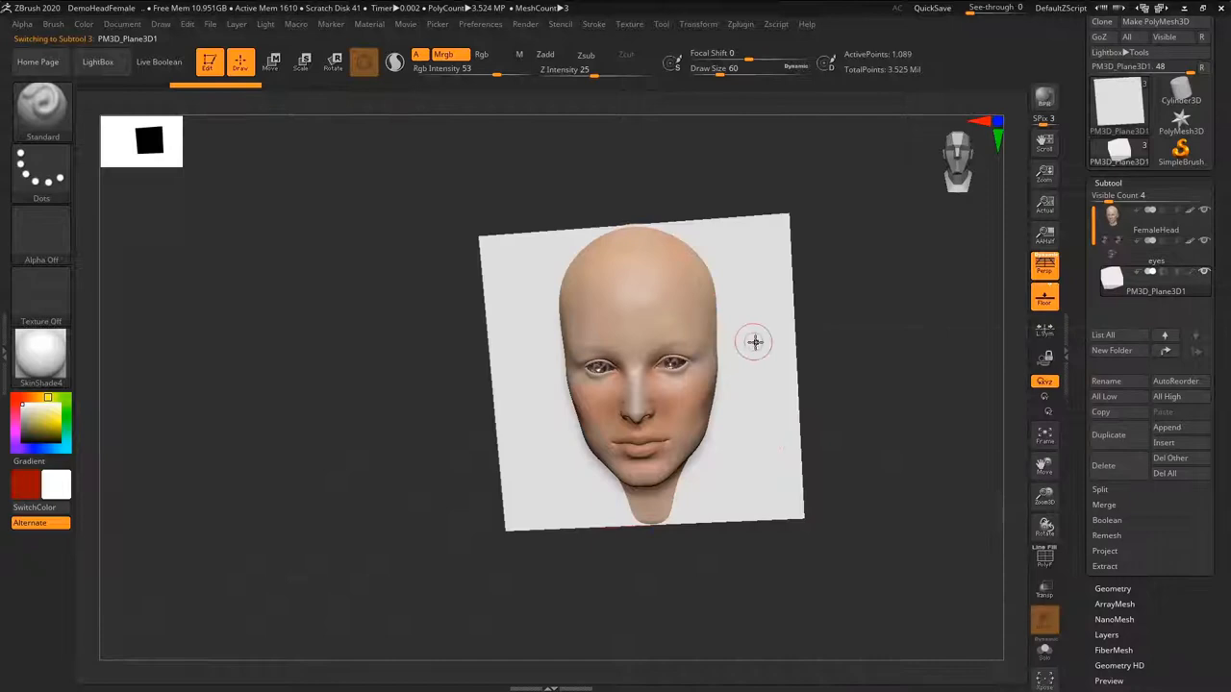
pyautogui.moveTo(754, 342); pyautogui.dragTo(838, 320)
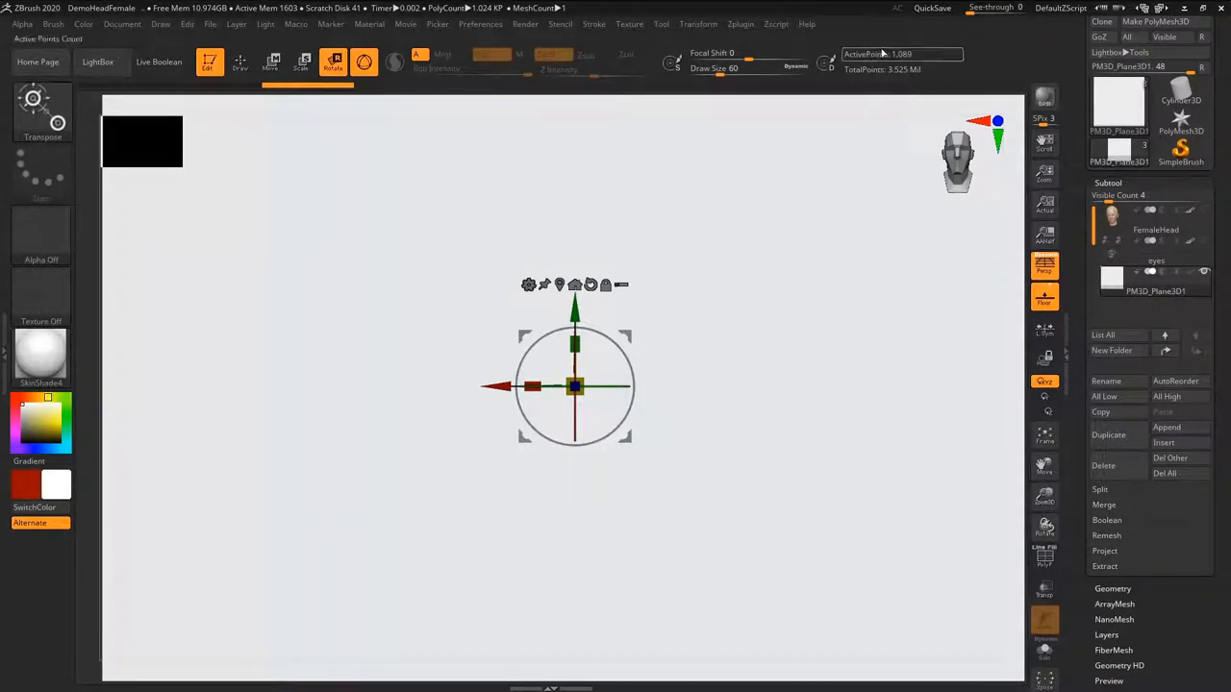
pyautogui.moveTo(618, 306)
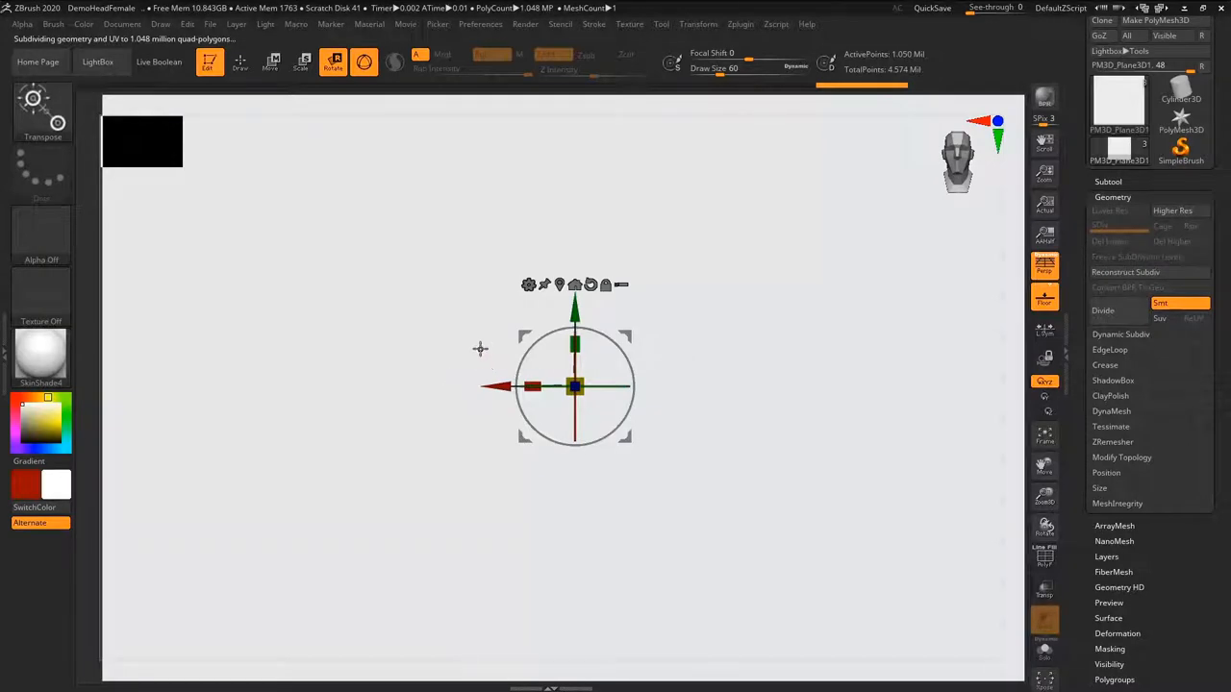
# Switch back to Draw mode to sculpt on the plane
pyautogui.click(240, 62)
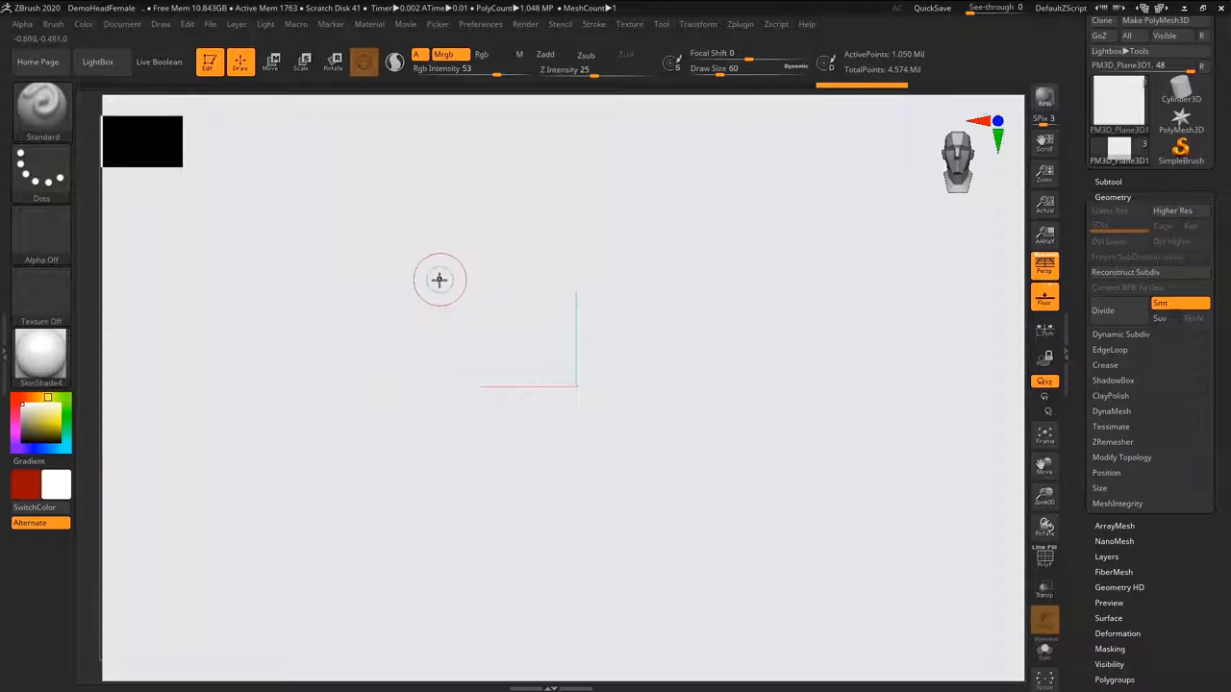
pyautogui.moveTo(386, 397)
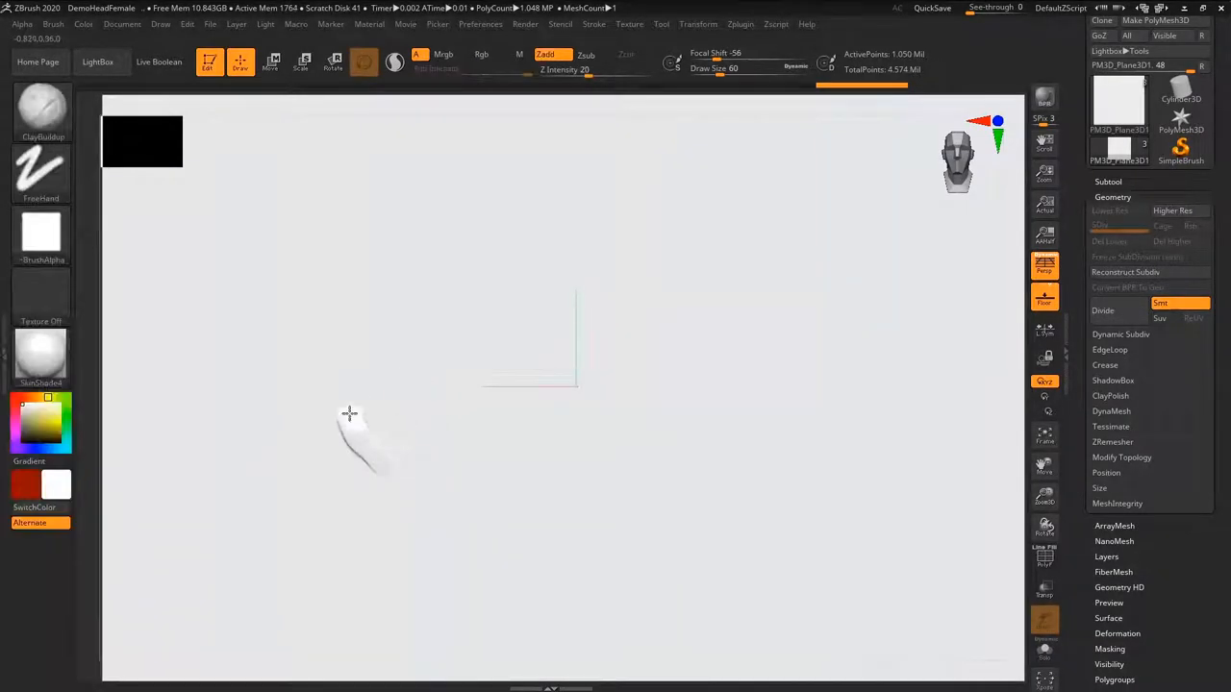
# Choose from the left shelf and continue adding ornament shapes to the plane
pyautogui.click(40, 356)
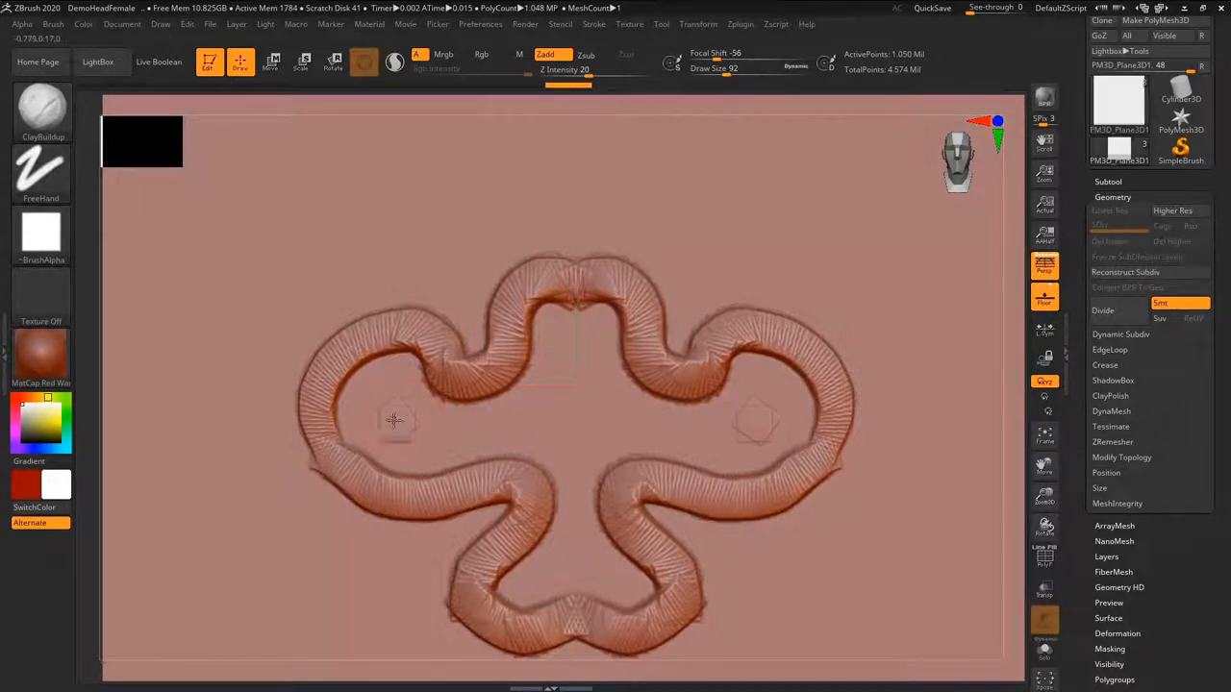
pyautogui.click(563, 428)
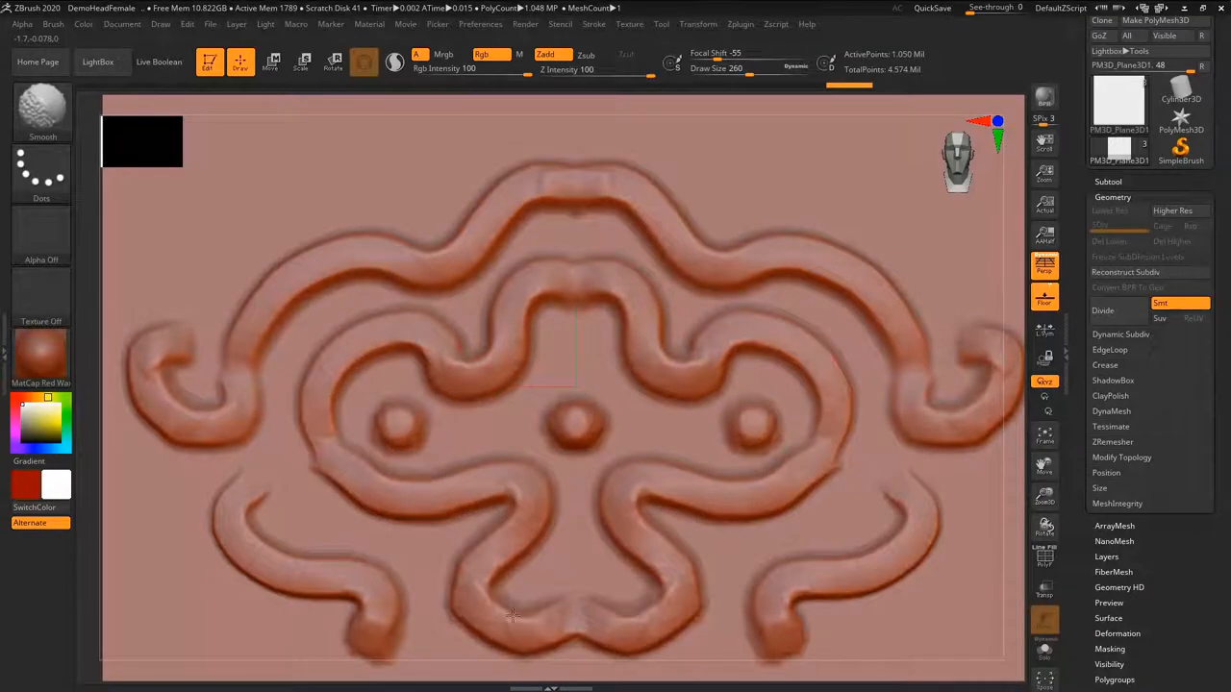
# Zoom in on the three round bumps and plane their tops flat and faceted with TrimDynamic
pyautogui.moveTo(510, 615); pyautogui.dragTo(355, 577)
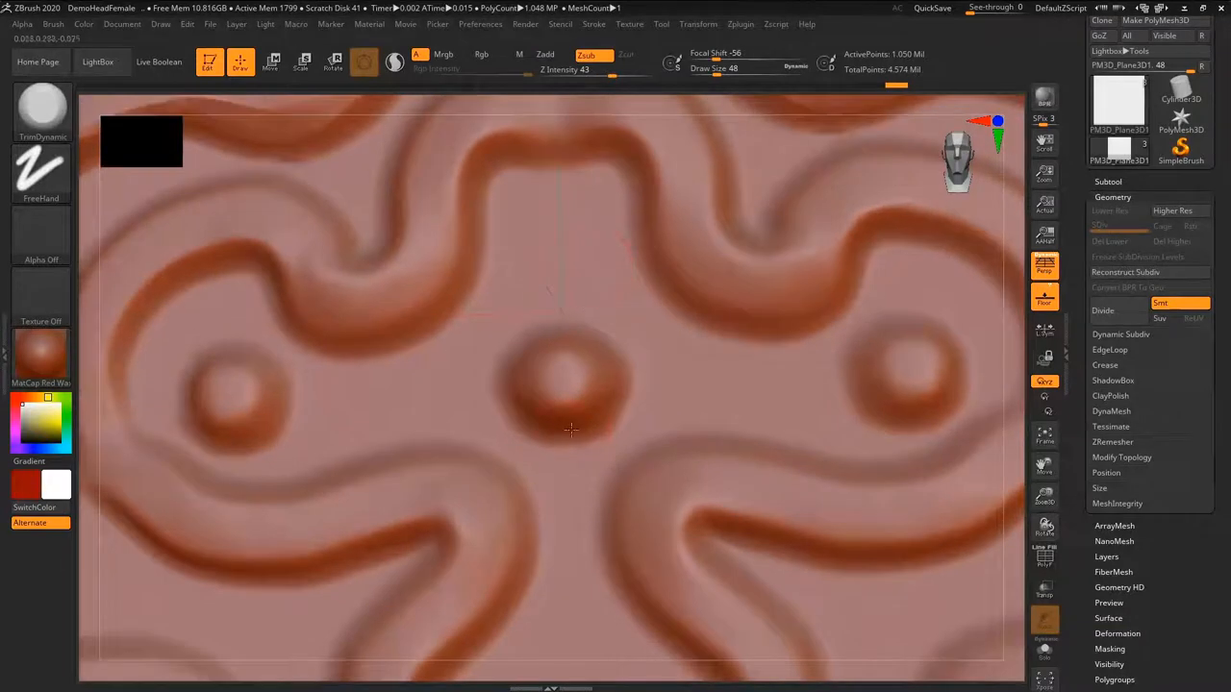
pyautogui.moveTo(572, 430); pyautogui.dragTo(588, 372)
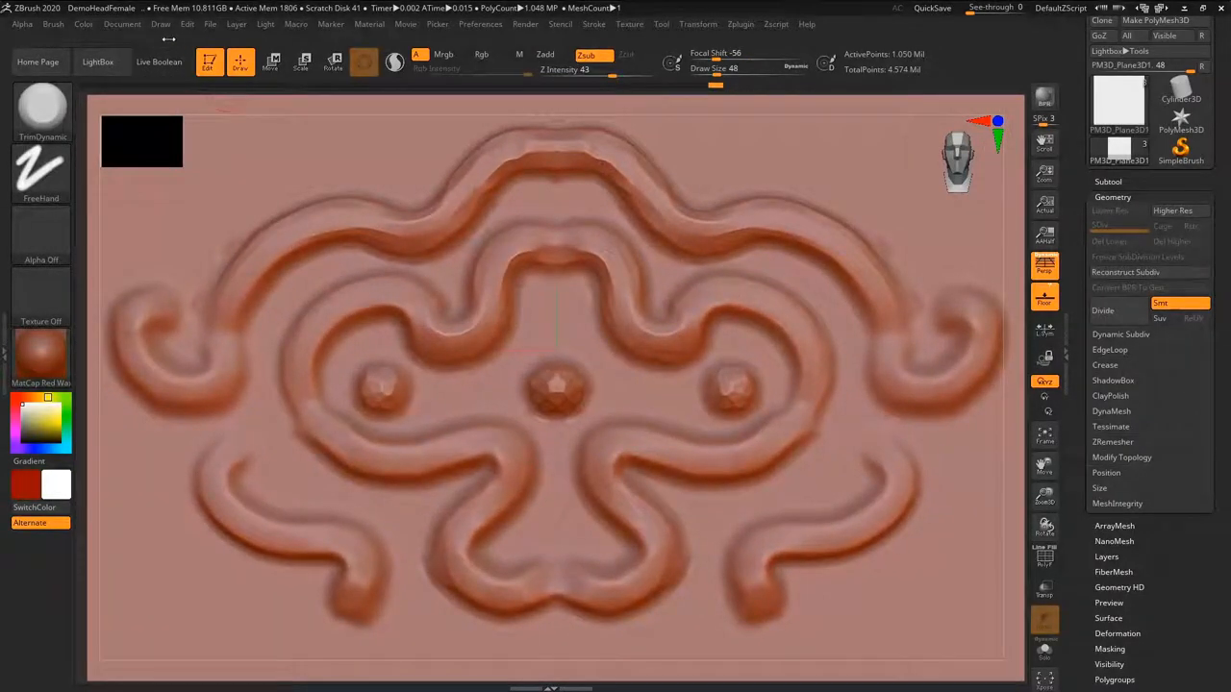
# Grab the sculpted ornament as alpha ZGrab01 via GrabDoc, then select the FemaleHead subtool
pyautogui.click(21, 25)
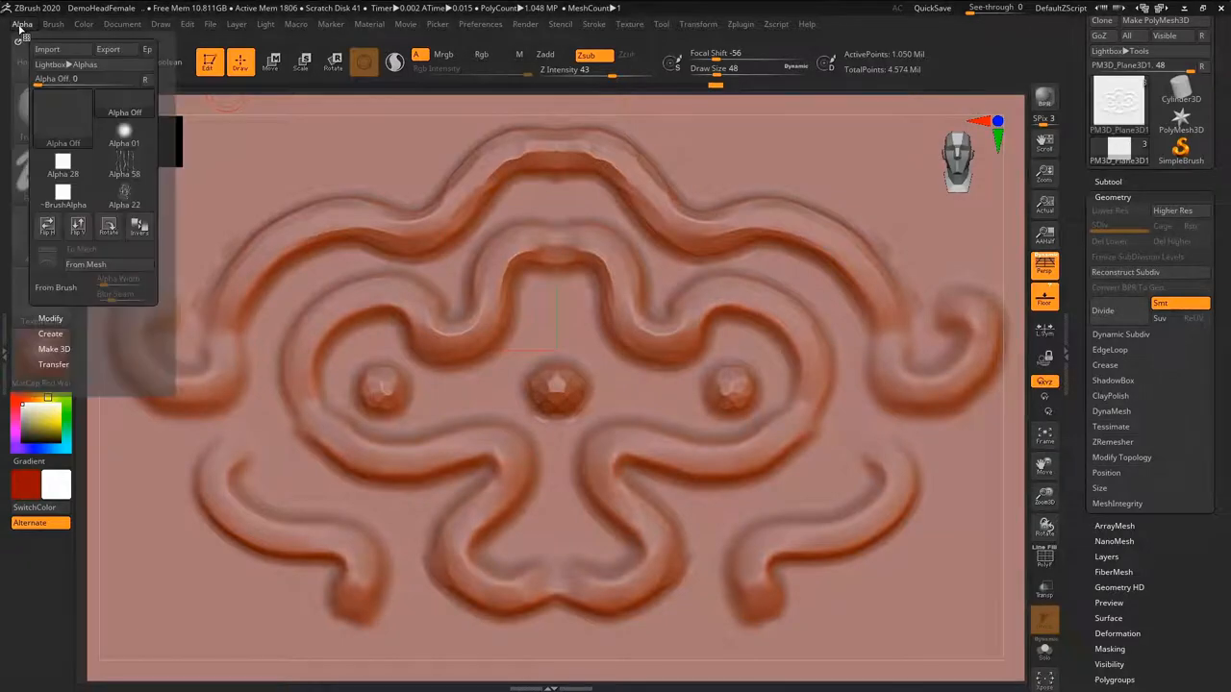
pyautogui.click(53, 24)
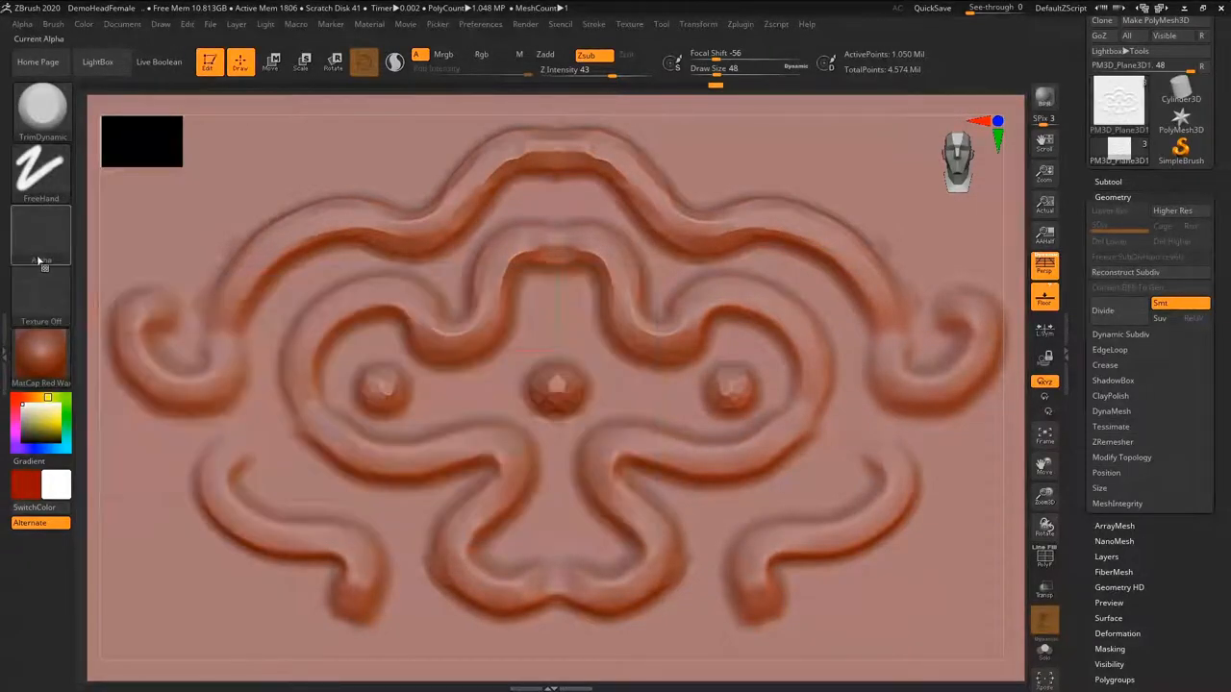
pyautogui.click(40, 236)
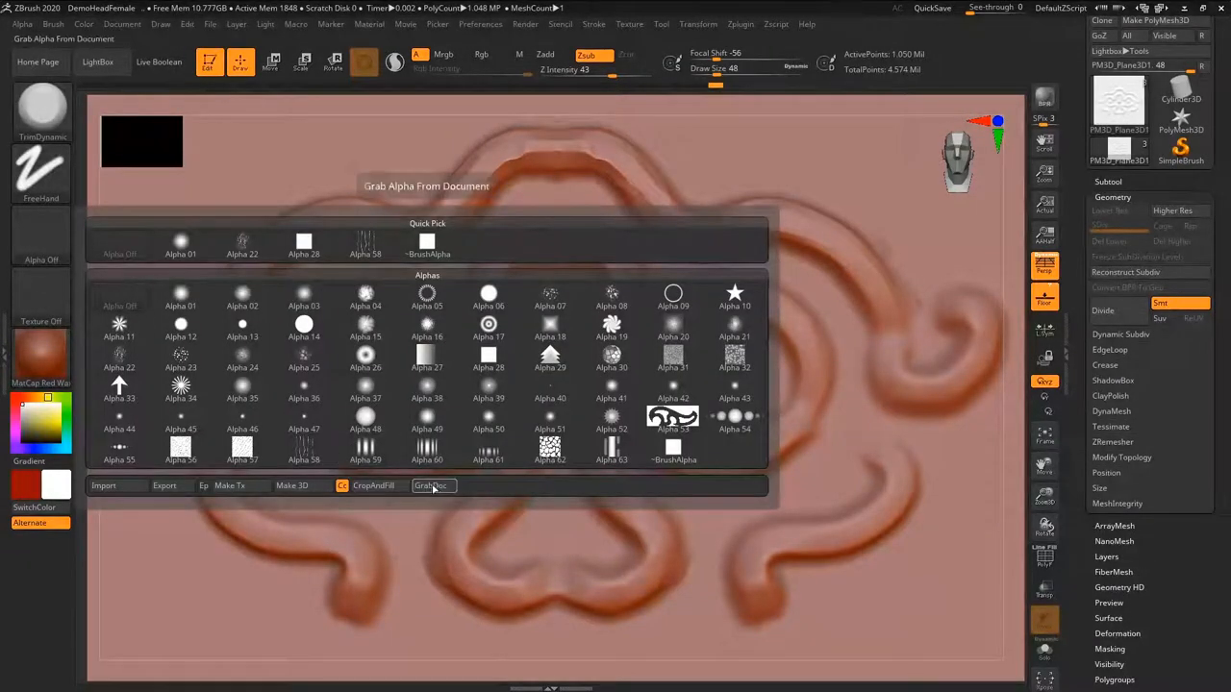
pyautogui.click(431, 486)
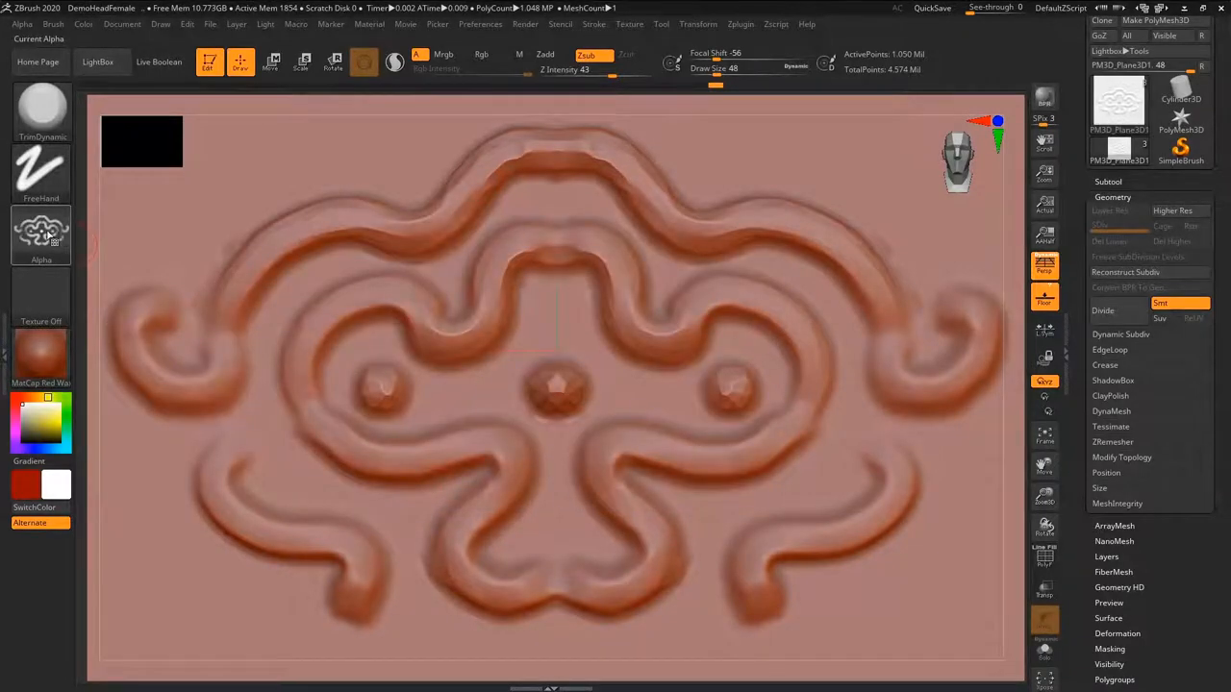
pyautogui.moveTo(41, 231)
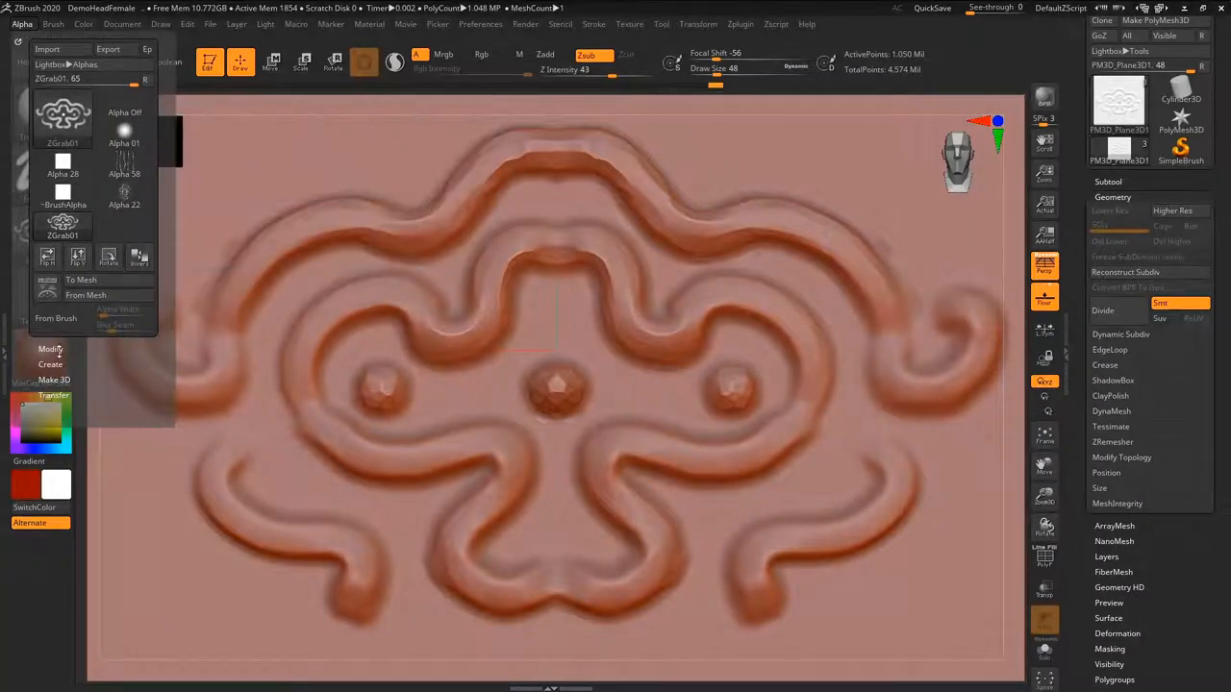
pyautogui.click(50, 348)
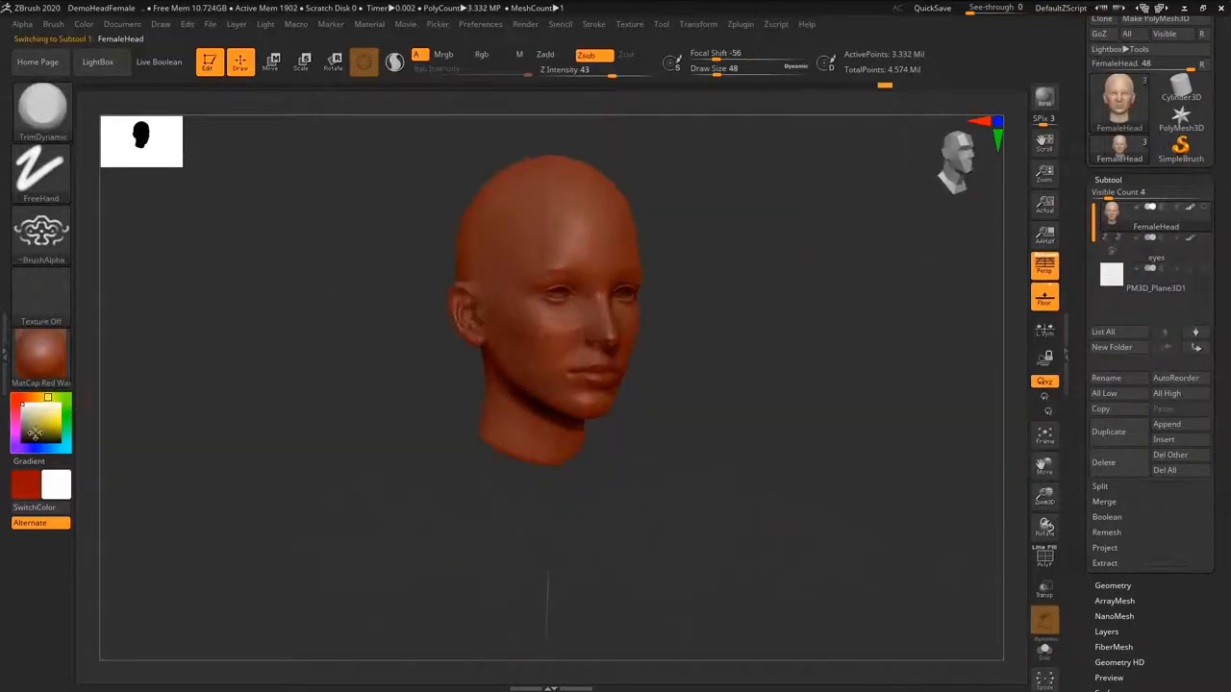
# Restore the SkinShade4 material and set the DragRect stroke to stamp the ZGrab01 ornament
pyautogui.click(40, 357)
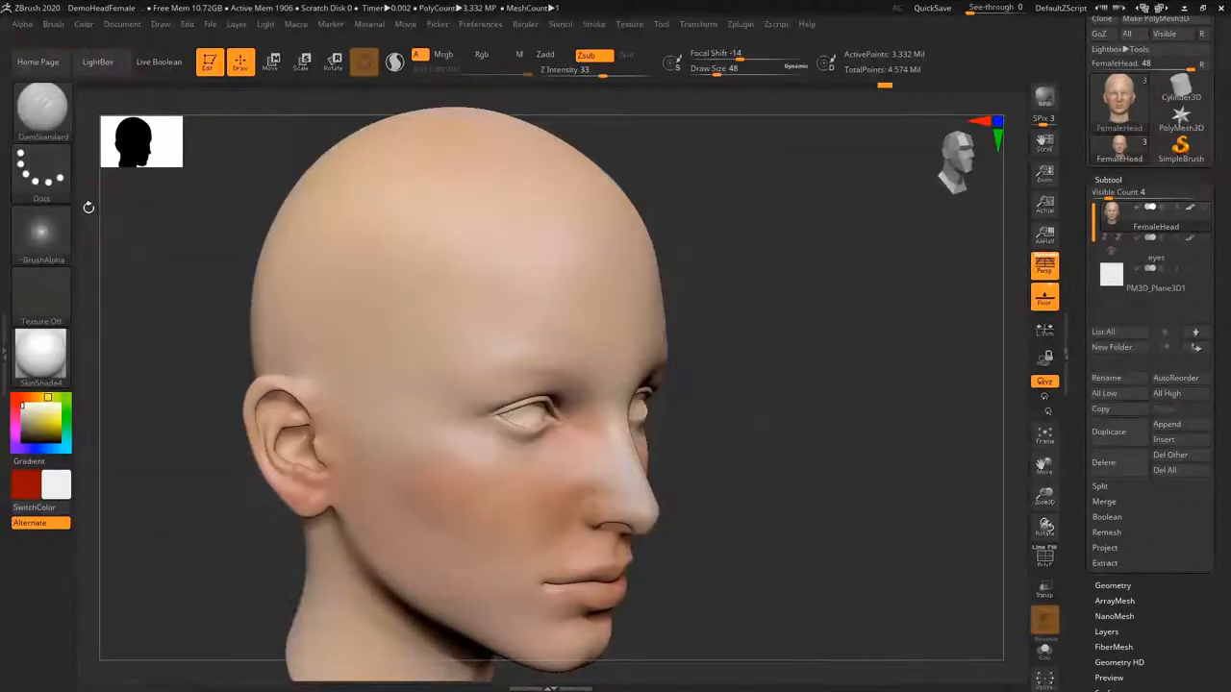
pyautogui.click(41, 230)
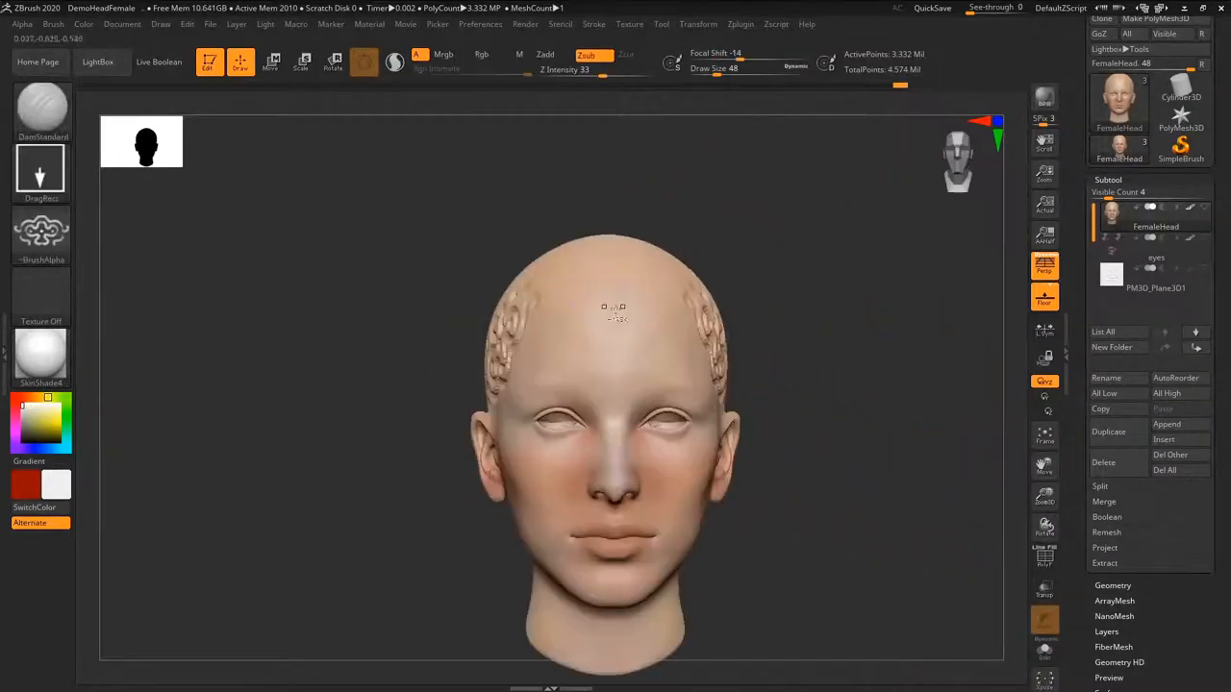
# Make ~BrushAlpha the current alpha and bring up the Alpha palette settings
pyautogui.click(40, 234)
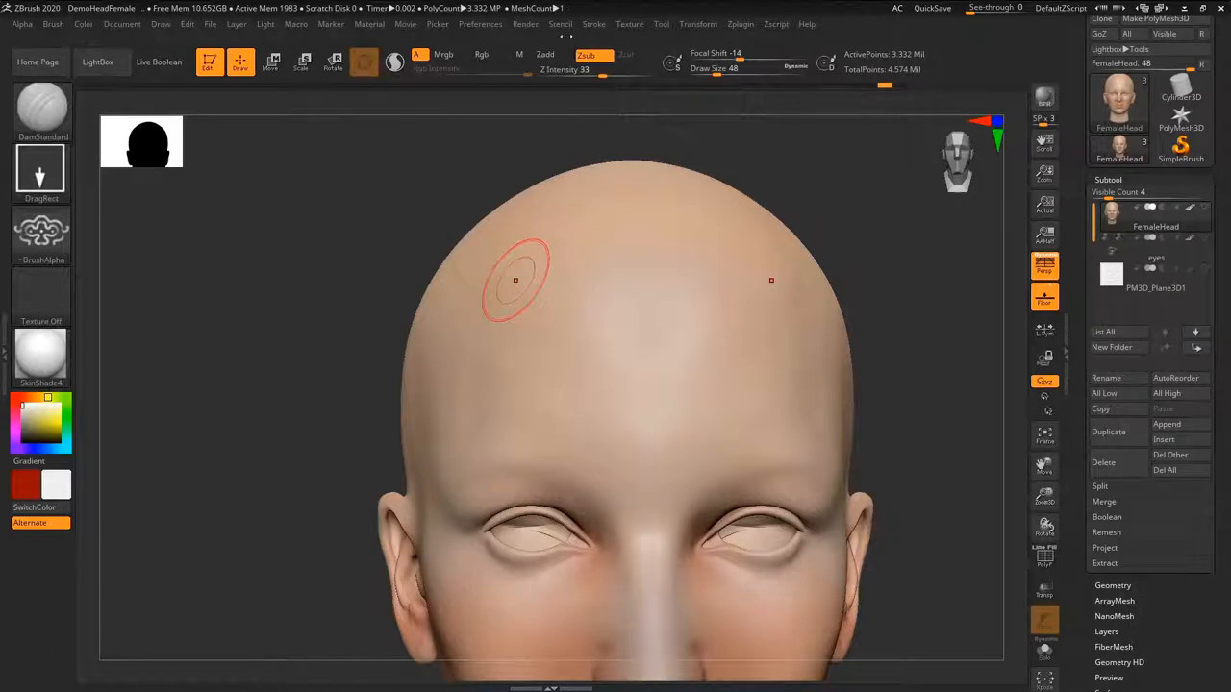
pyautogui.click(559, 24)
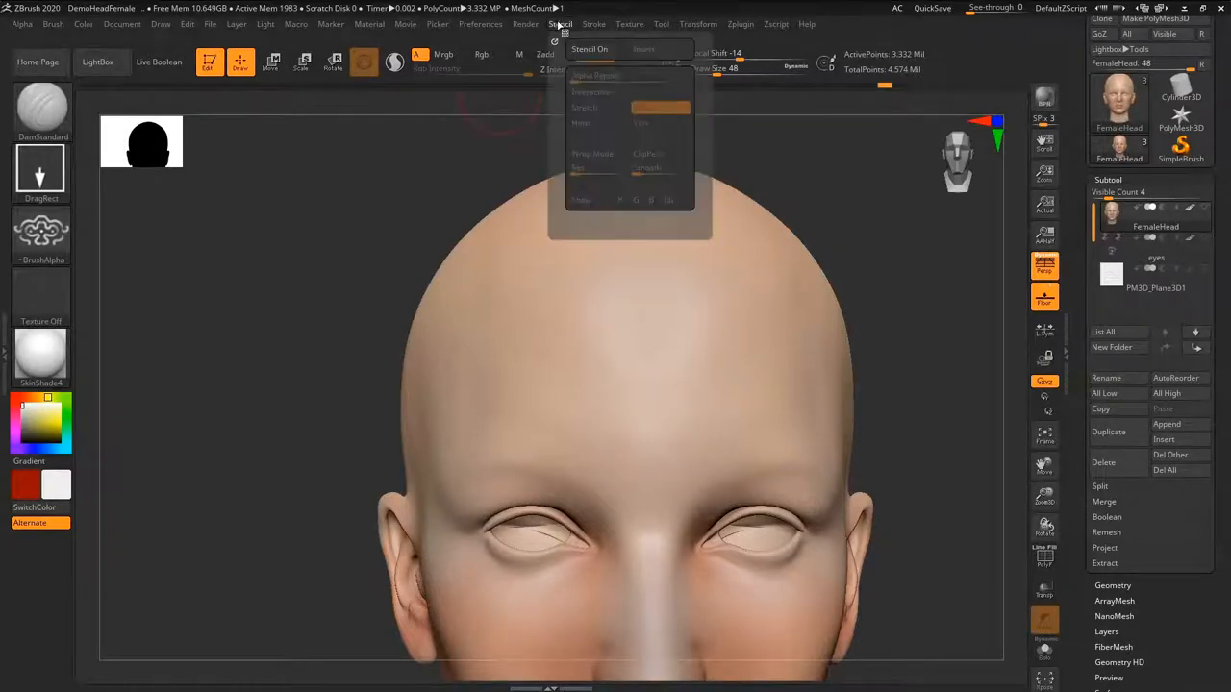
pyautogui.click(40, 230)
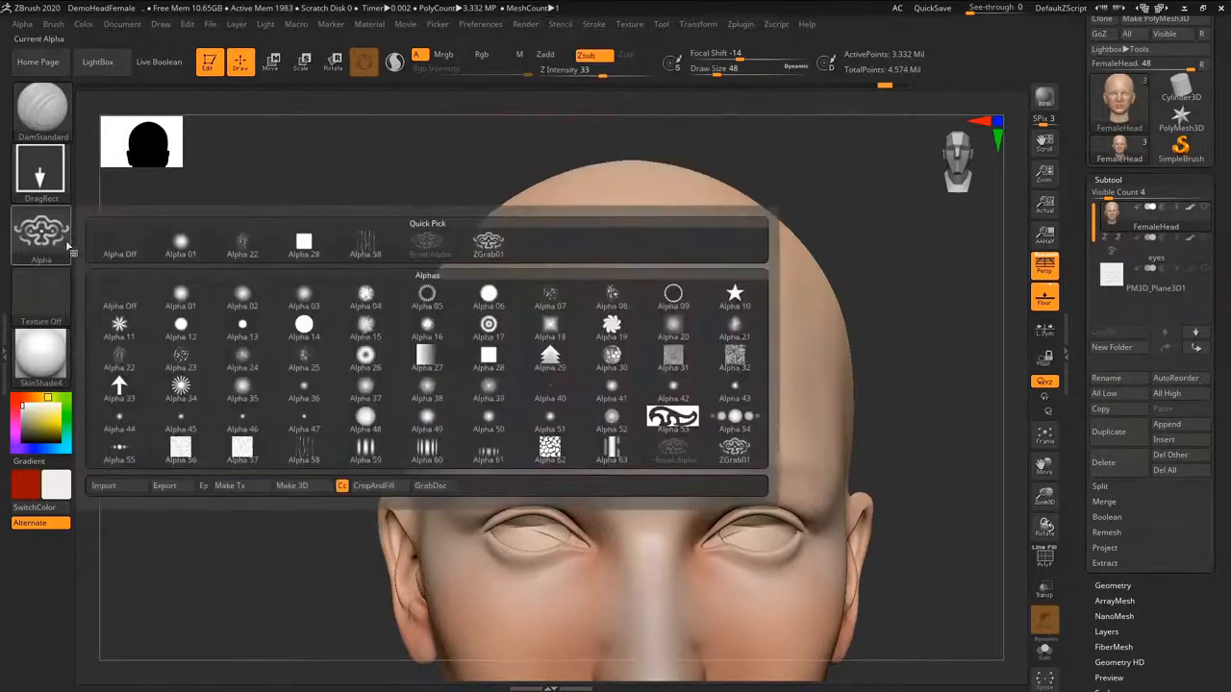
pyautogui.click(487, 449)
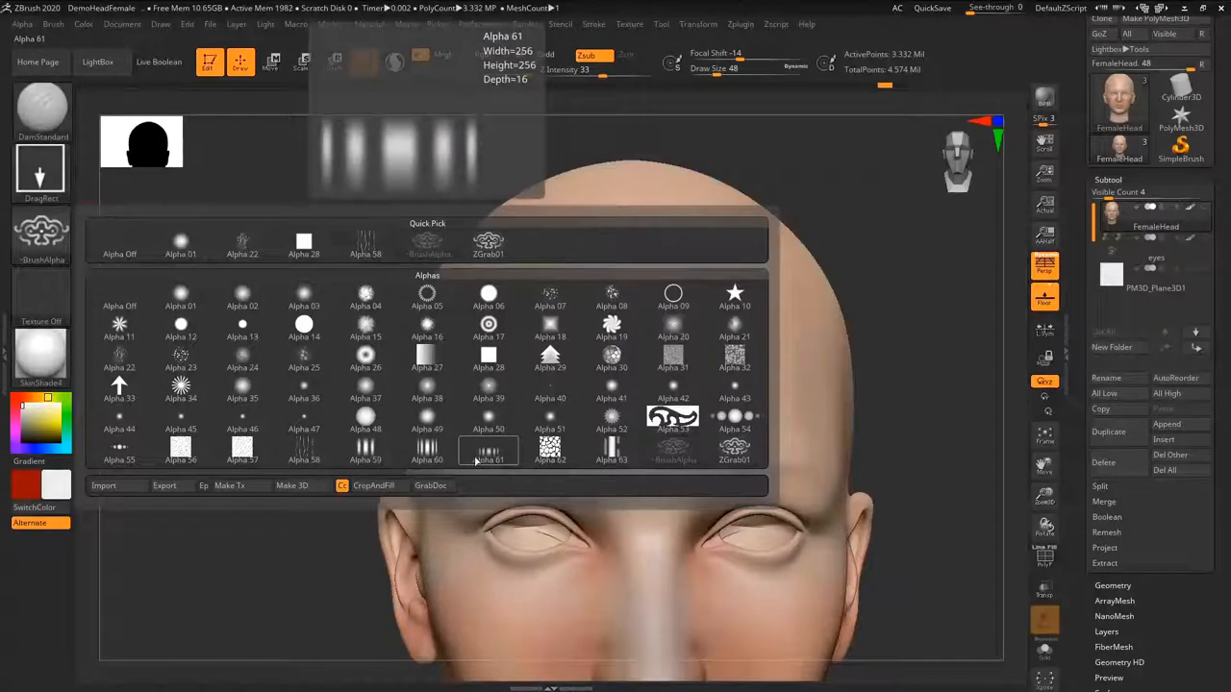
pyautogui.click(21, 23)
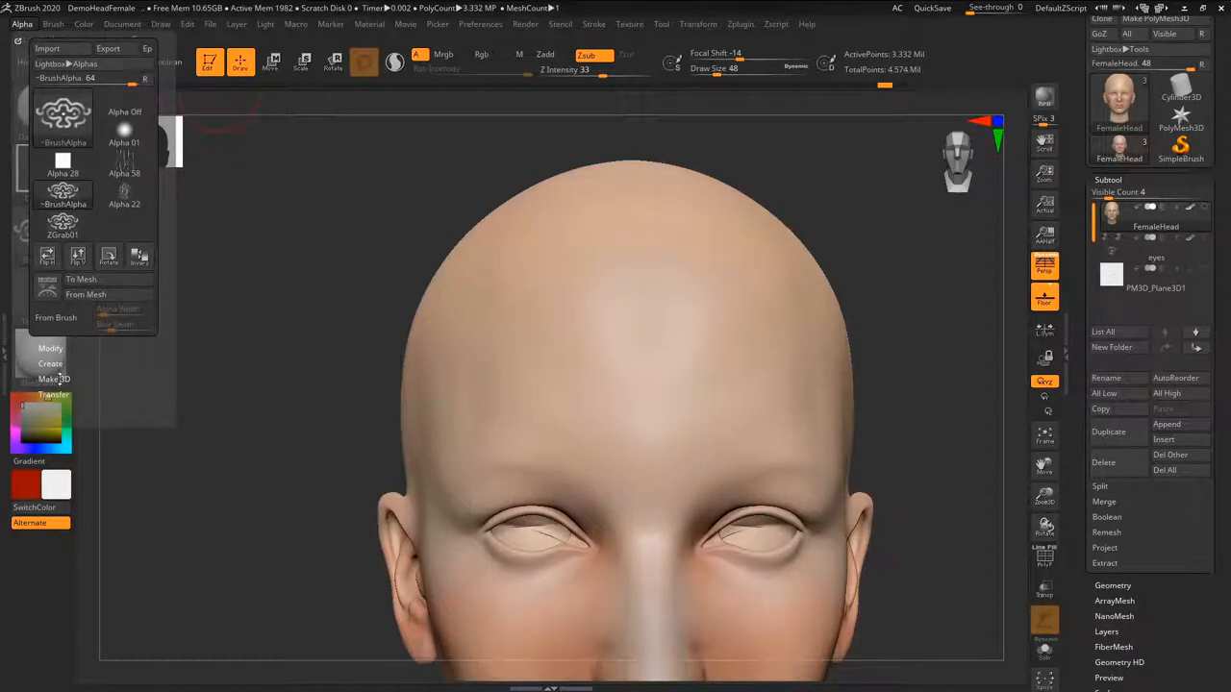
# Convert the ornament alpha with Transfer > Make St and position the stencil over the skull
pyautogui.click(54, 393)
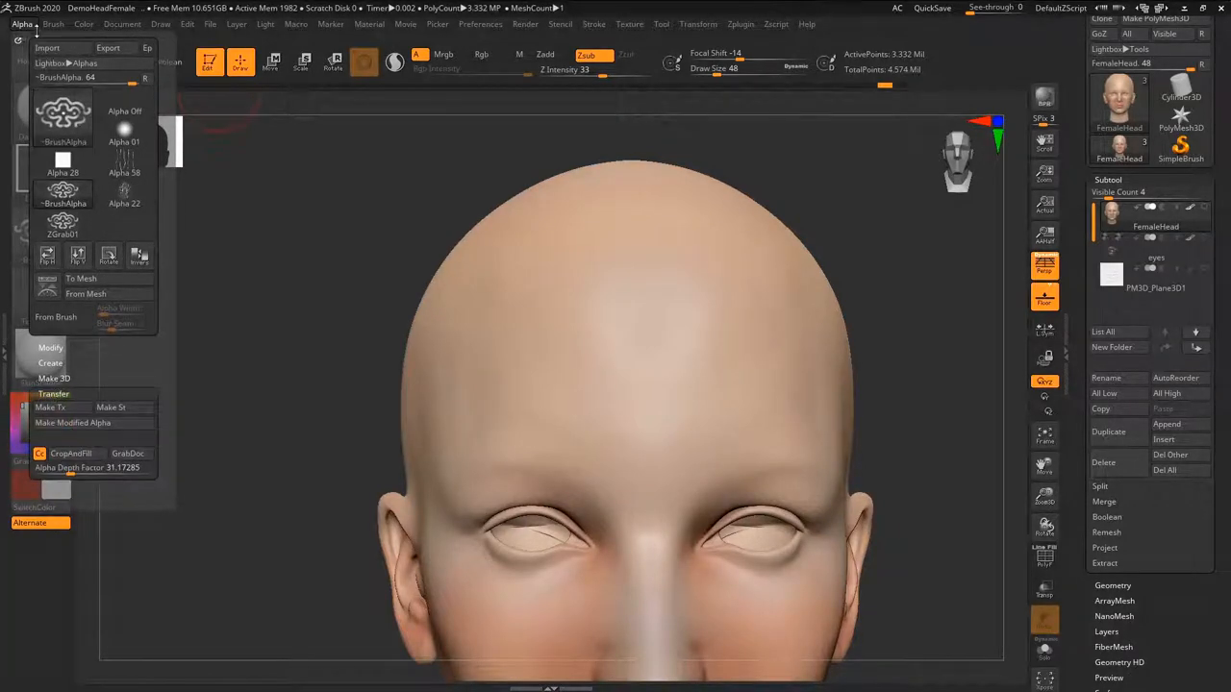
pyautogui.moveTo(123, 408)
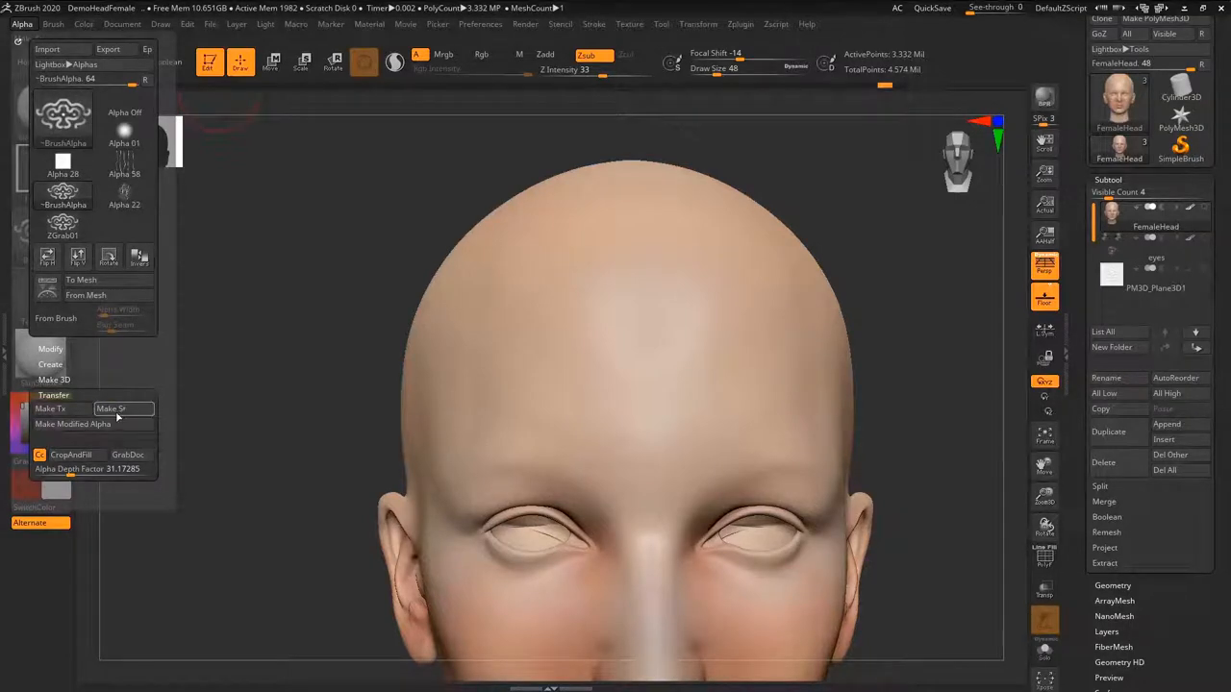
pyautogui.moveTo(123, 409)
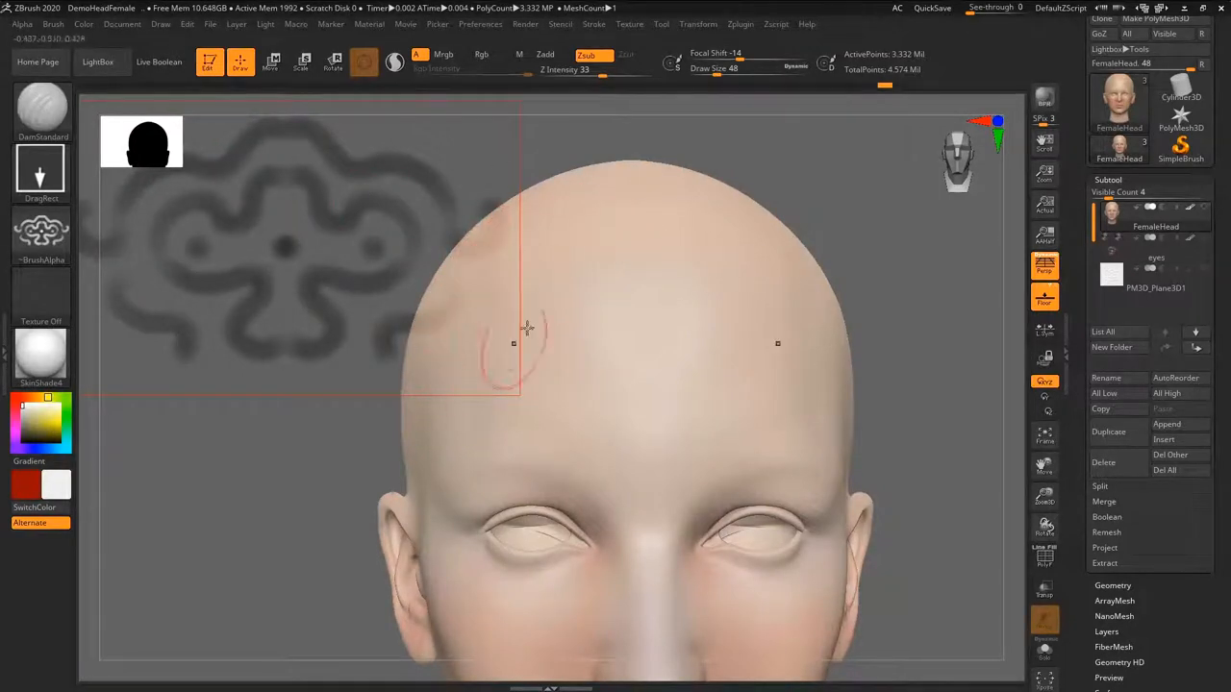
pyautogui.moveTo(527, 326); pyautogui.dragTo(469, 290)
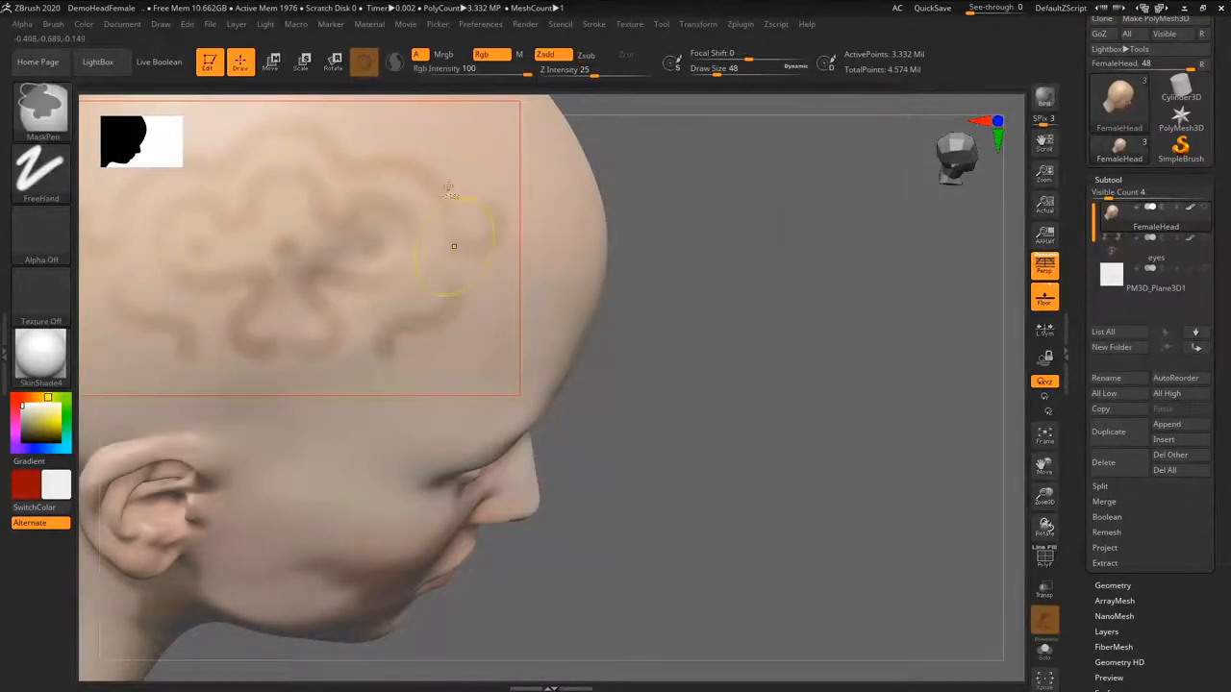
# Adjust Alpha Repeat in the stencil options so the ornament stretches across the forehead
pyautogui.click(559, 23)
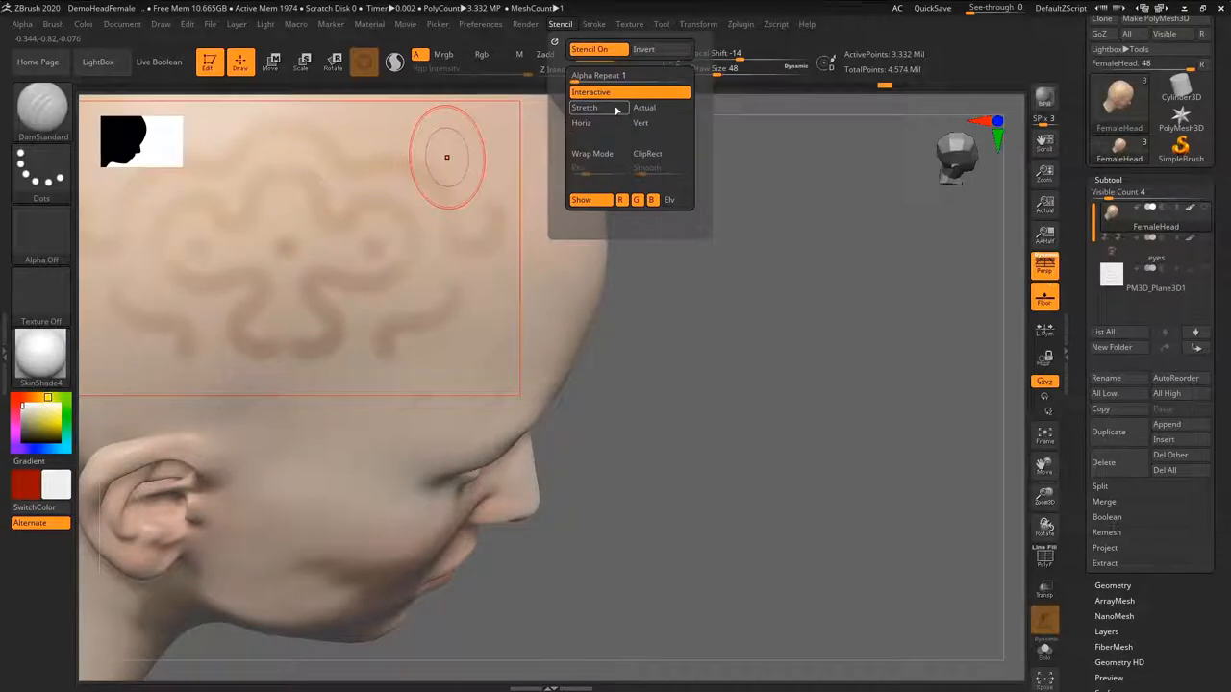
pyautogui.moveTo(644, 49)
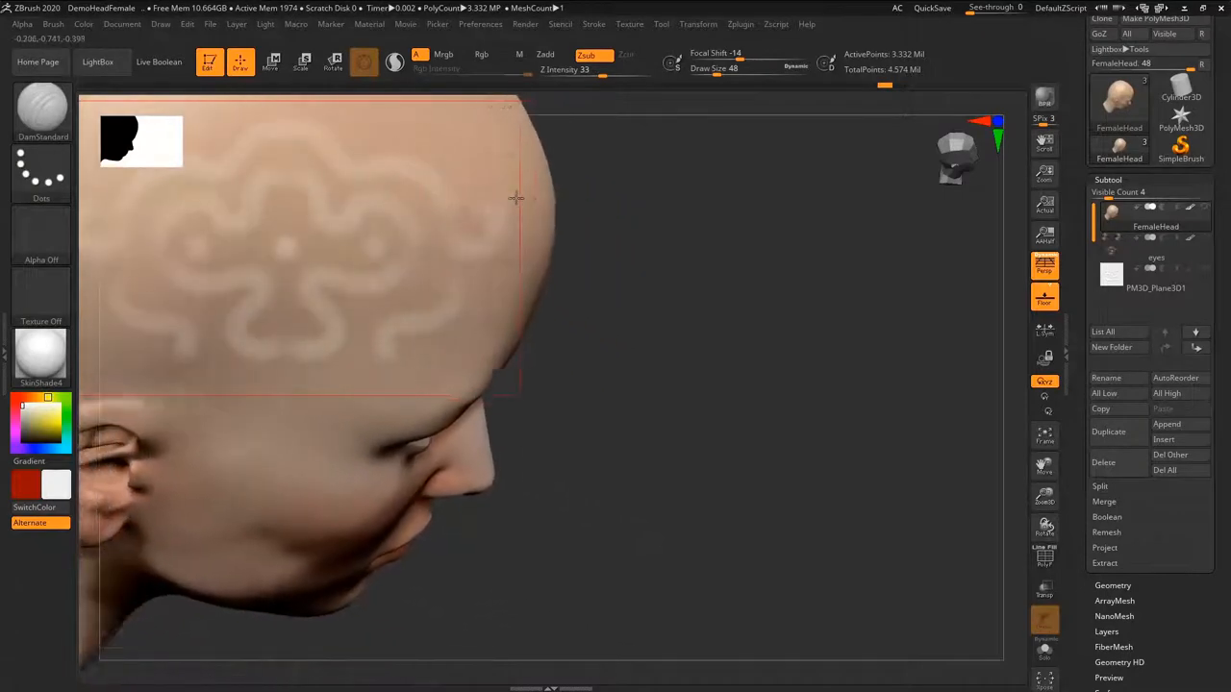
pyautogui.click(560, 24)
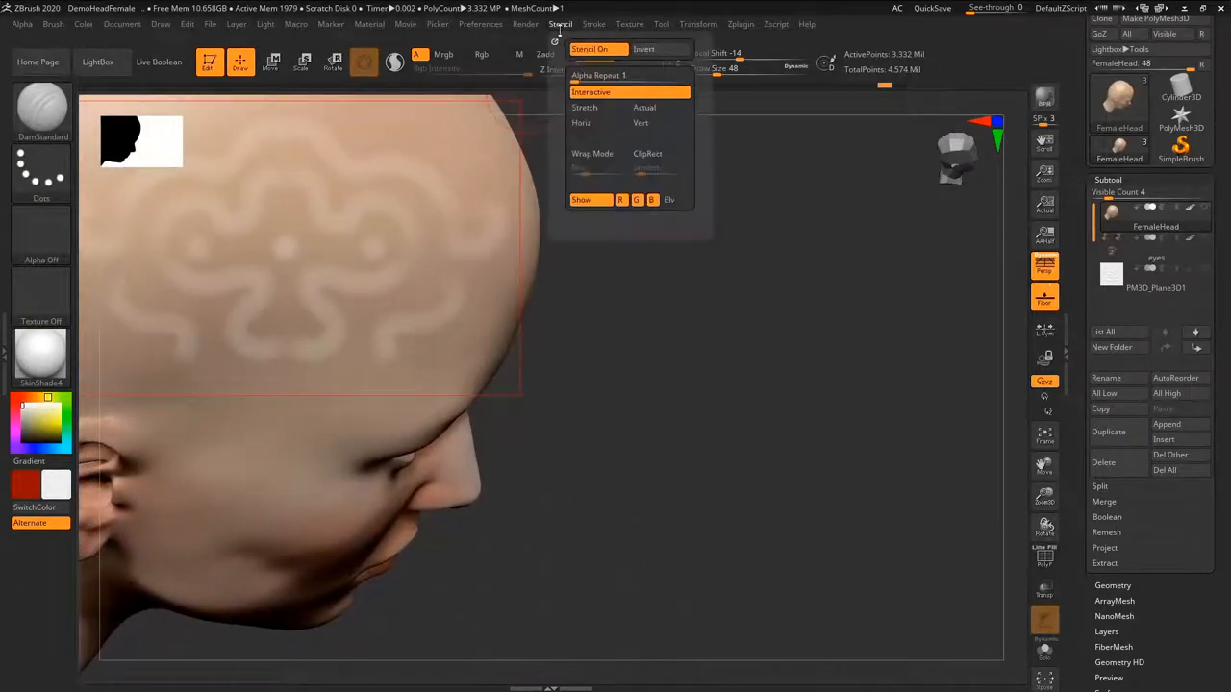
pyautogui.moveTo(593, 153)
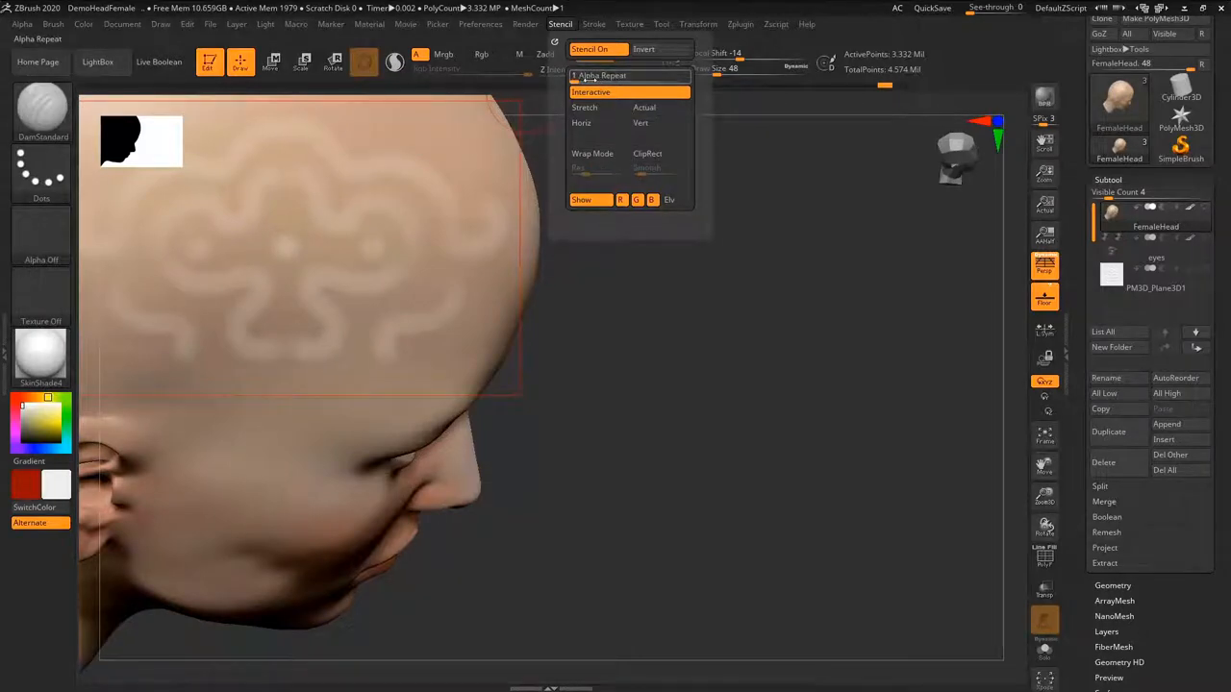
pyautogui.click(584, 107)
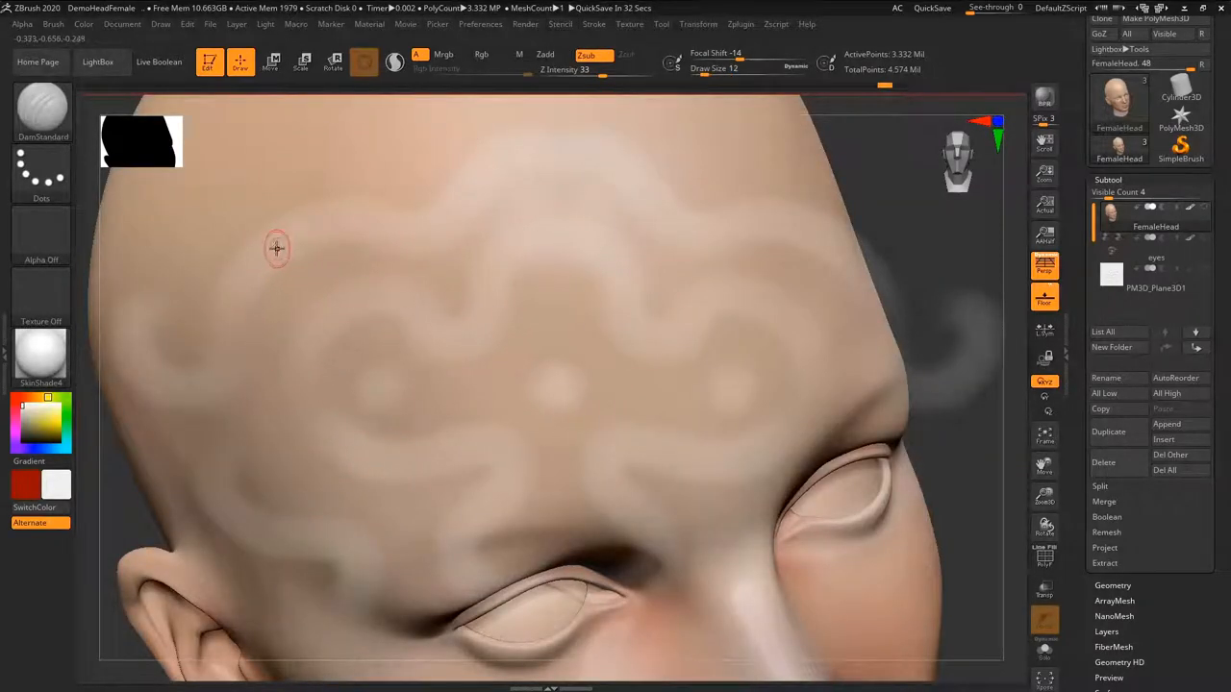
# Stroke DamStandard and Standard with Zadd through the stencil to raise the forehead ornament
pyautogui.moveTo(274, 250); pyautogui.dragTo(404, 226)
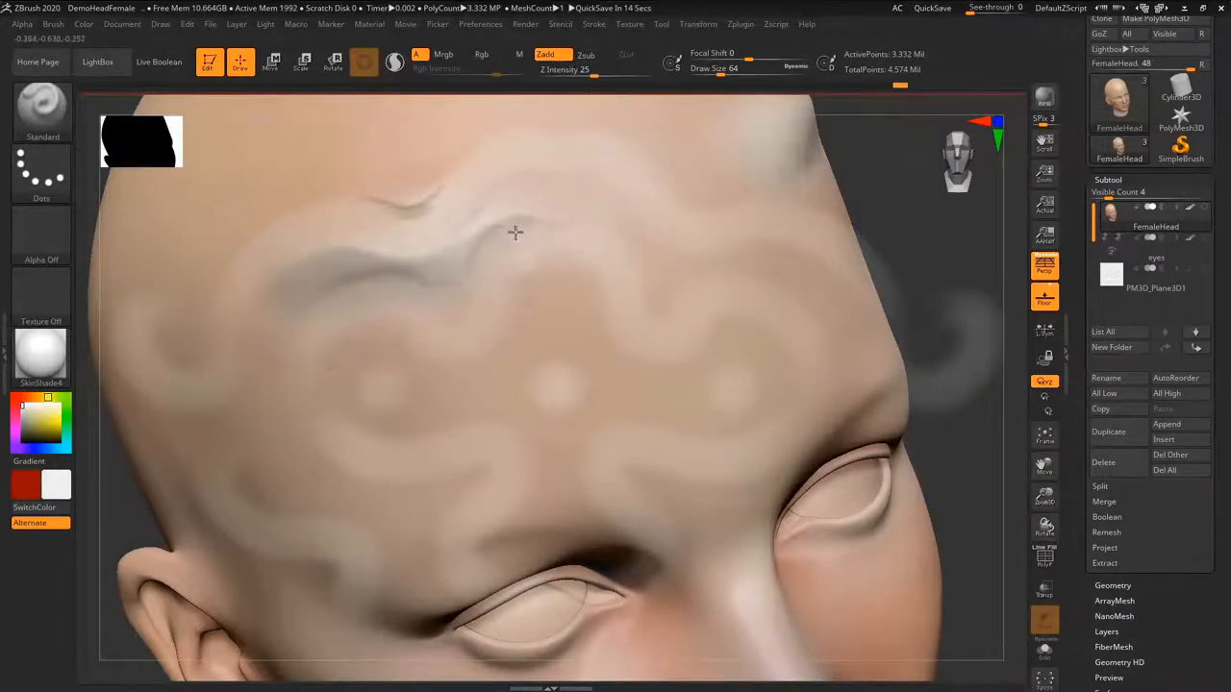
pyautogui.moveTo(515, 231); pyautogui.dragTo(551, 300)
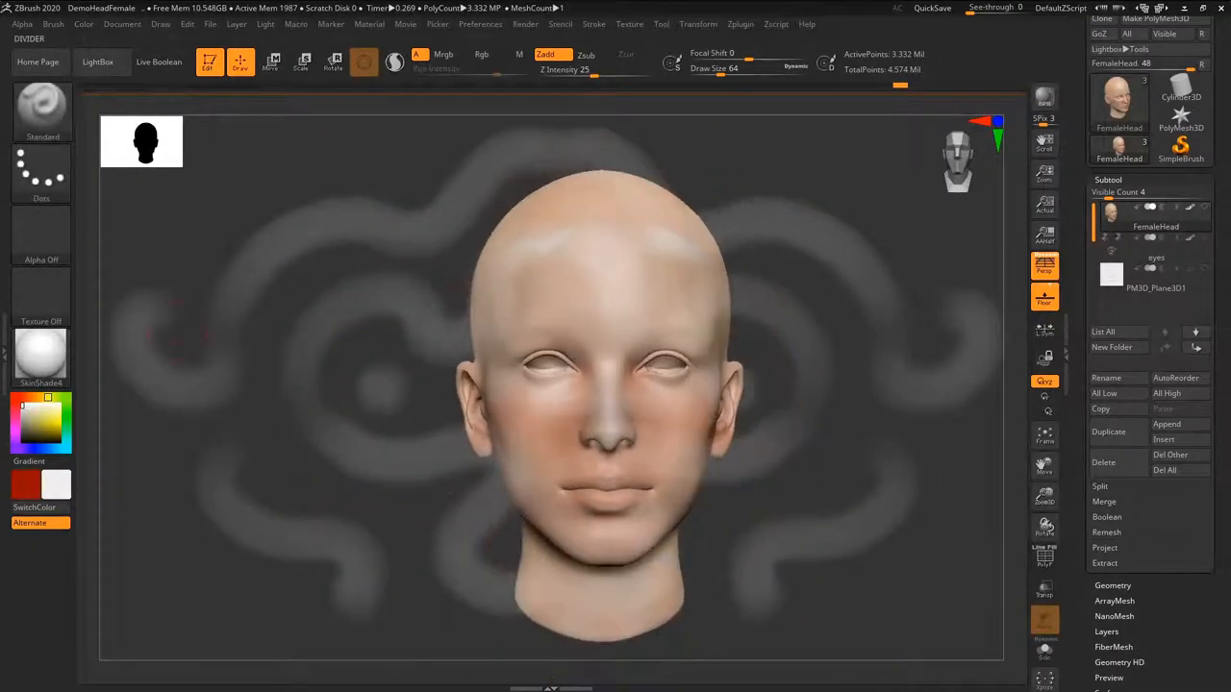
pyautogui.moveTo(40, 351)
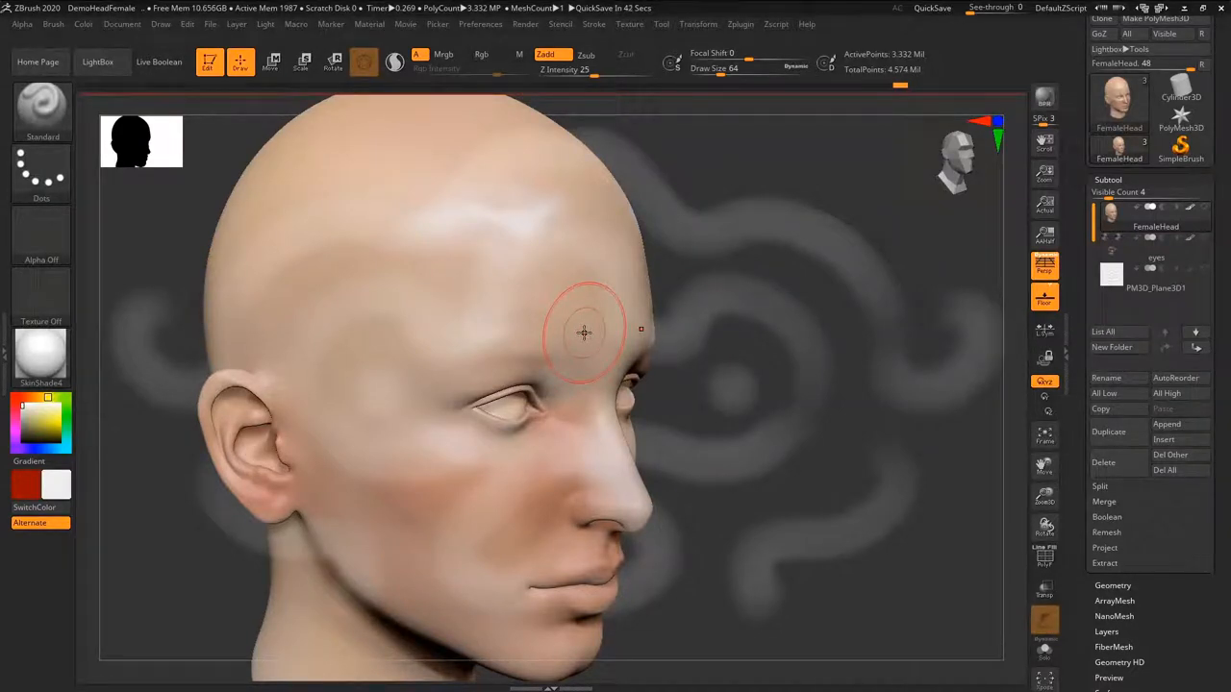
pyautogui.click(584, 332)
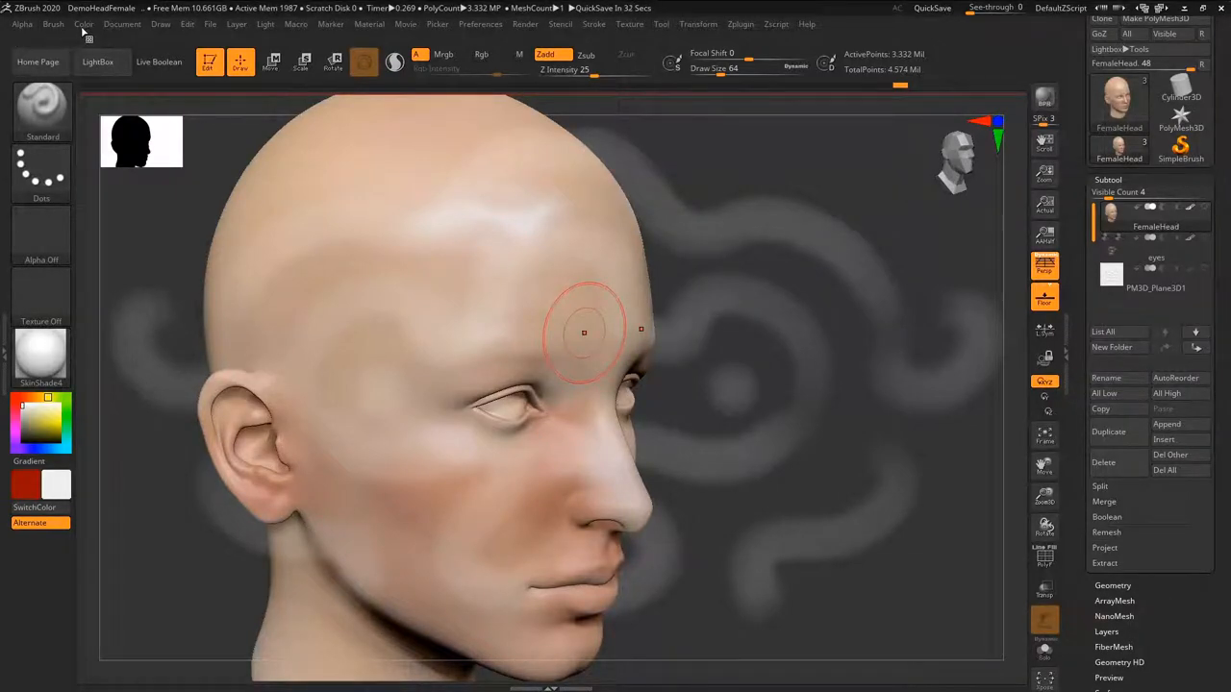
# Check the RGB values in the Color palette, then bring up the Stencil options
pyautogui.click(83, 24)
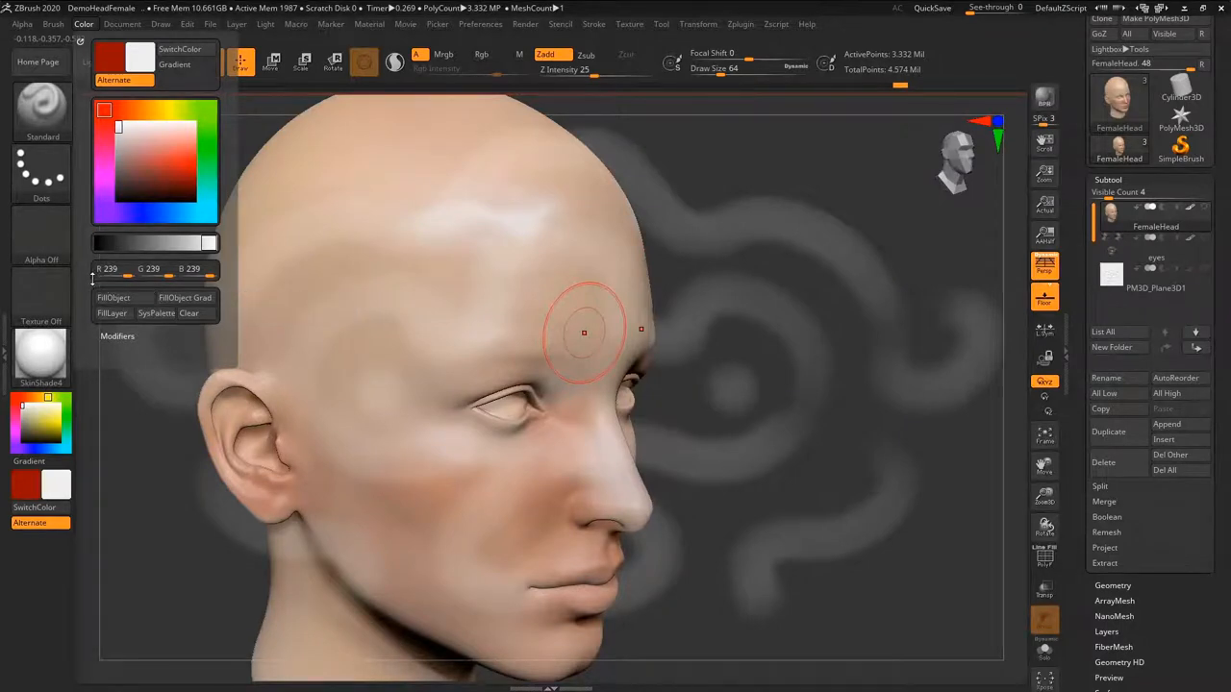
pyautogui.moveTo(108, 269)
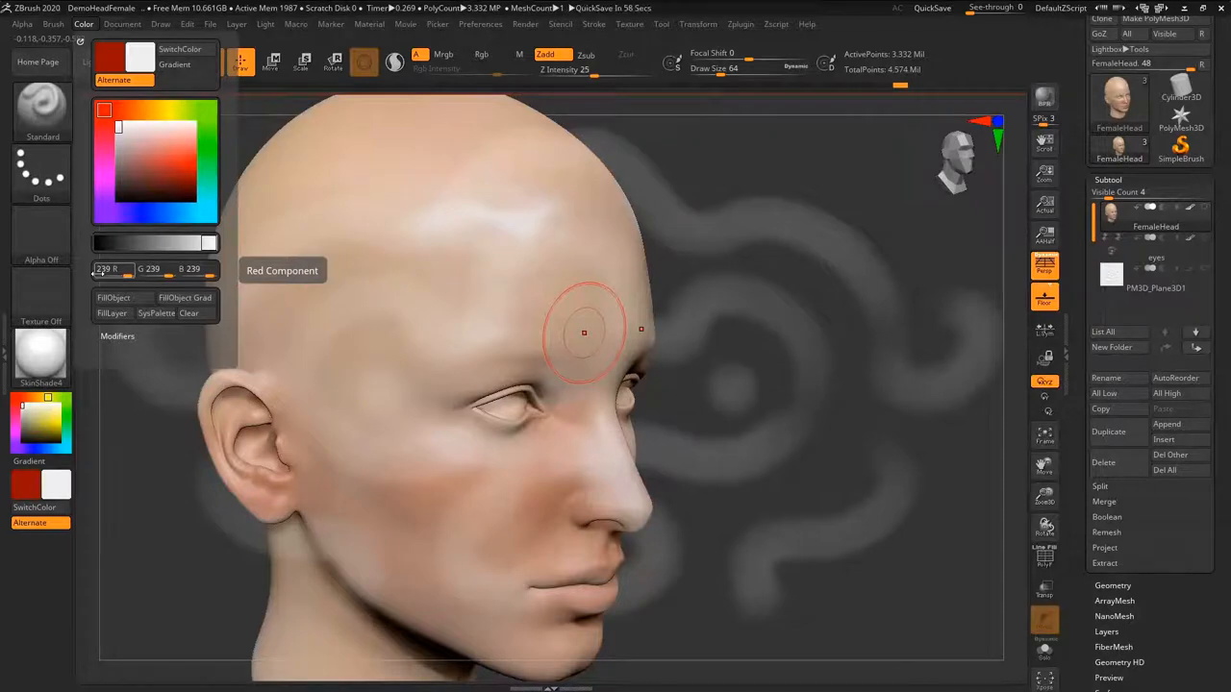
pyautogui.click(490, 54)
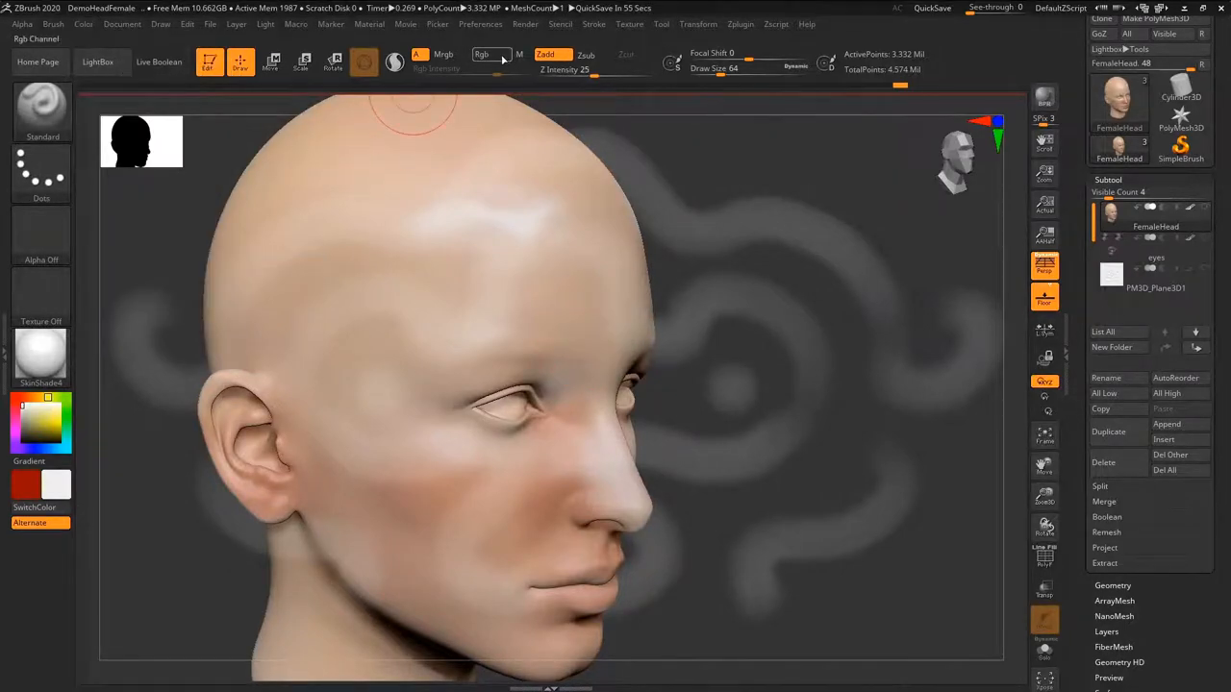
pyautogui.click(40, 356)
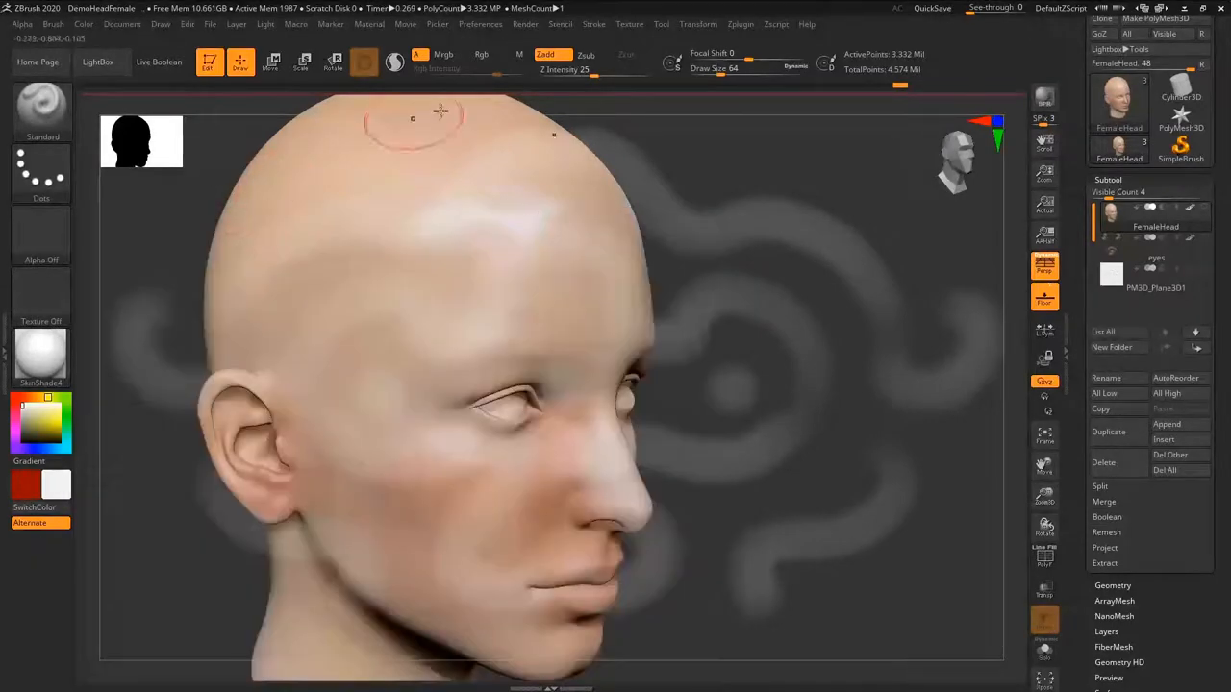
pyautogui.click(559, 24)
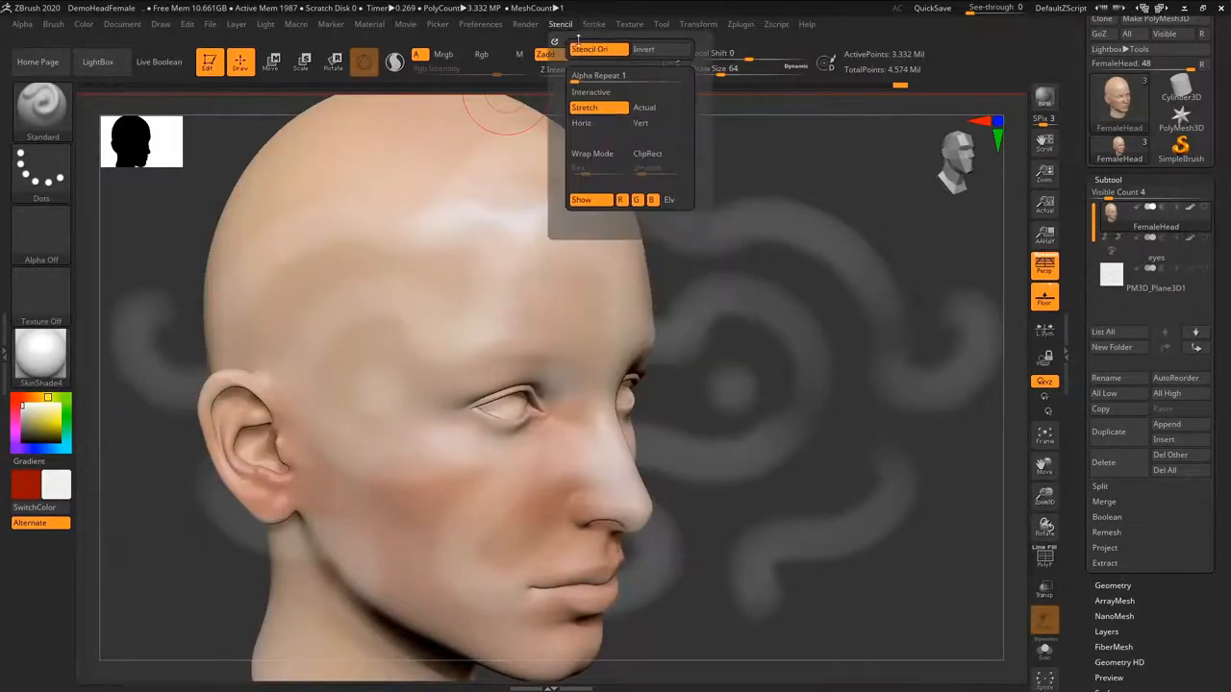
# Render the head in Chrome BrightB and browse the Material library for another material
pyautogui.click(41, 356)
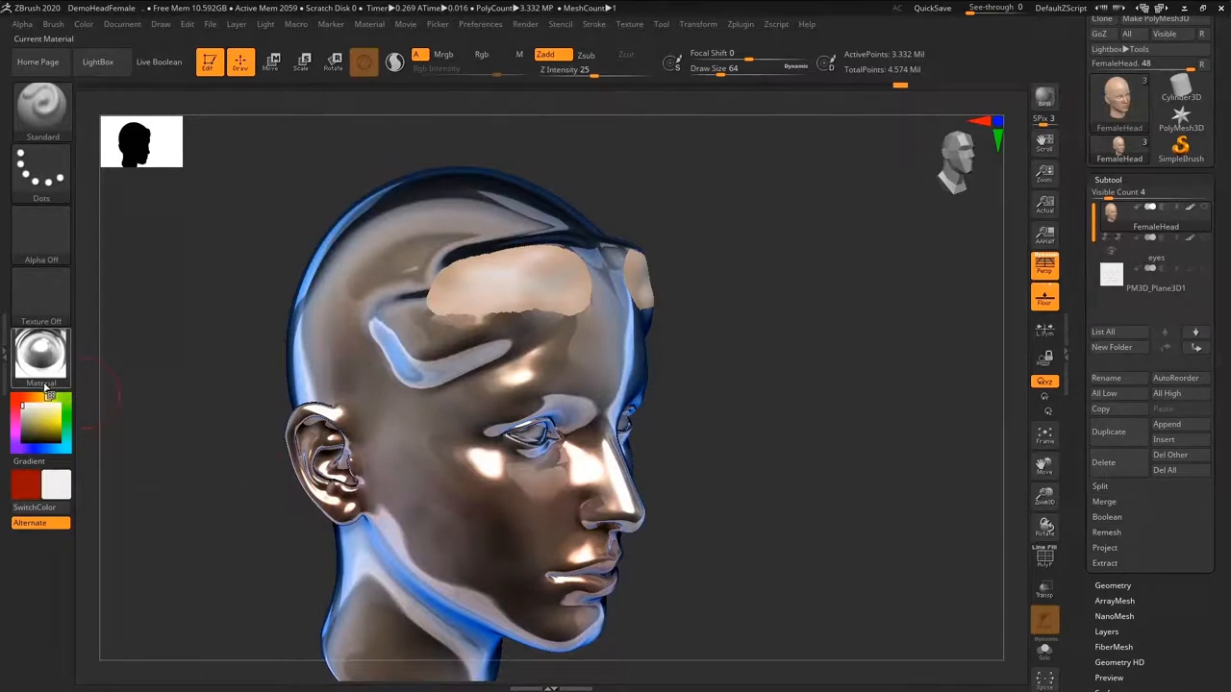
pyautogui.click(40, 355)
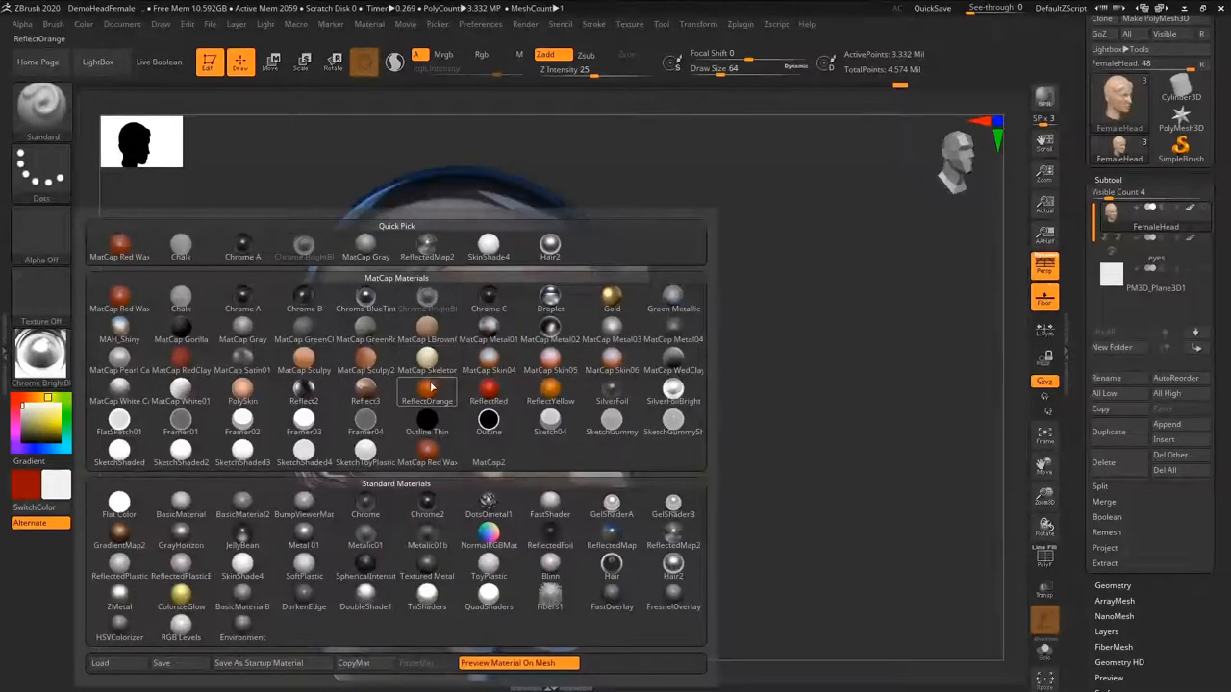
pyautogui.click(365, 360)
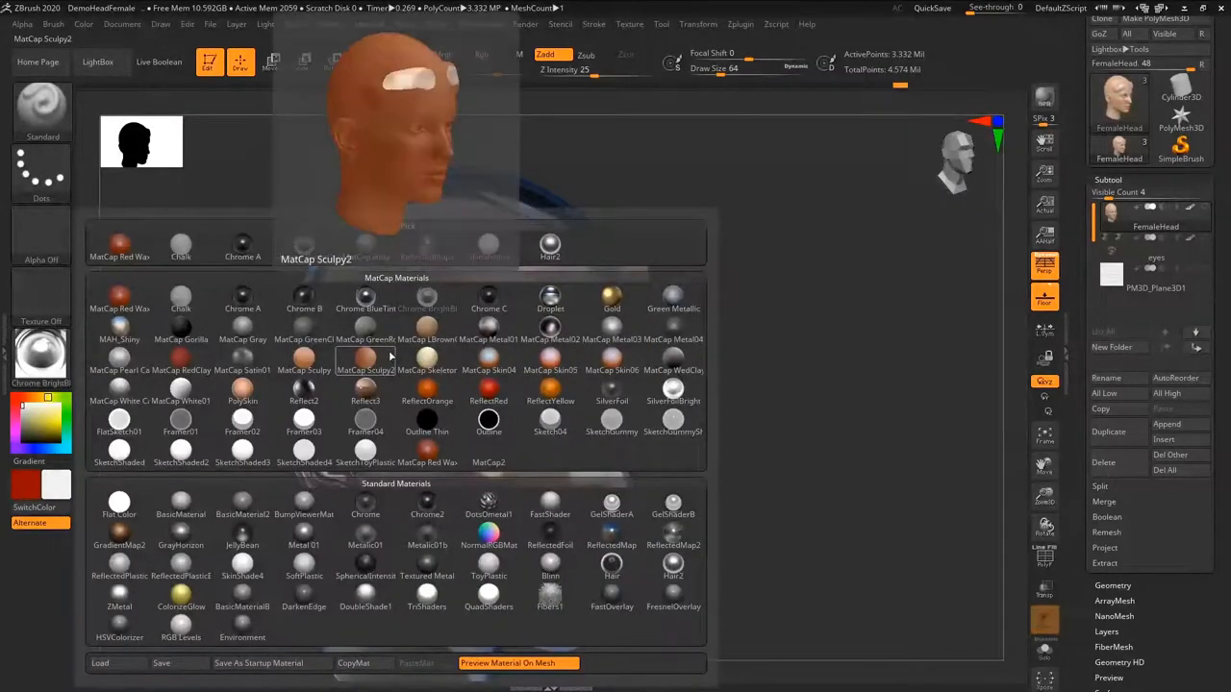